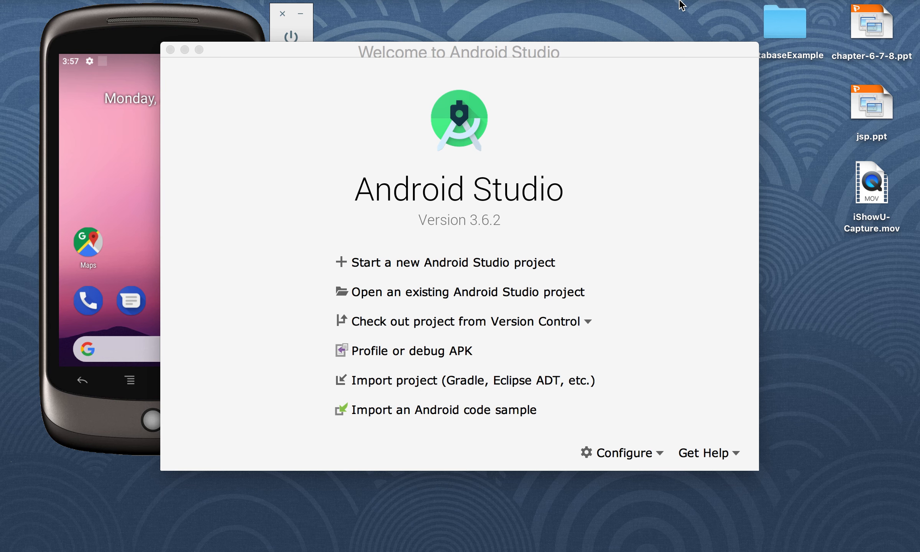
pyautogui.moveTo(704, 490)
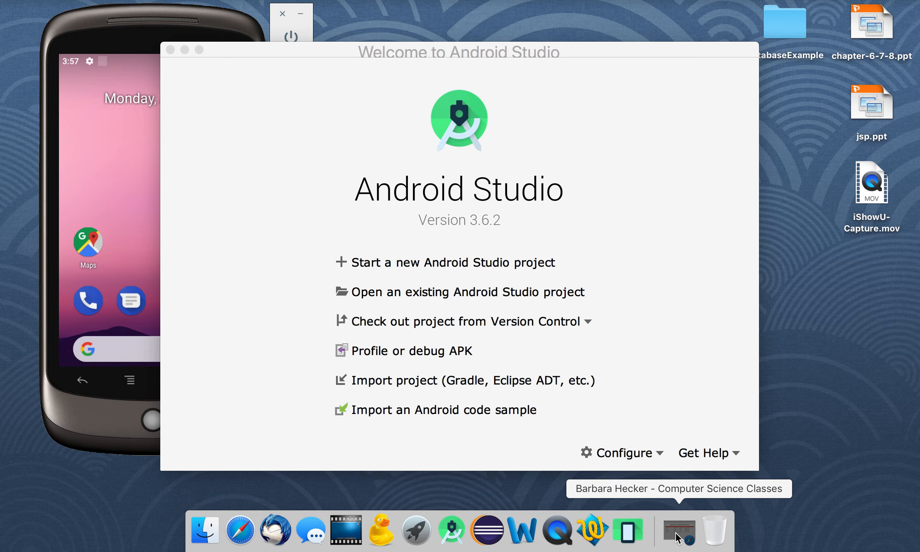
# Bring Safari forward and navigate into the CS-453 Examples folder listing.
pyautogui.click(678, 531)
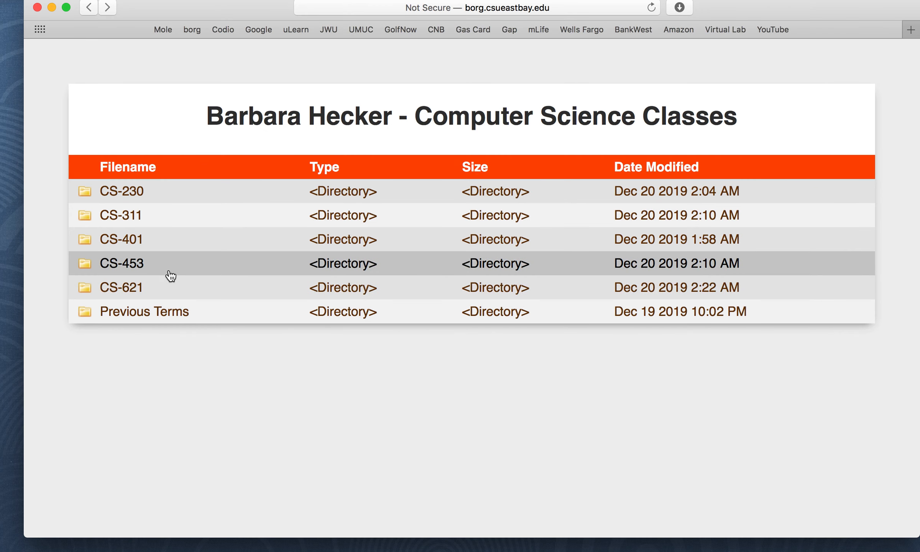
pyautogui.click(121, 262)
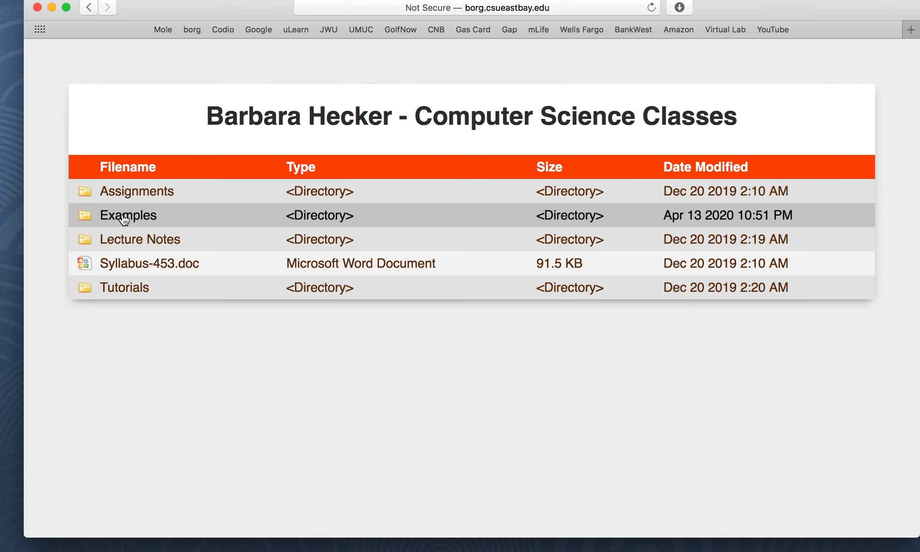
pyautogui.click(128, 214)
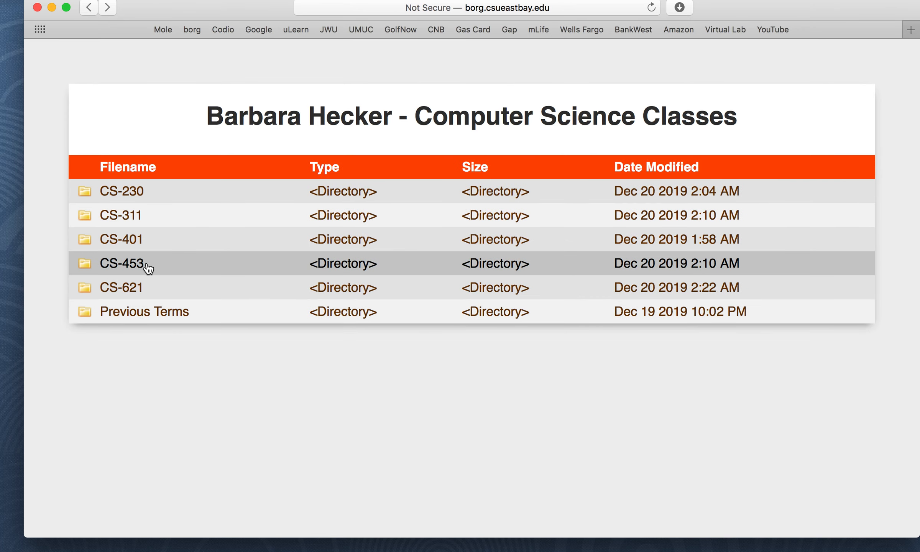
pyautogui.click(121, 263)
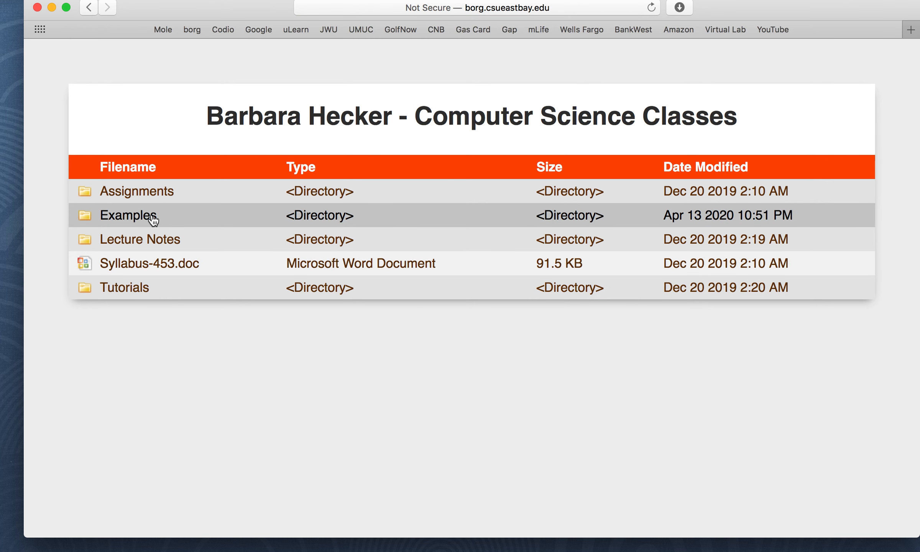
pyautogui.click(129, 215)
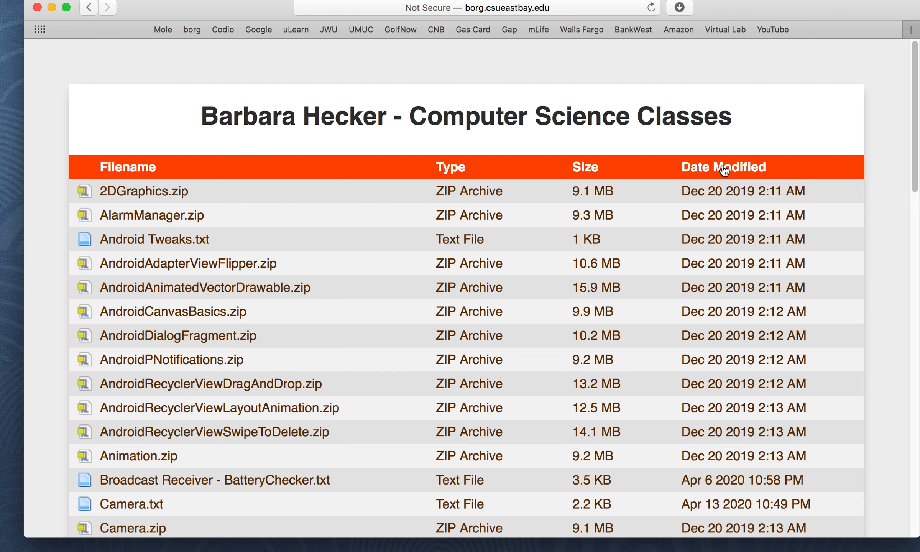
# Sort the Examples files by Date Modified, newest first, so Camera.txt sits near the top.
pyautogui.click(722, 167)
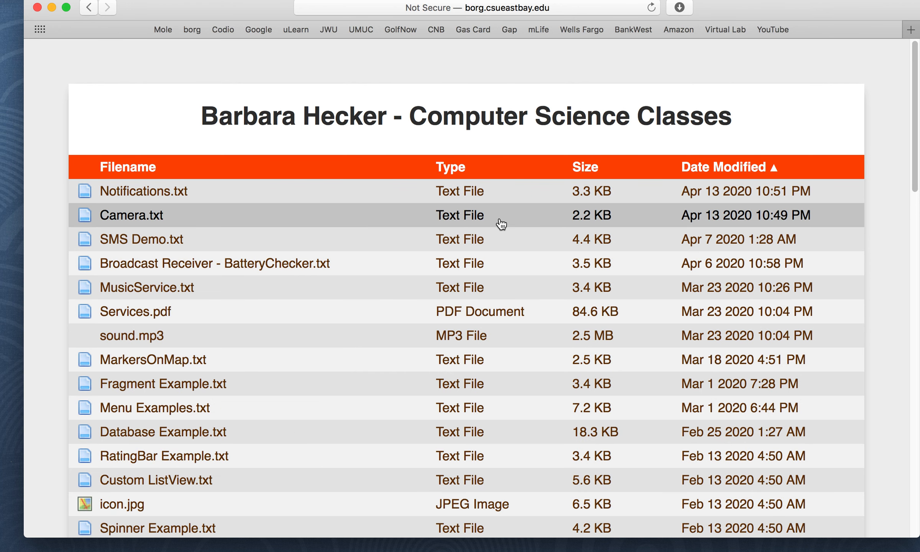
pyautogui.moveTo(739, 181)
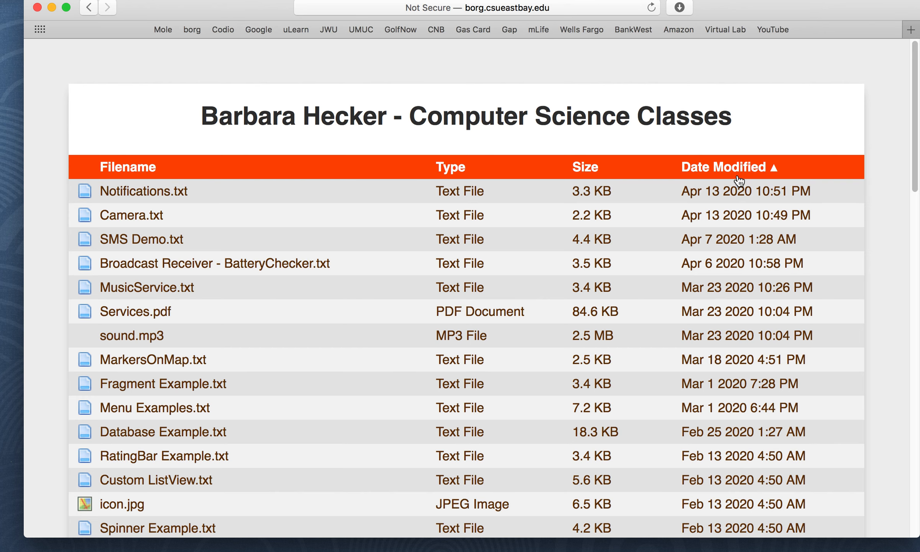
pyautogui.click(725, 167)
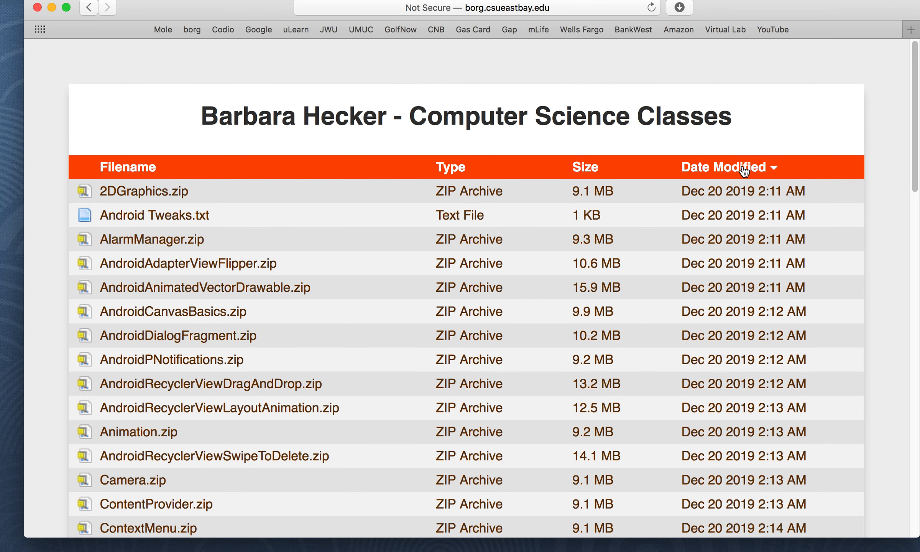
pyautogui.moveTo(763, 147)
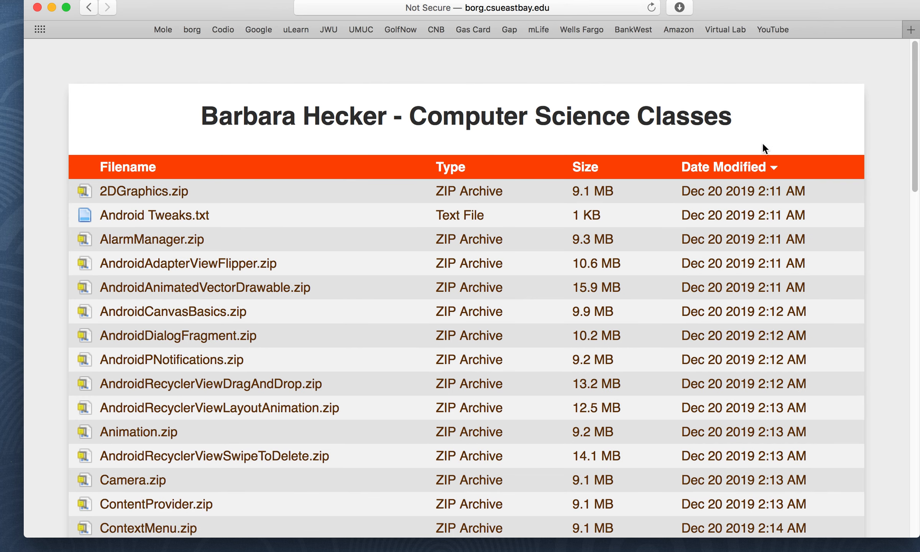
pyautogui.click(725, 167)
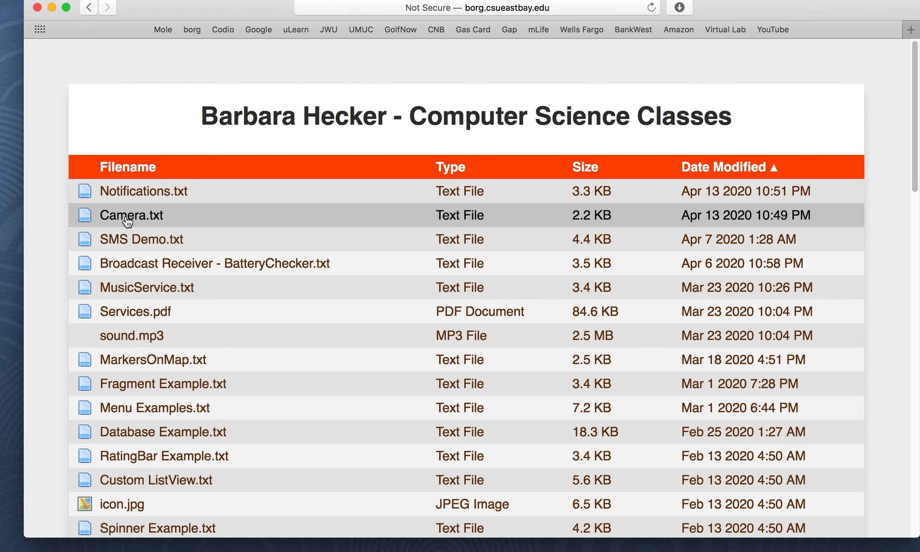
pyautogui.moveTo(158, 221)
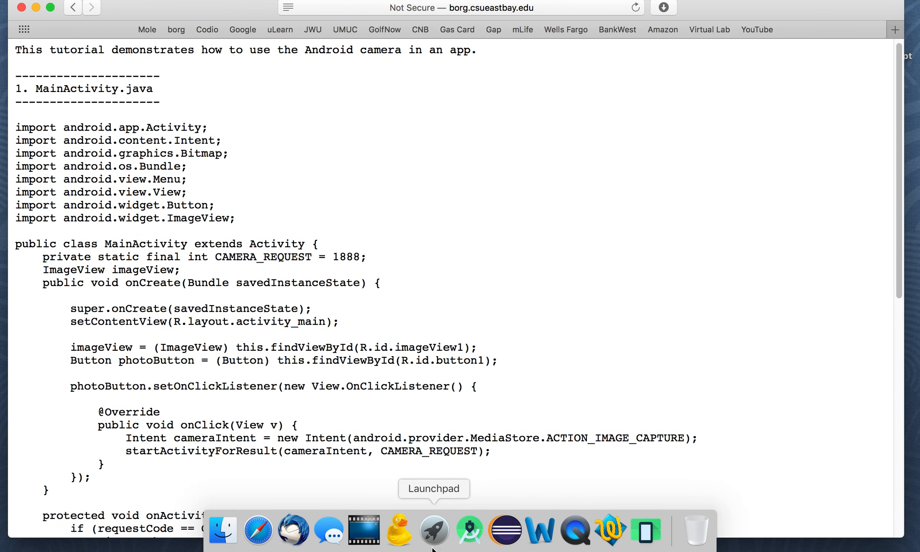
# Start a new Android Studio project from the Empty Activity template.
pyautogui.click(468, 530)
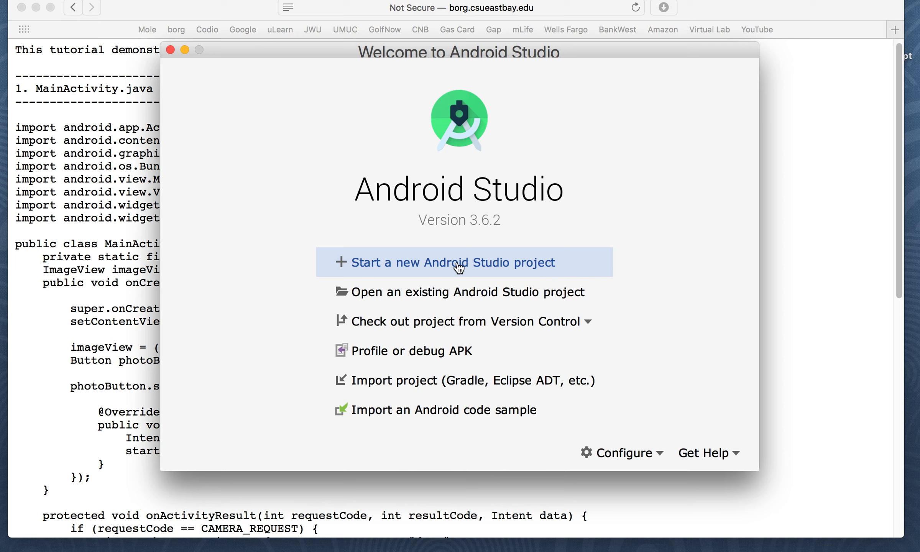
pyautogui.click(458, 262)
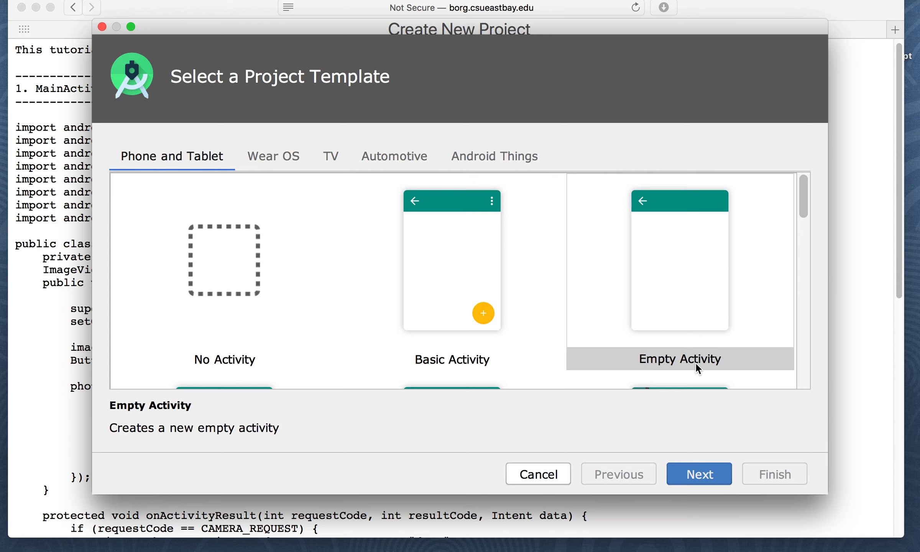
pyautogui.click(678, 359)
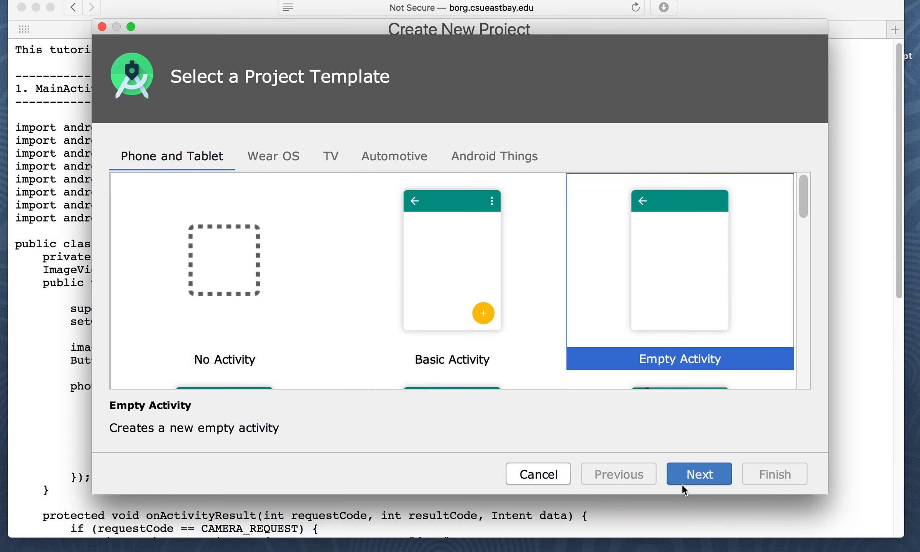
pyautogui.click(698, 473)
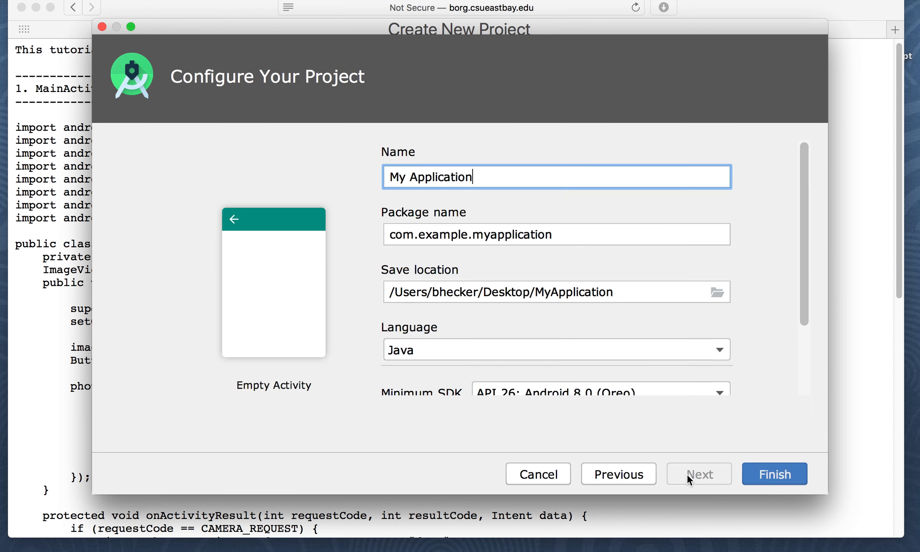
# Name the project Camera, keep minimum API 26 (Android 8.0 Oreo), and finish creation.
pyautogui.press('Backspace')
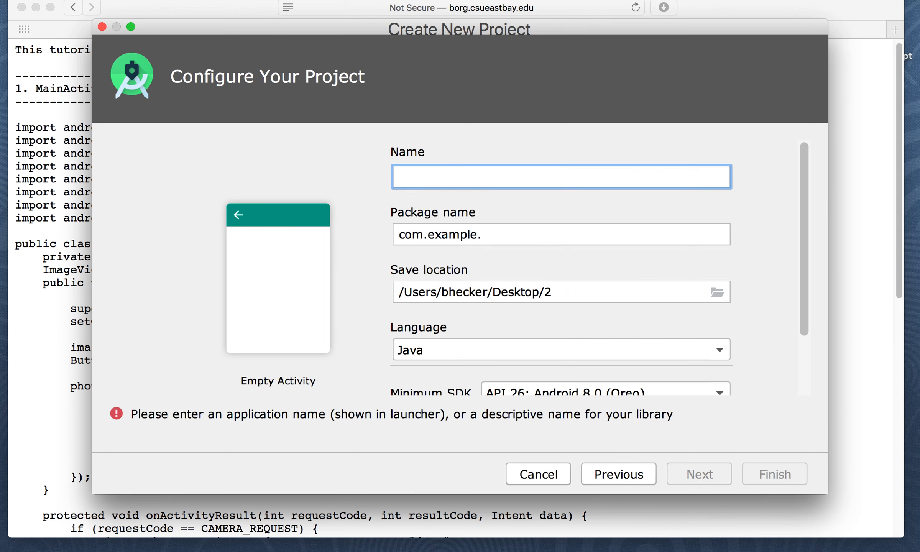
pyautogui.write('Camera')
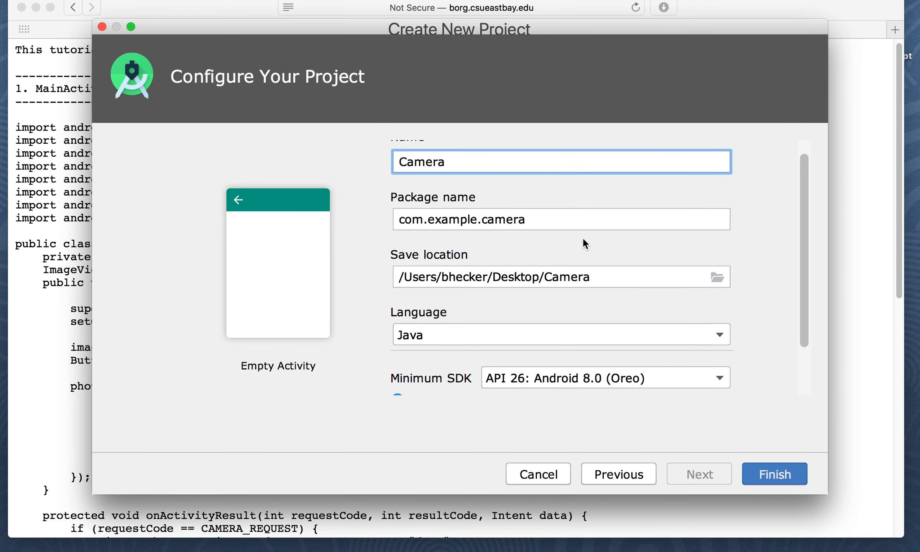
pyautogui.click(605, 377)
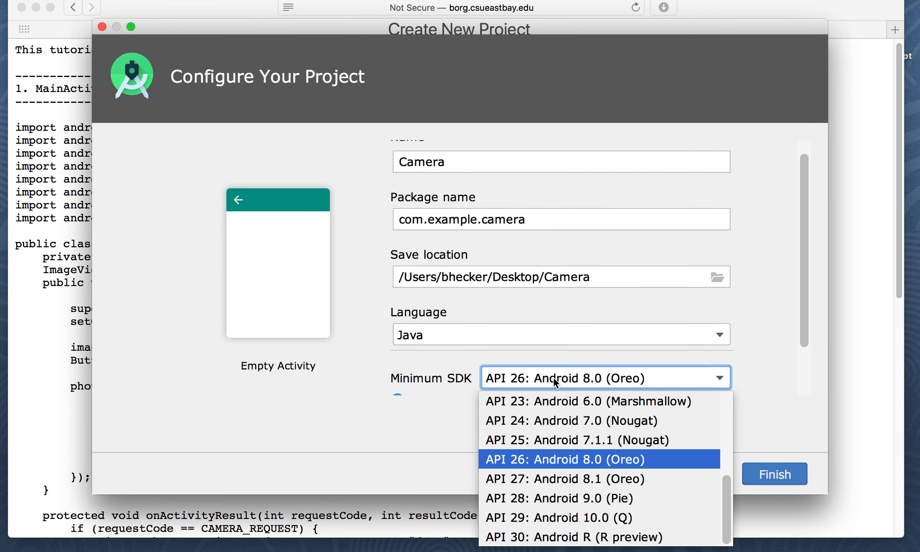
pyautogui.moveTo(559, 461)
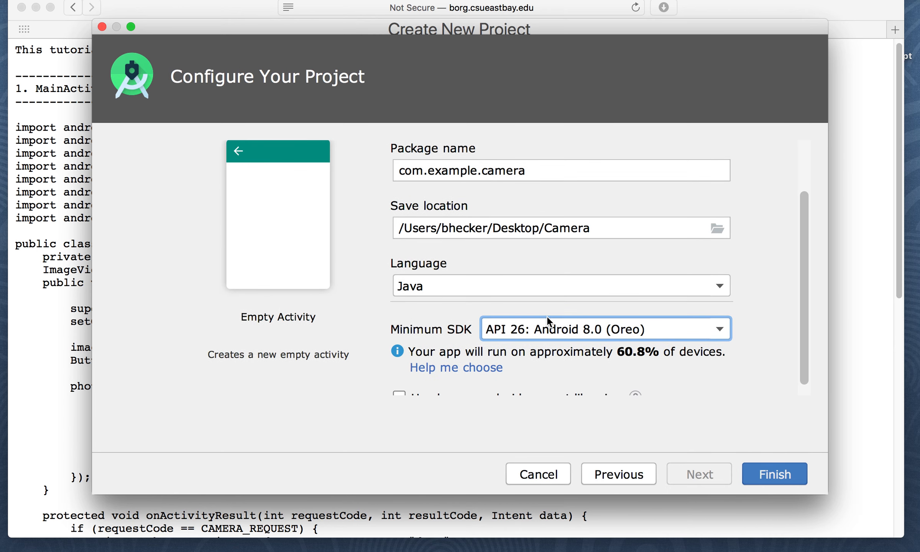
pyautogui.click(605, 328)
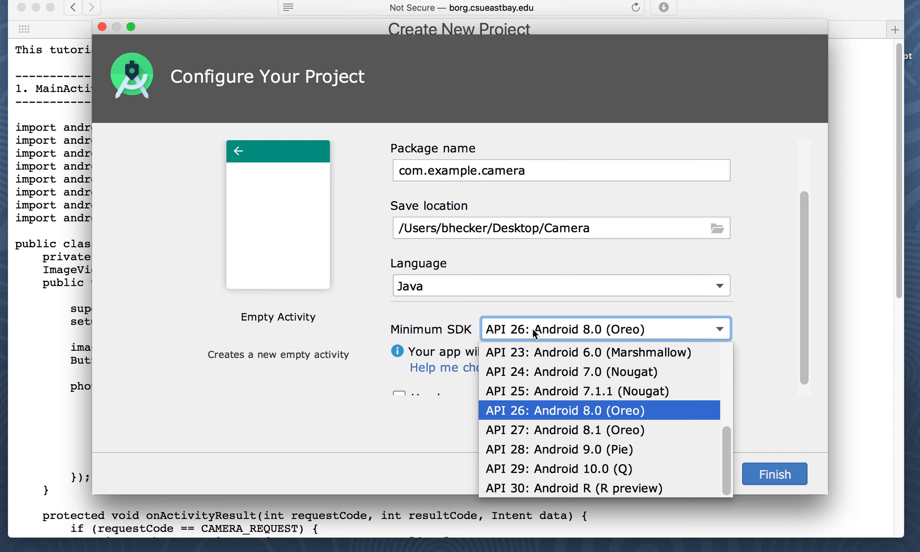
pyautogui.moveTo(561, 419)
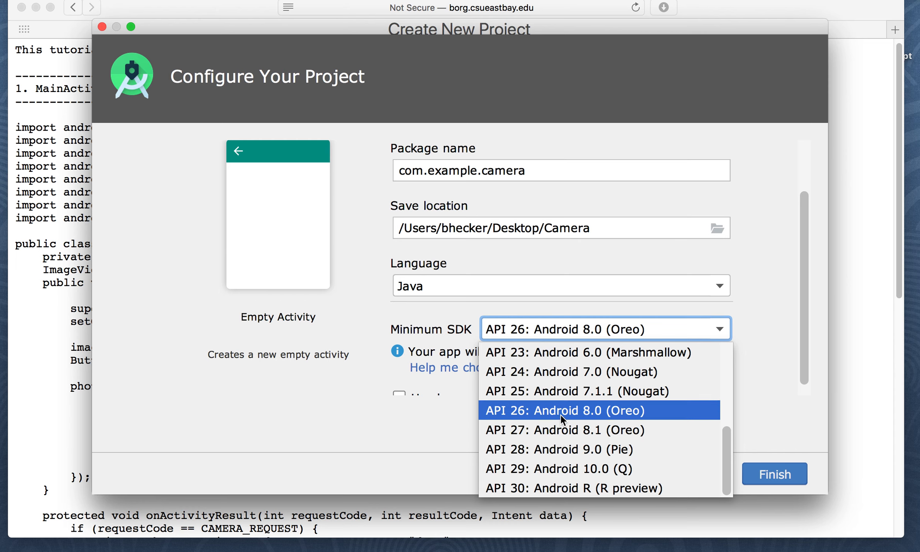
pyautogui.click(564, 410)
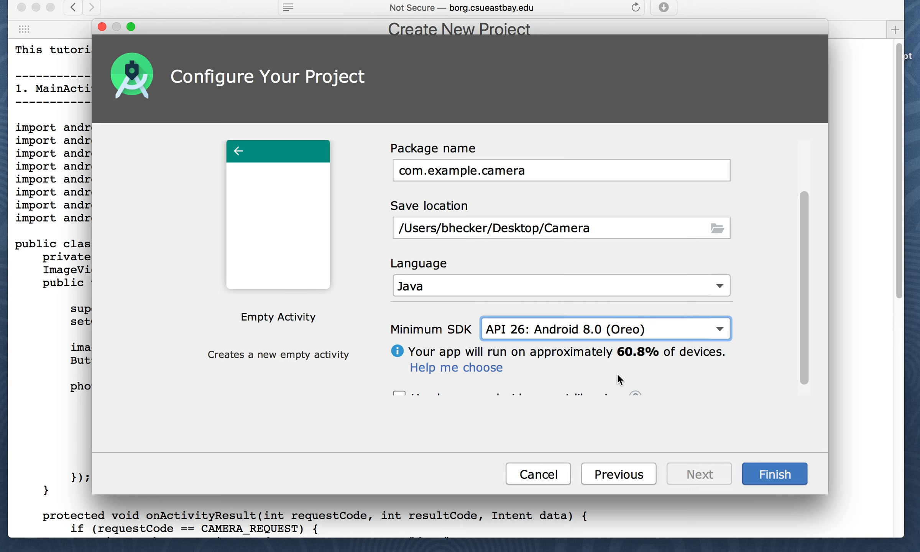
pyautogui.scroll(-3)
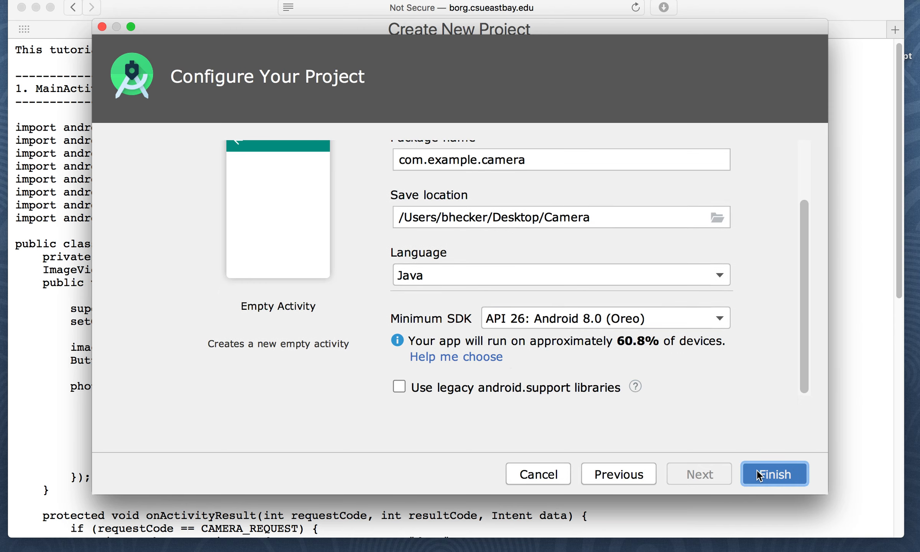
pyautogui.click(773, 473)
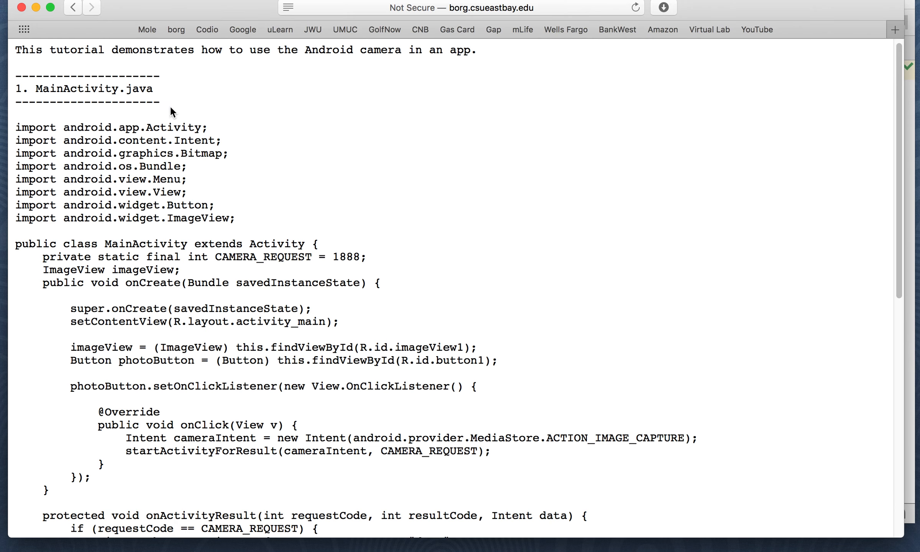
# Select the tutorial's full activity_main.xml layout code in Safari and return to Android Studio.
pyautogui.scroll(-3)
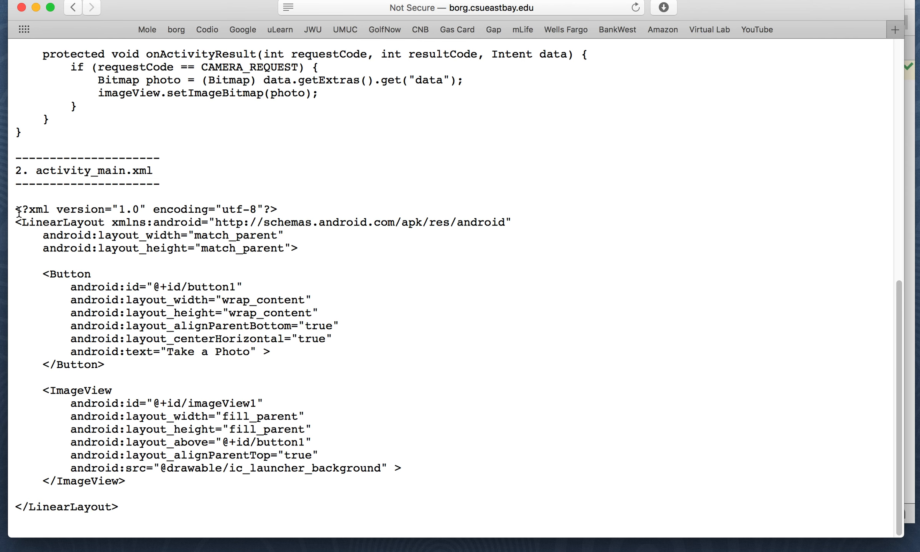
pyautogui.moveTo(17, 208); pyautogui.dragTo(179, 506)
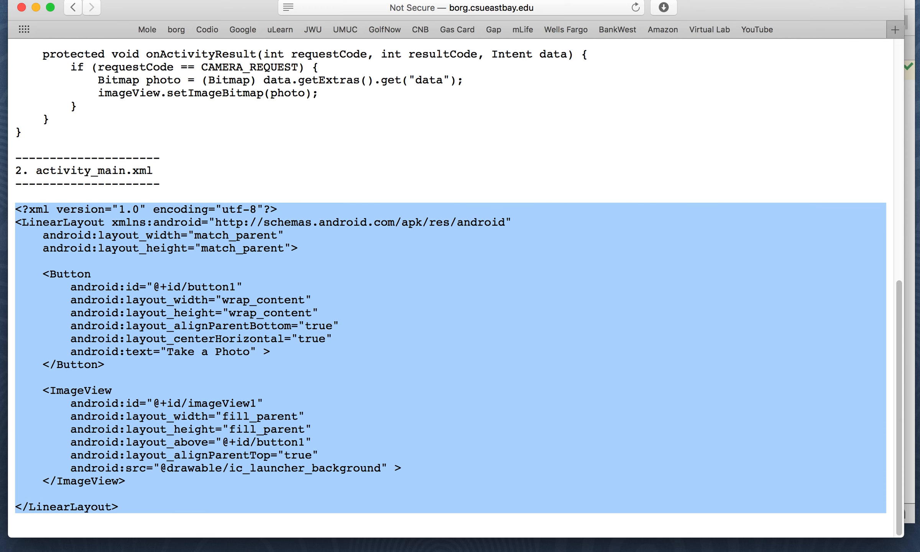
pyautogui.moveTo(379, 353)
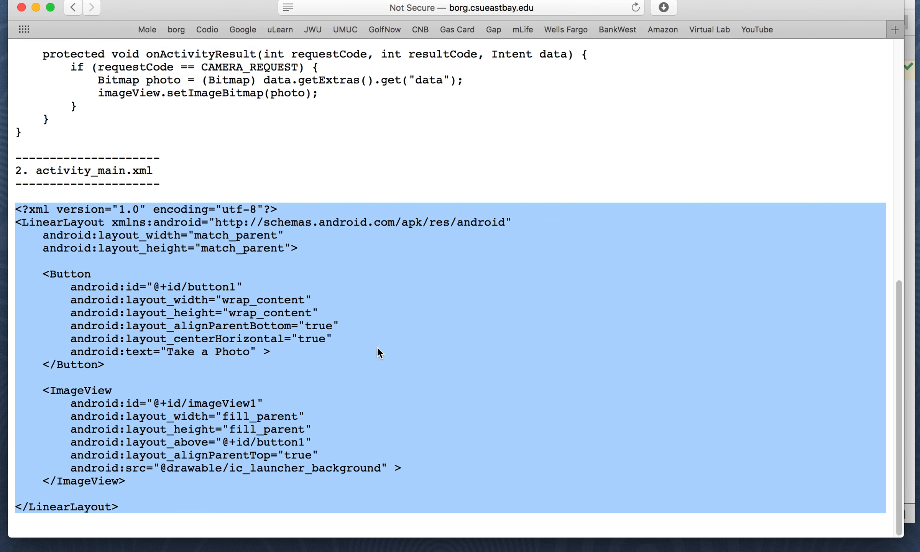
pyautogui.click(646, 529)
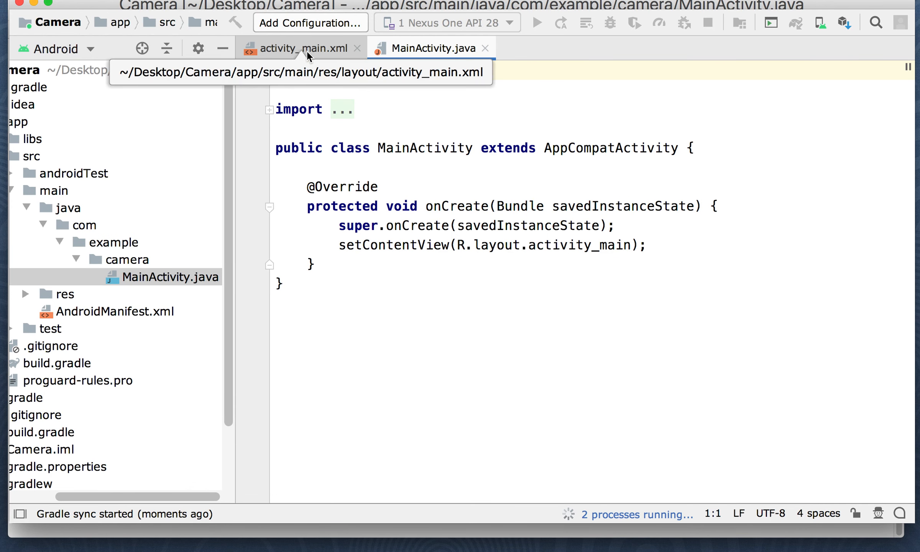
# Replace activity_main.xml with the tutorial LinearLayout holding the Take a Photo button and ImageView.
pyautogui.click(302, 49)
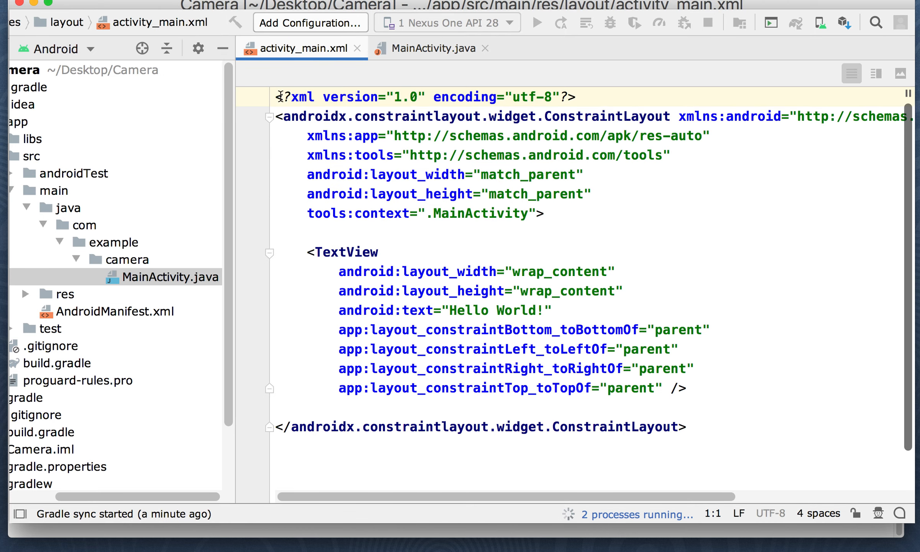
pyautogui.press('cmd+a')
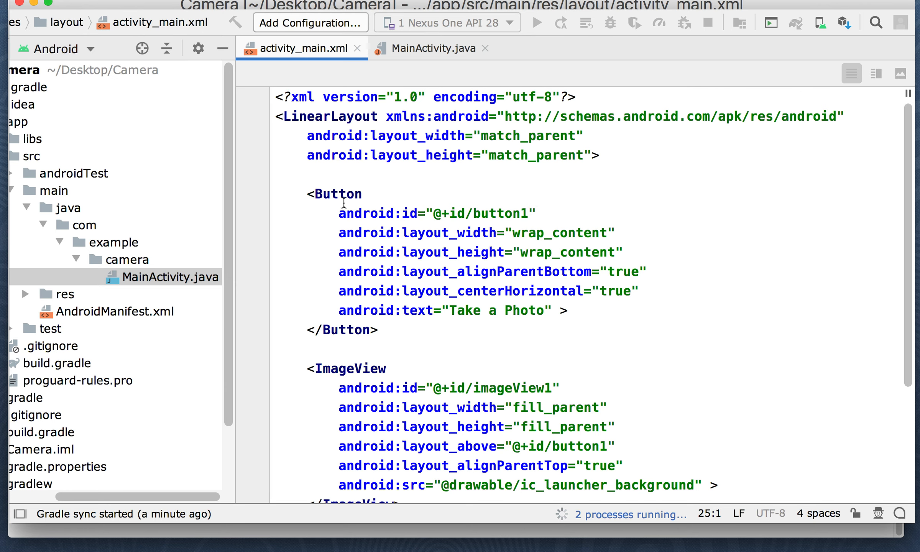
pyautogui.scroll(-3)
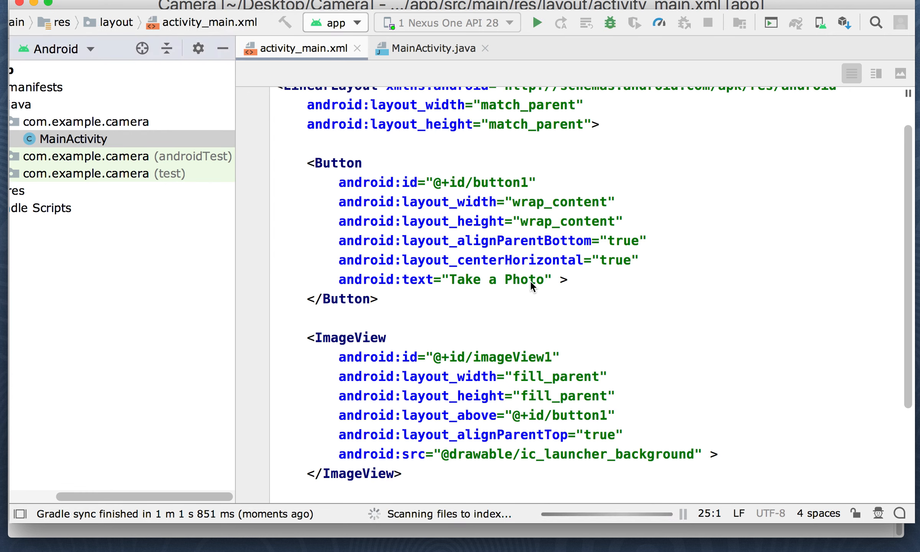
pyautogui.moveTo(444, 206)
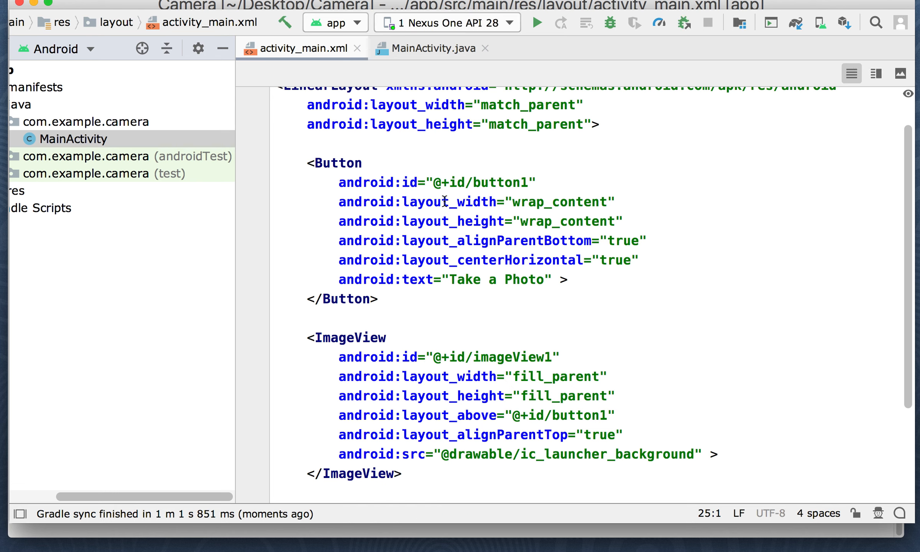
pyautogui.moveTo(498, 376)
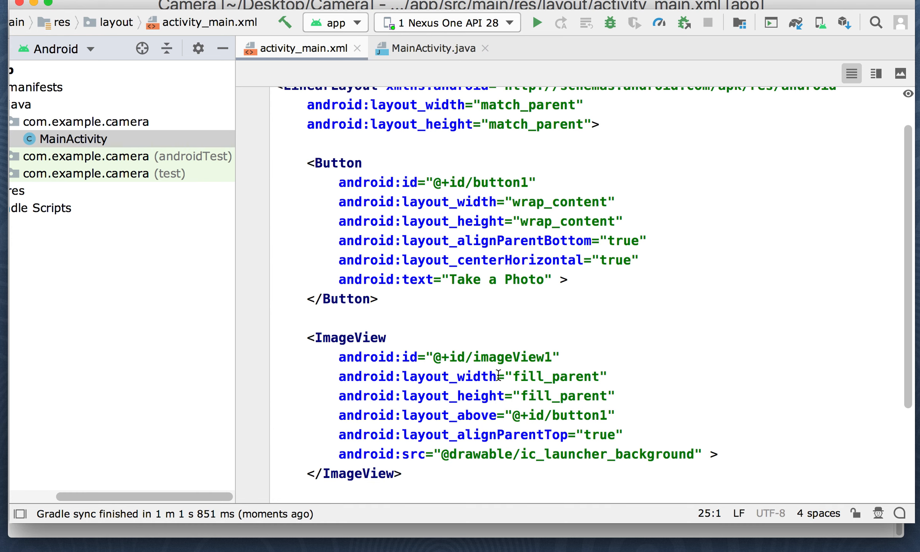
pyautogui.scroll(-3)
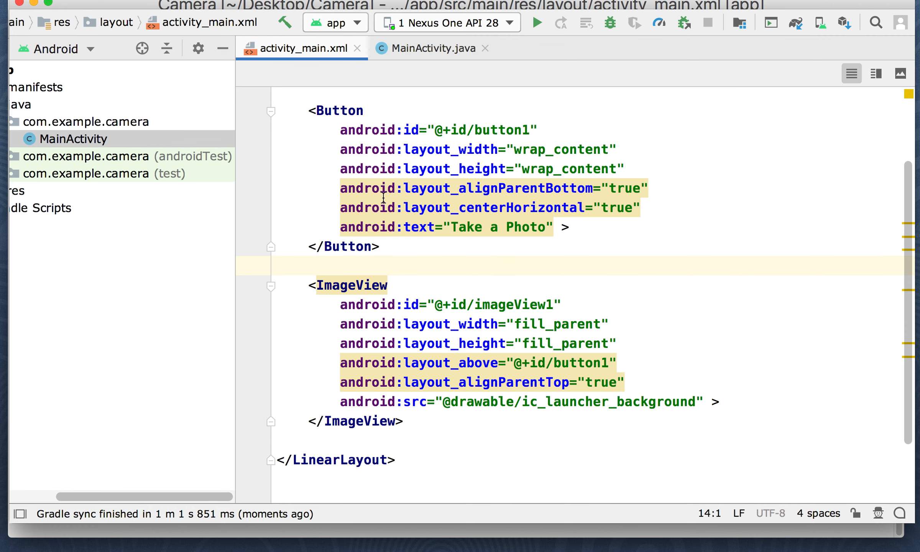
# Switch to MainActivity.java to clear it down to its package com.example.camera line.
pyautogui.click(431, 49)
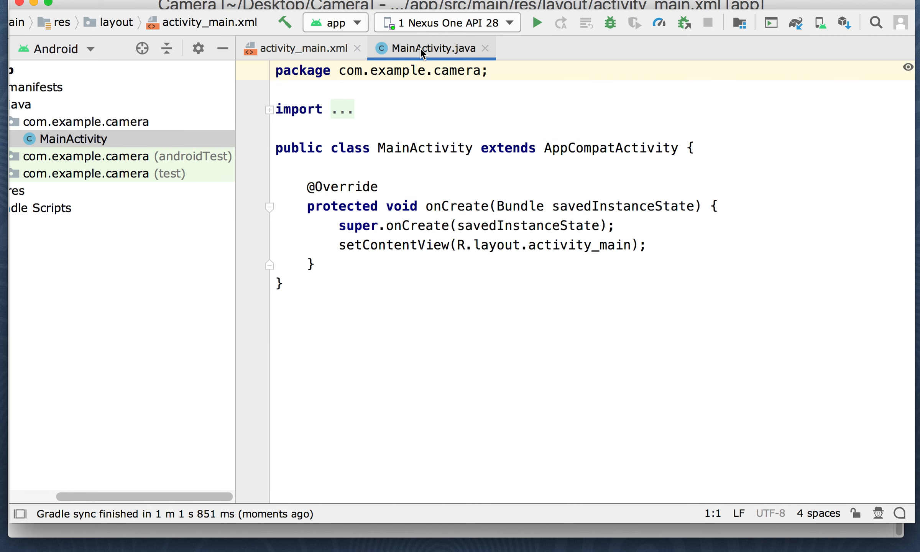
pyautogui.moveTo(430, 48)
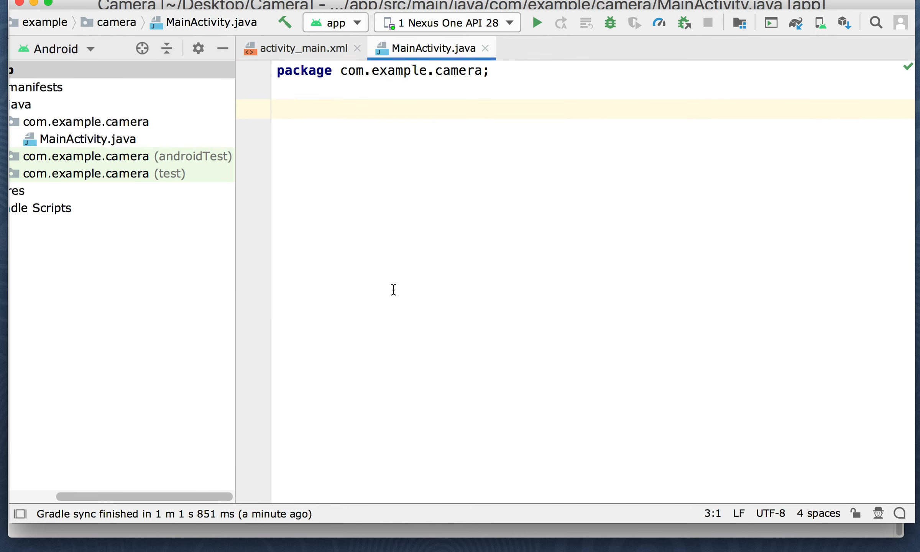
pyautogui.moveTo(258, 529)
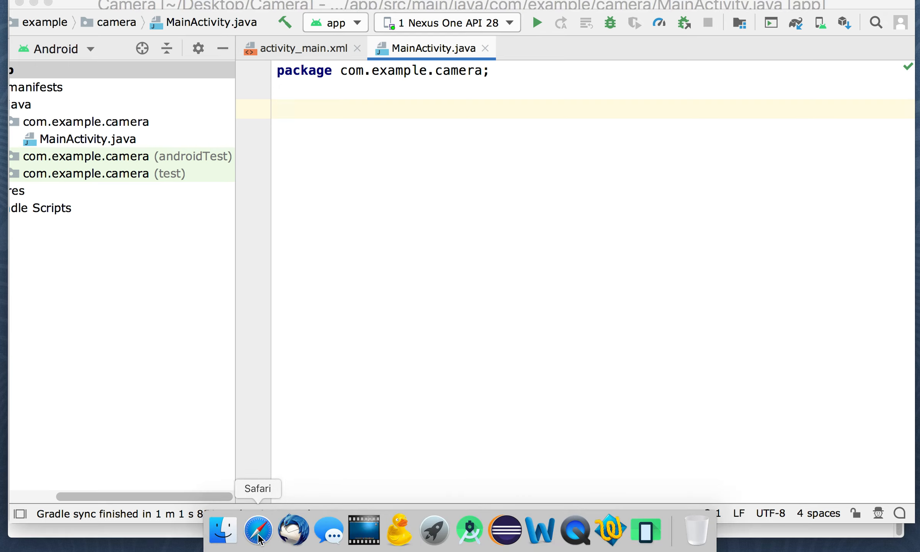
# Grab the tutorial's MainActivity.java camera code in Safari and return to Android Studio.
pyautogui.click(257, 530)
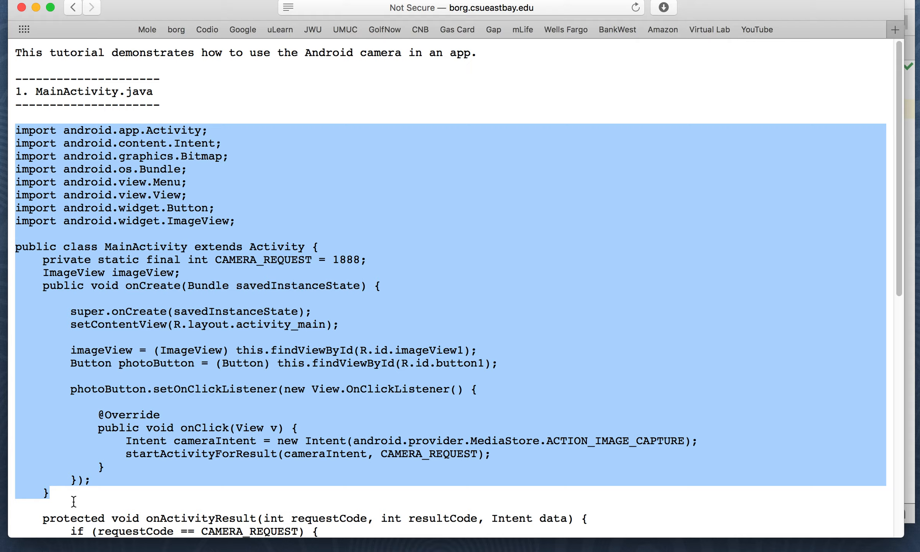
pyautogui.scroll(-3)
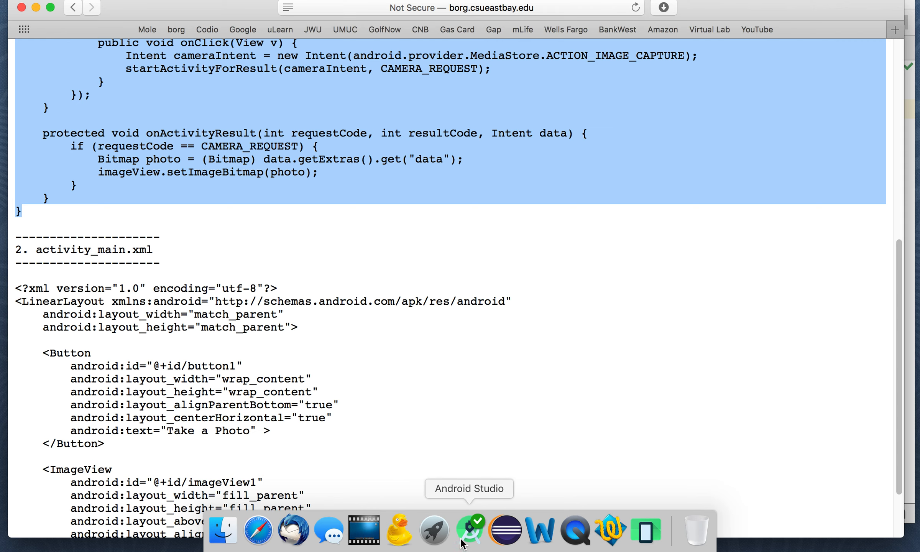
pyautogui.click(469, 530)
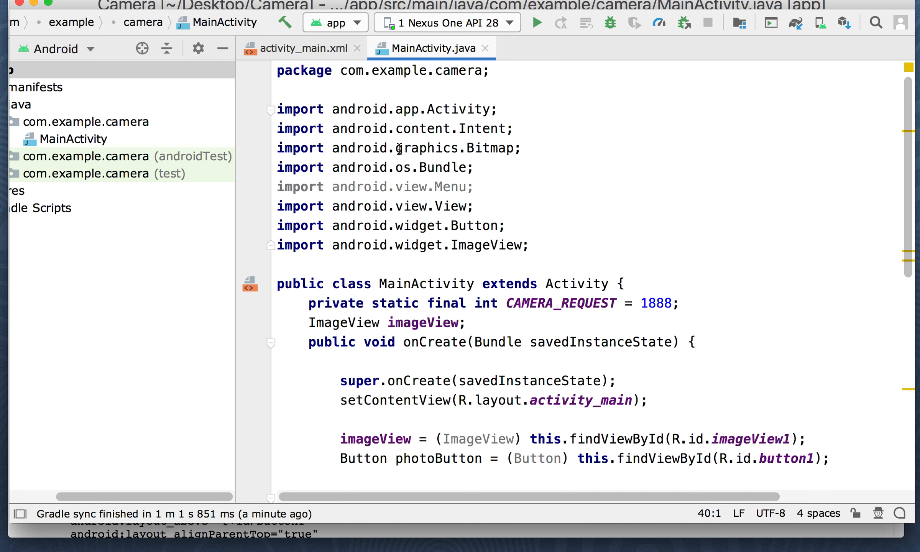
# Review the pasted imports and remove the unused android.view.Menu import from MainActivity.java.
pyautogui.doubleClick(453, 148)
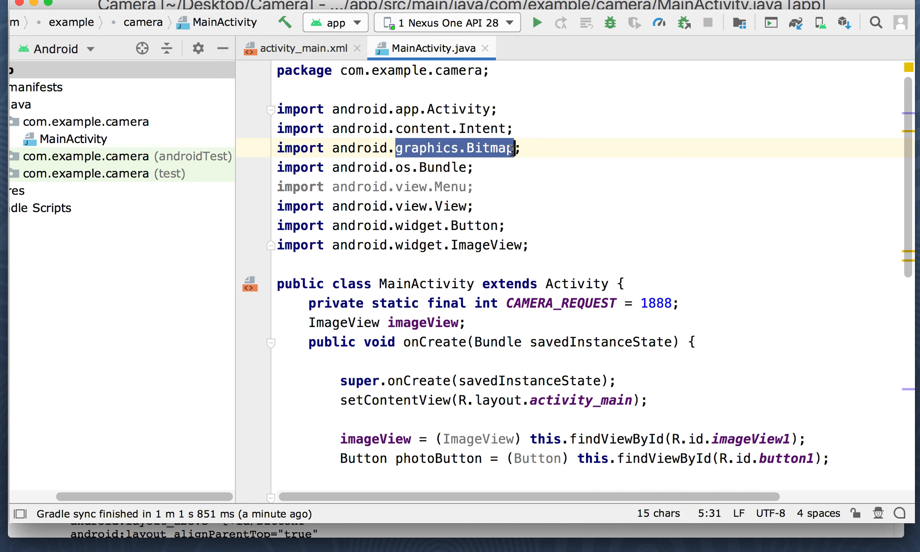
pyautogui.moveTo(413, 163)
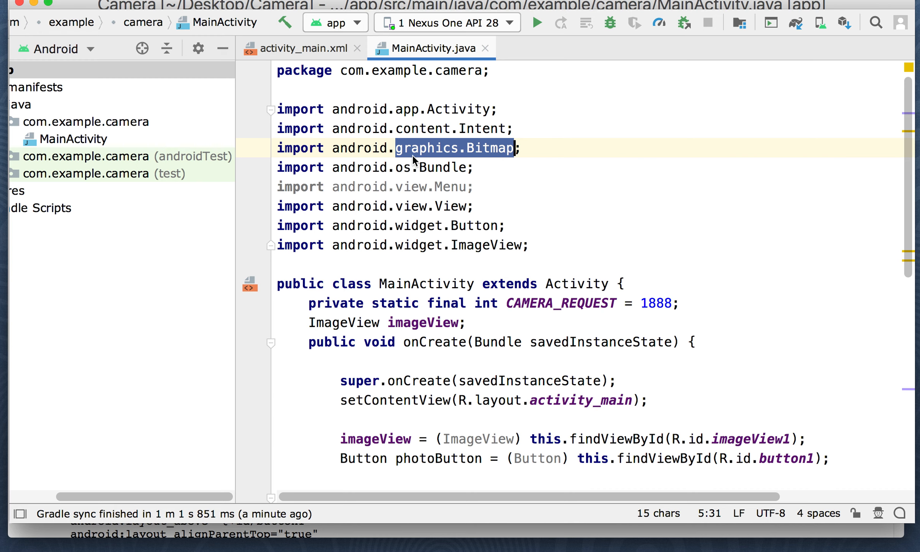
pyautogui.moveTo(478, 186)
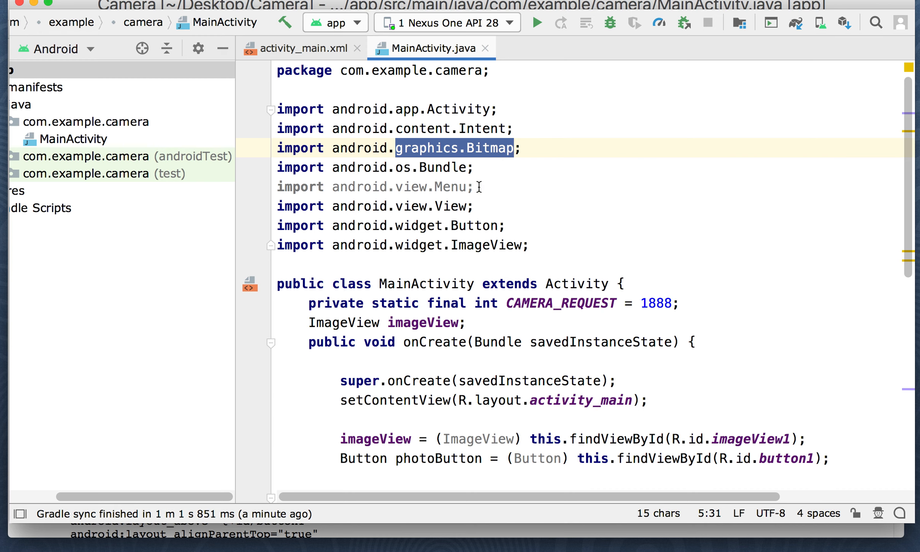
pyautogui.click(402, 186)
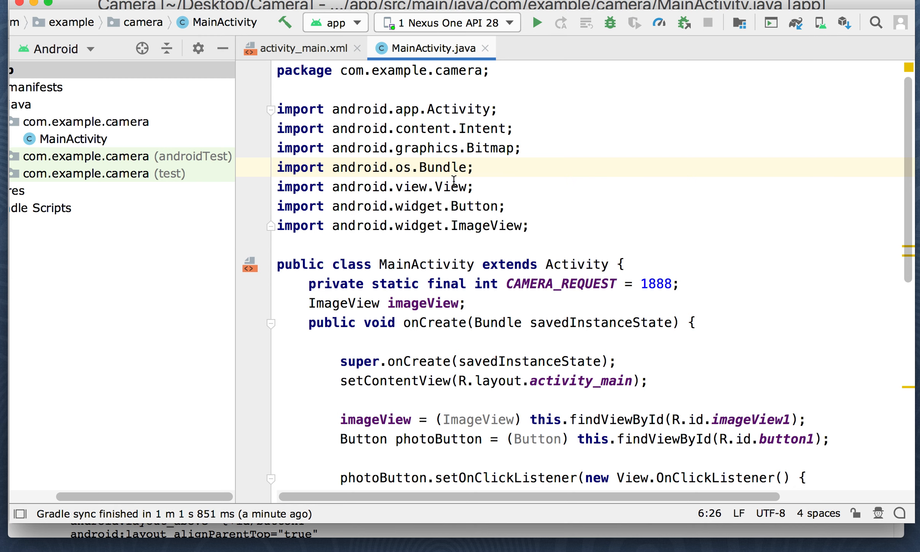
pyautogui.moveTo(404, 188)
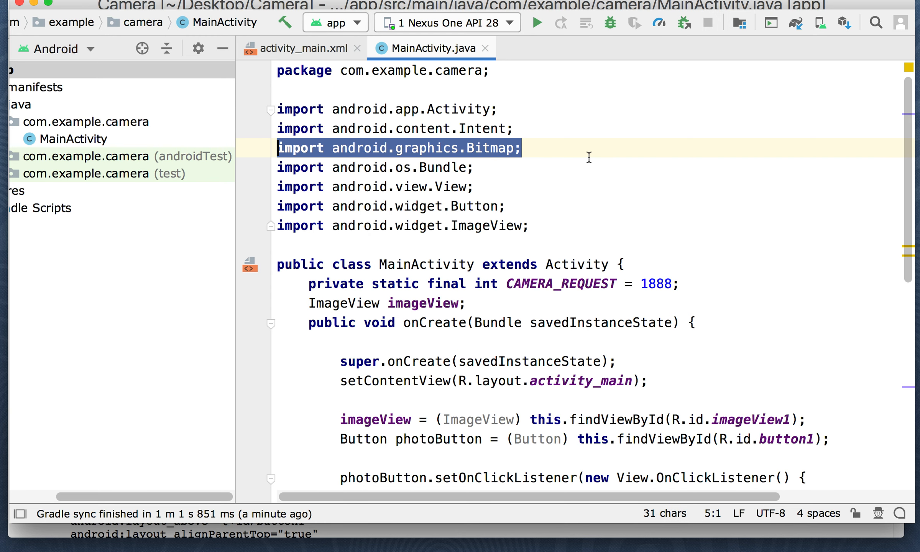
pyautogui.scroll(-3)
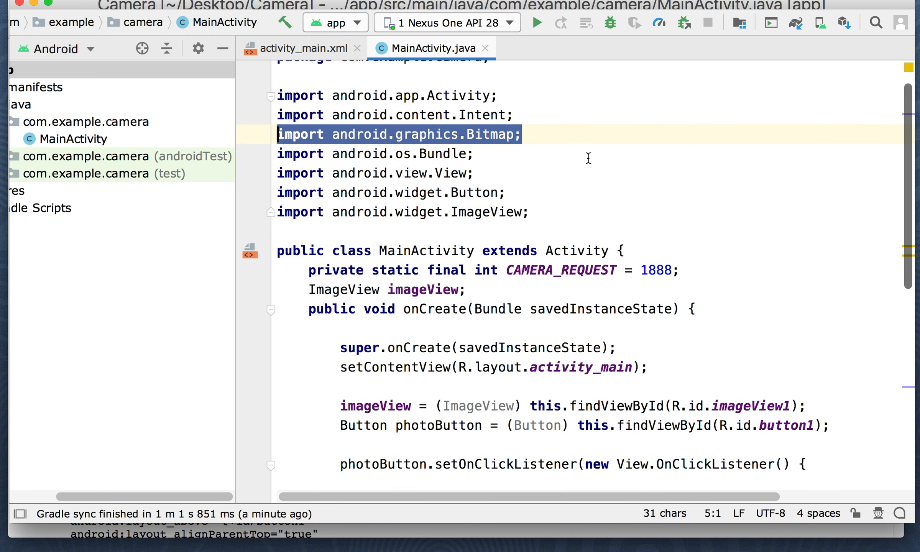
pyautogui.scroll(-3)
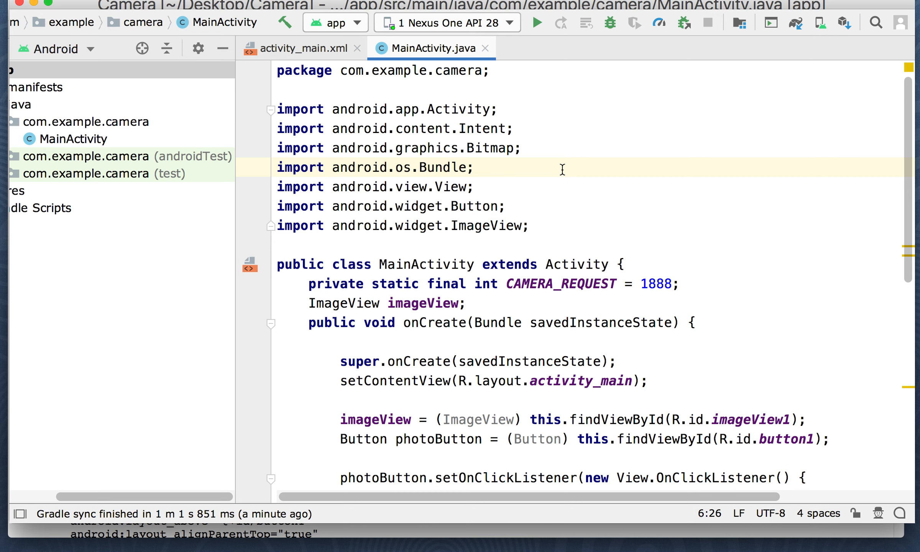
pyautogui.scroll(-3)
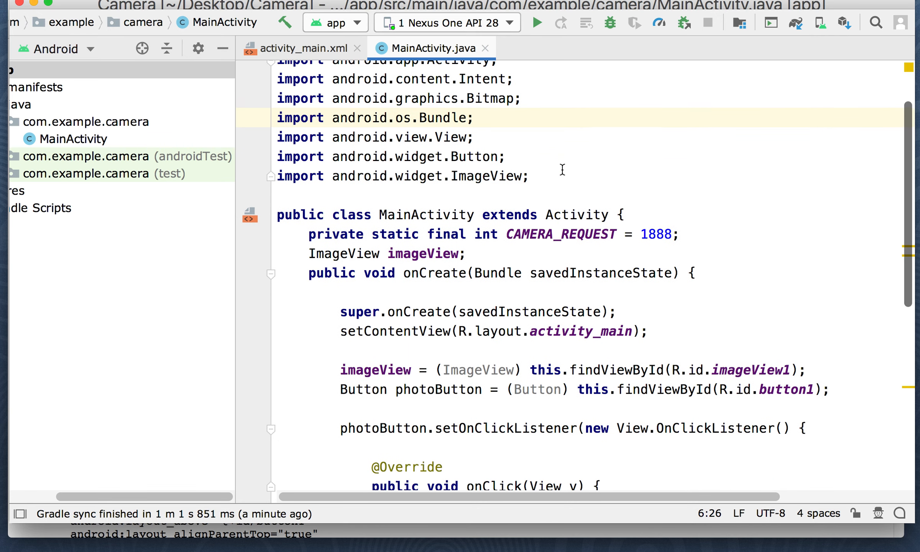
pyautogui.scroll(-3)
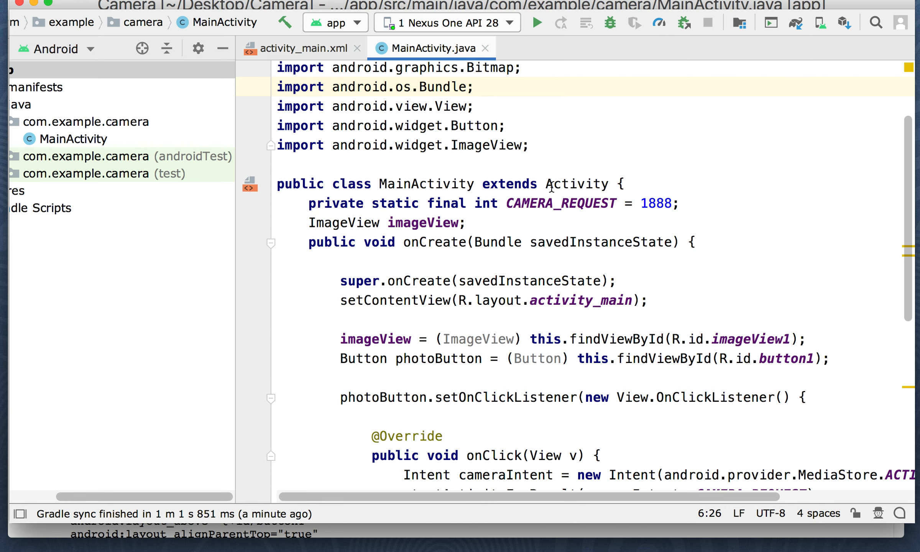
pyautogui.doubleClick(576, 183)
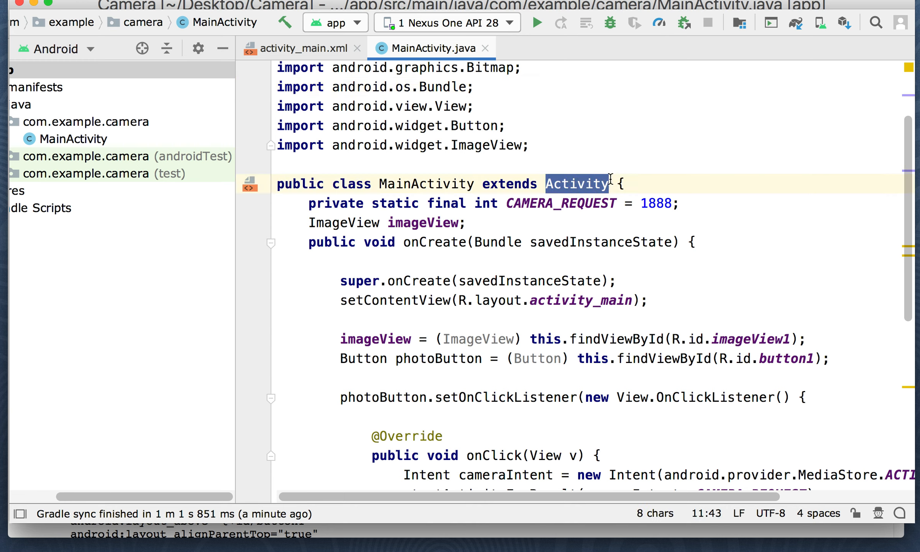
pyautogui.moveTo(516, 203)
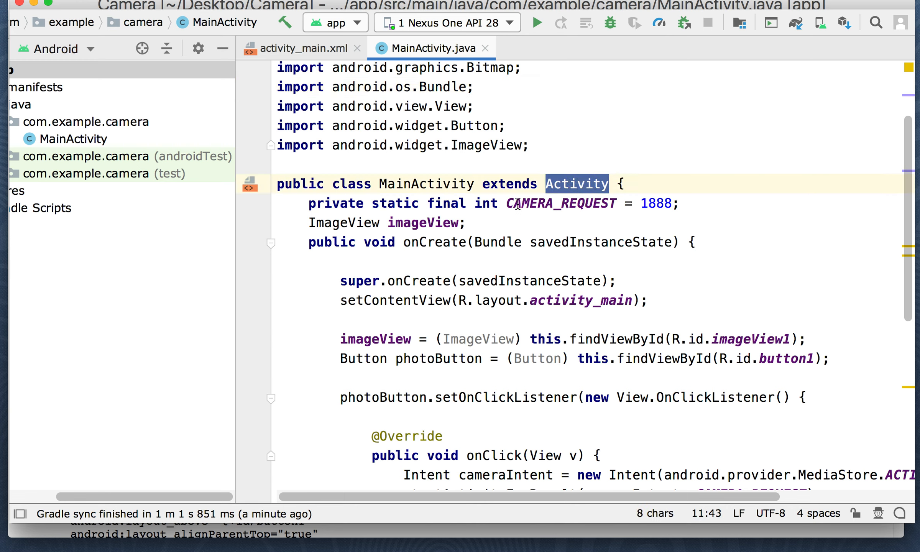
pyautogui.doubleClick(655, 203)
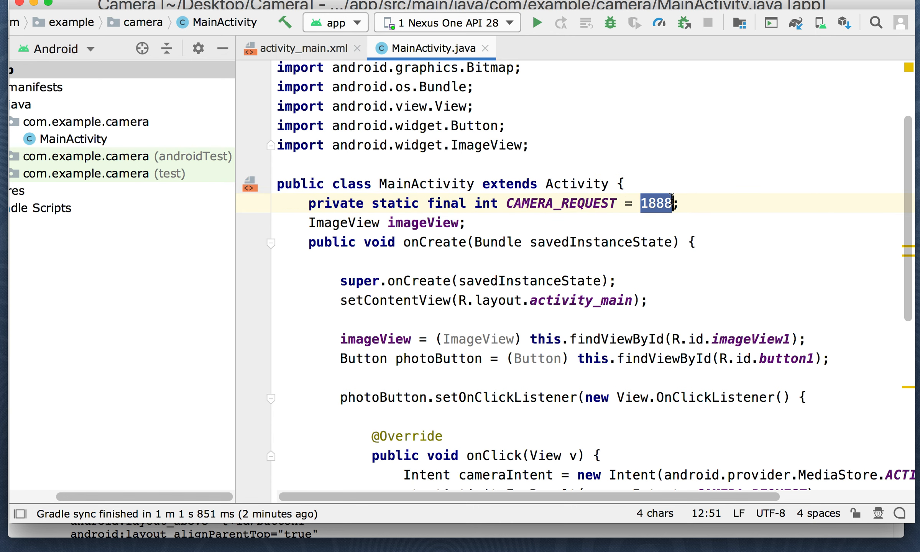
pyautogui.moveTo(603, 228)
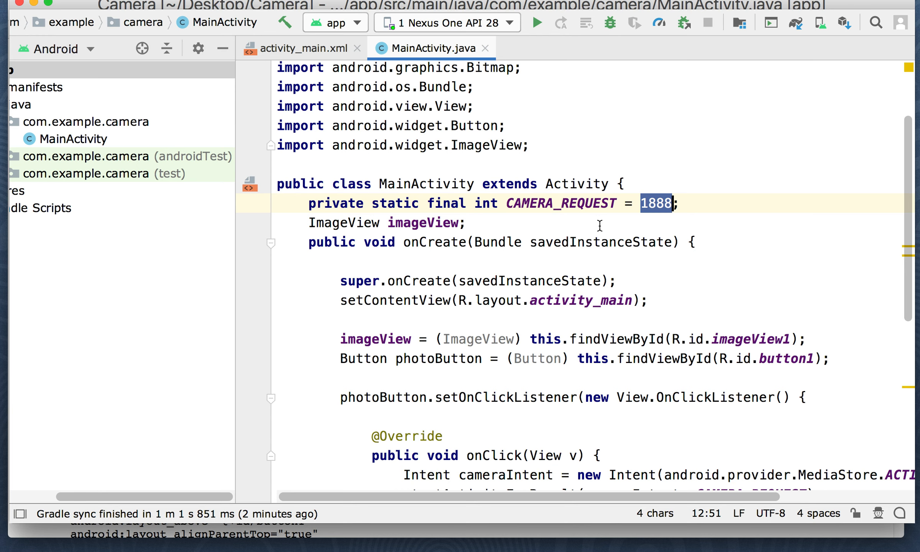
pyautogui.moveTo(405, 223)
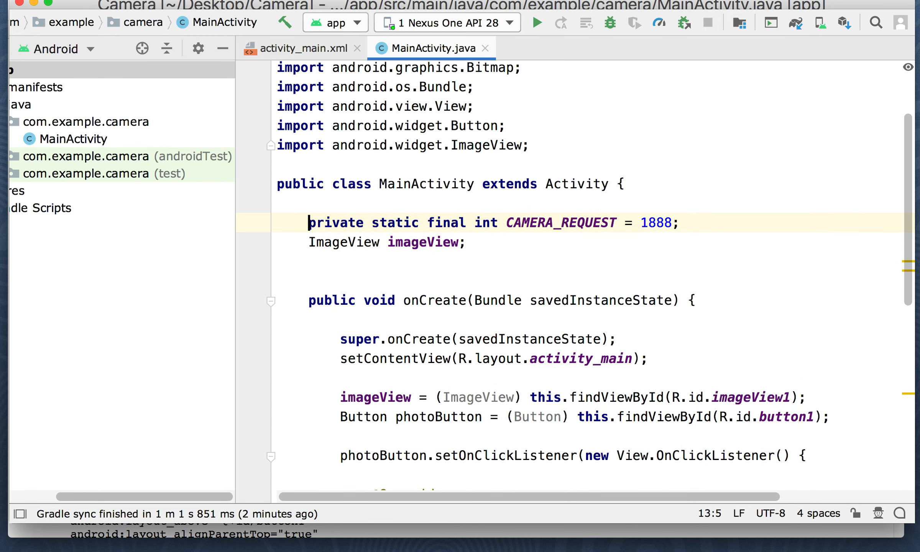
pyautogui.scroll(-3)
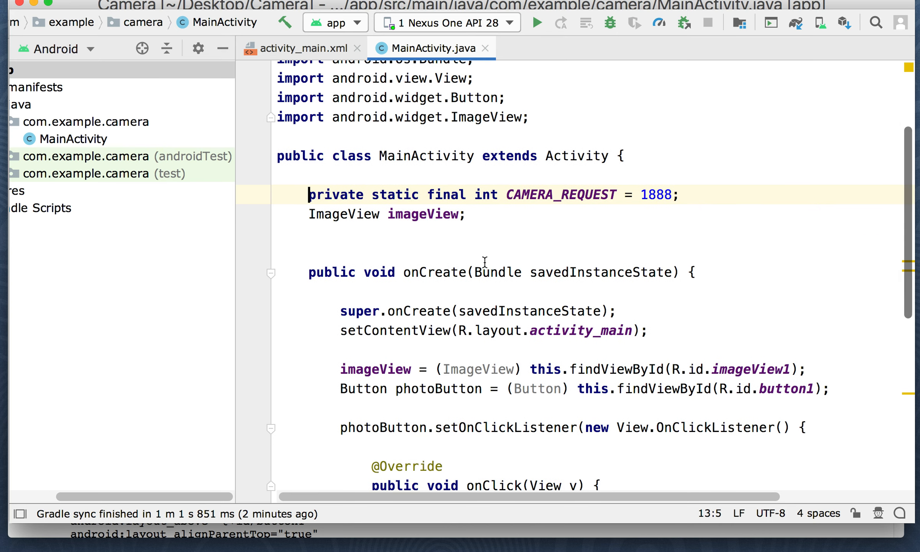
pyautogui.scroll(-3)
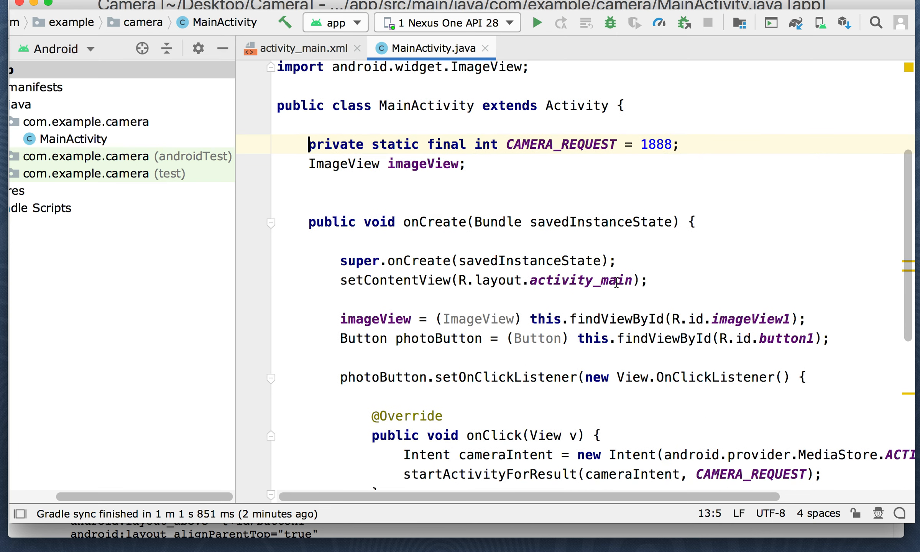
pyautogui.scroll(-3)
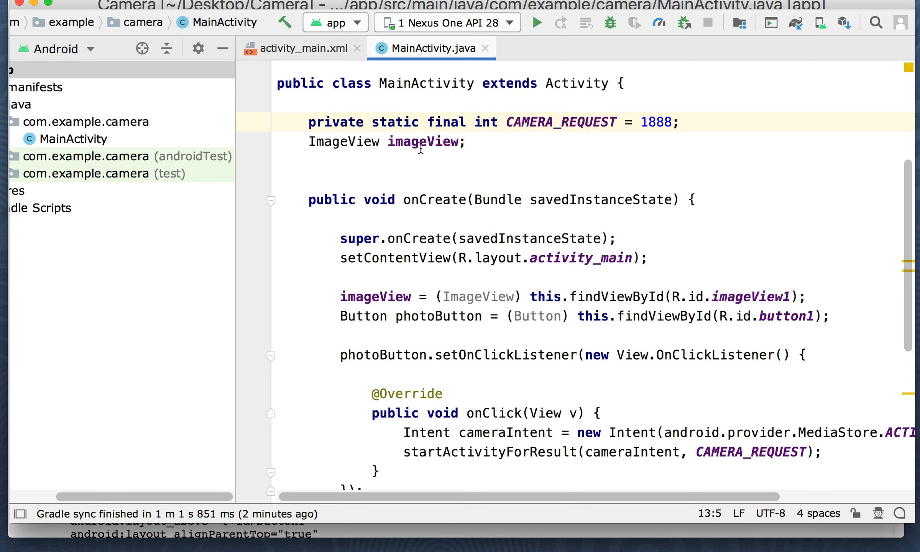
pyautogui.moveTo(741, 289)
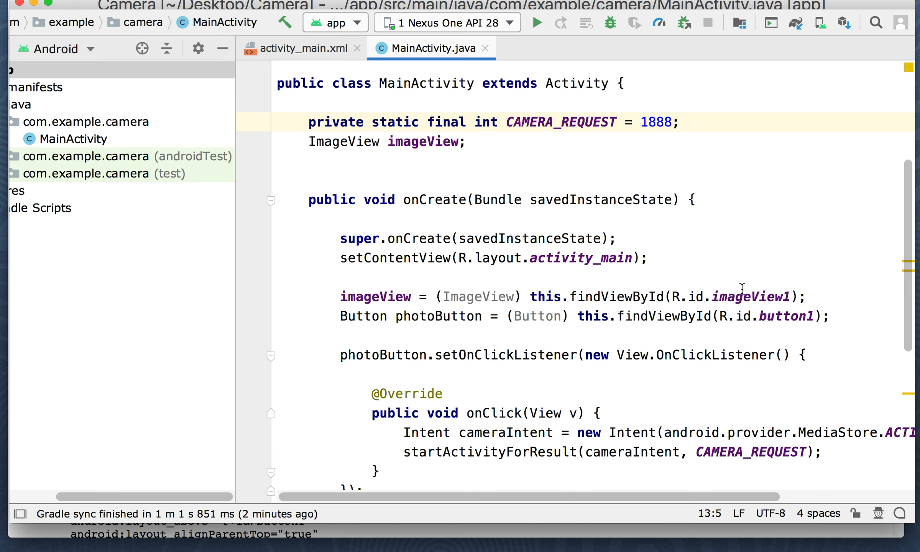
pyautogui.moveTo(599, 295)
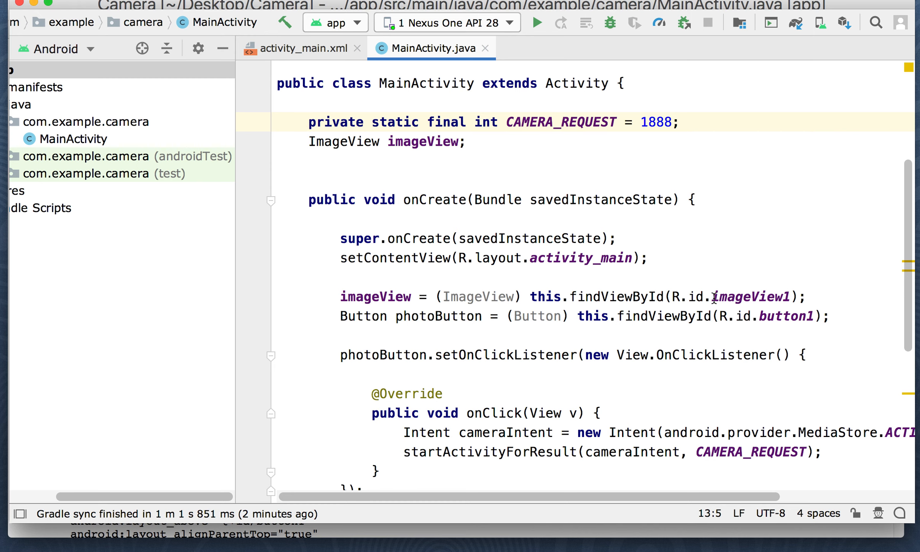
pyautogui.moveTo(784, 293)
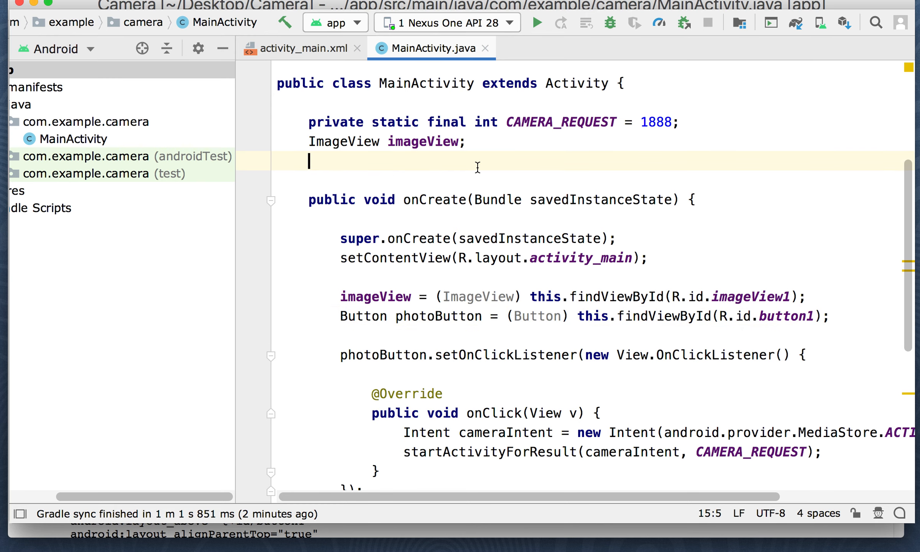
pyautogui.scroll(-3)
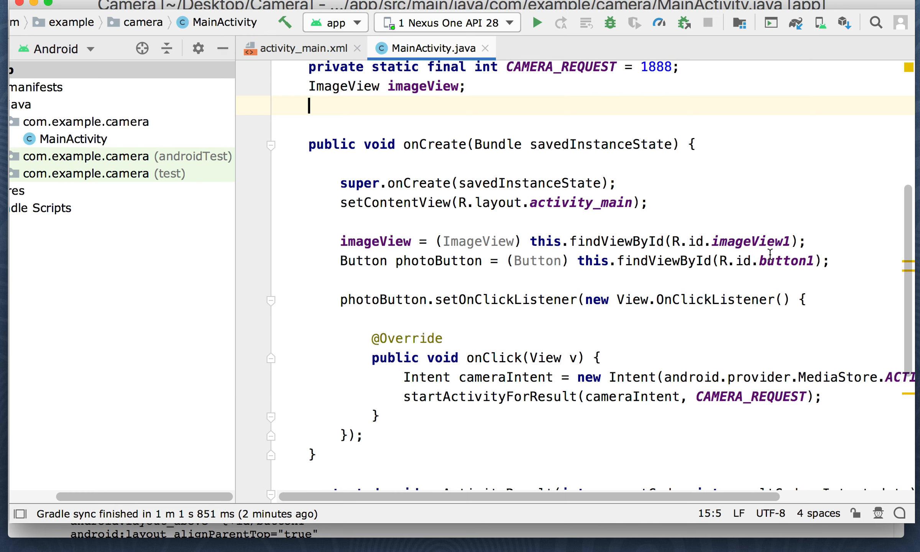
pyautogui.scroll(-3)
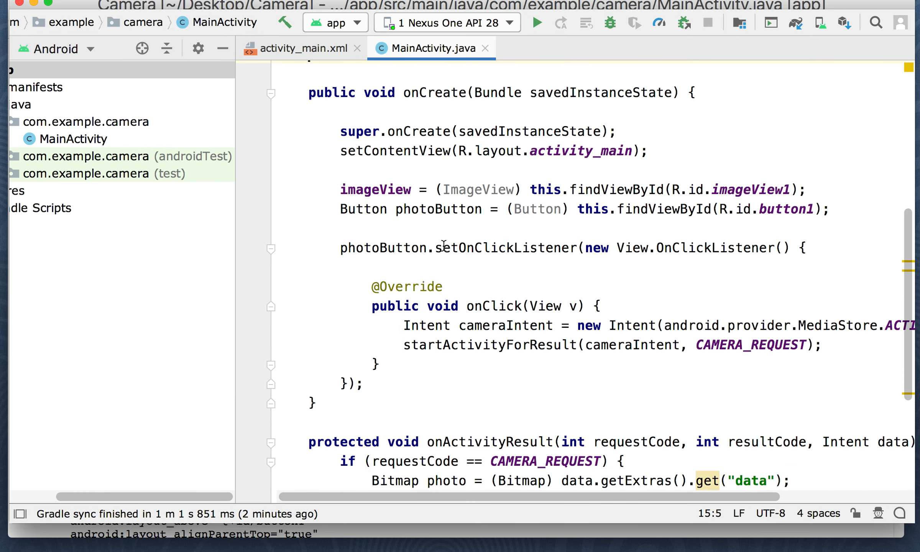
pyautogui.moveTo(608, 263)
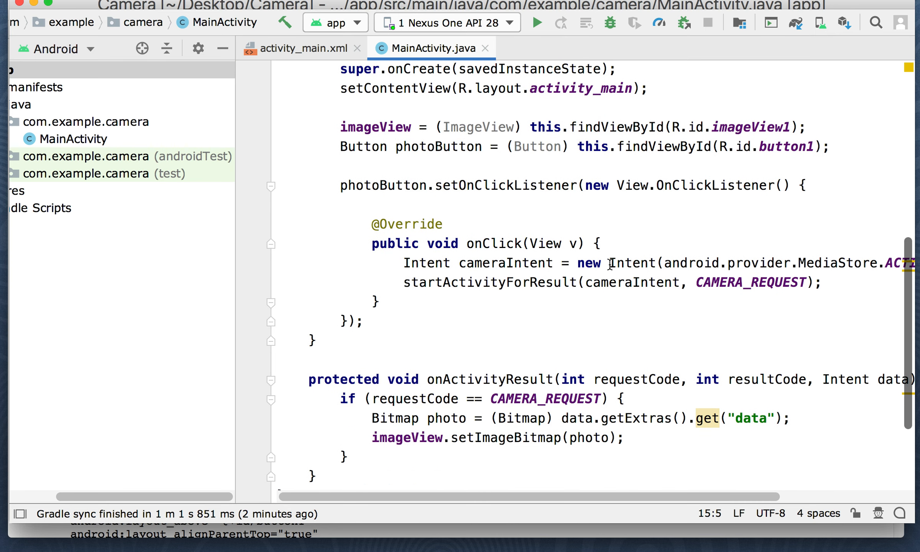
pyautogui.doubleClick(421, 263)
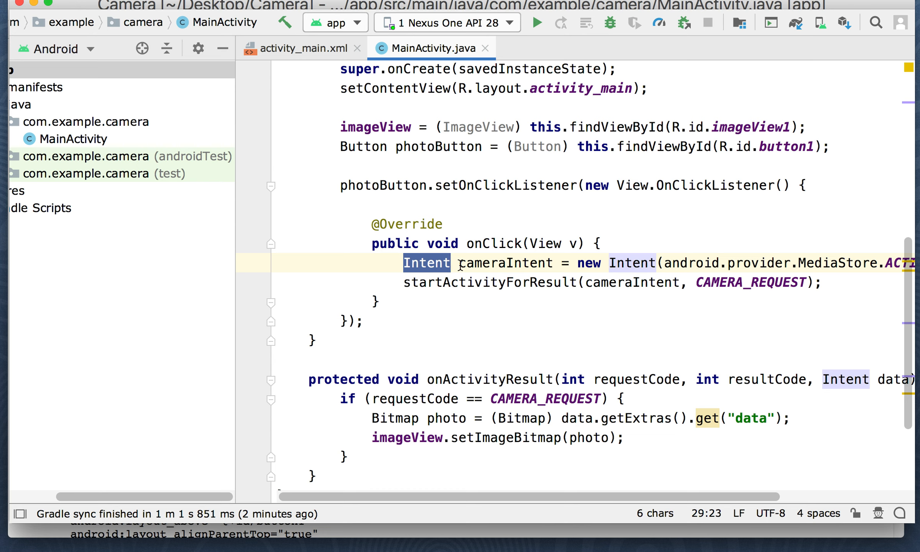
pyautogui.doubleClick(506, 262)
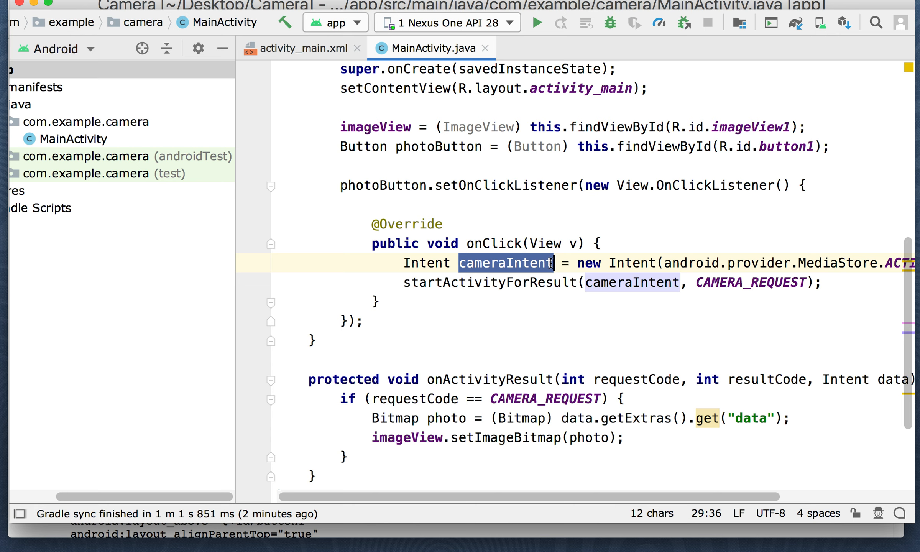
pyautogui.doubleClick(631, 262)
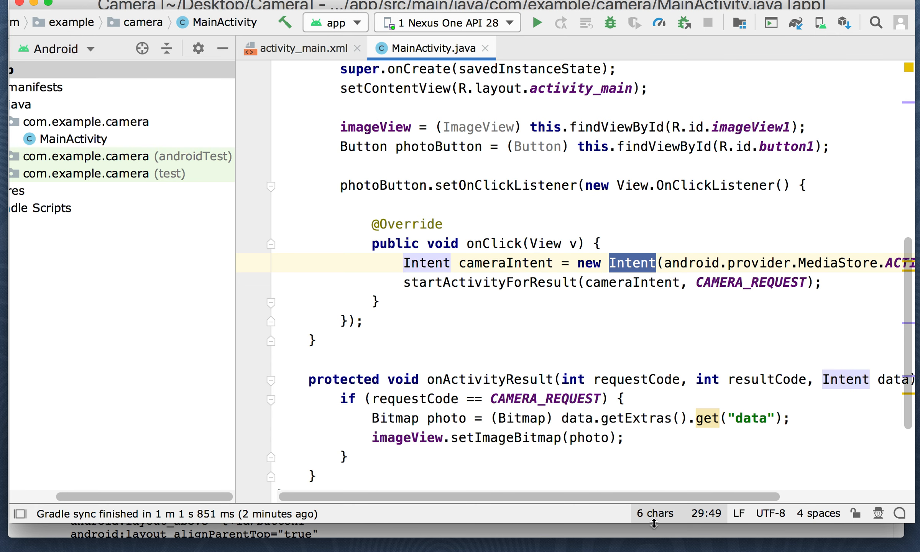
pyautogui.hscroll(3)
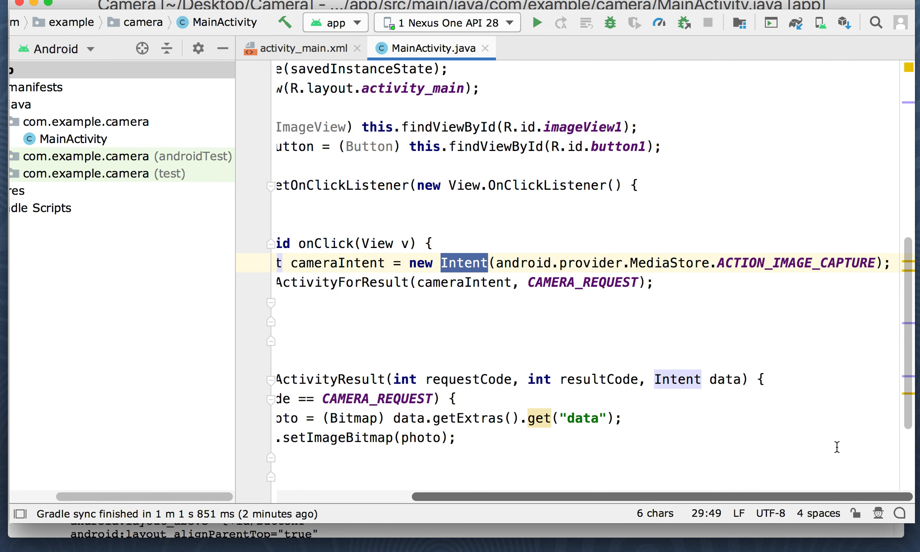
pyautogui.moveTo(550, 264)
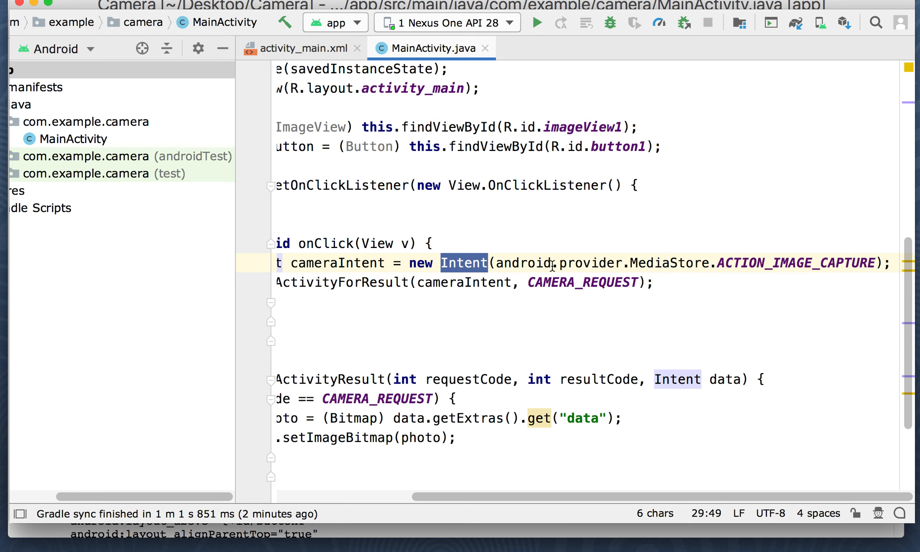
pyautogui.moveTo(706, 260)
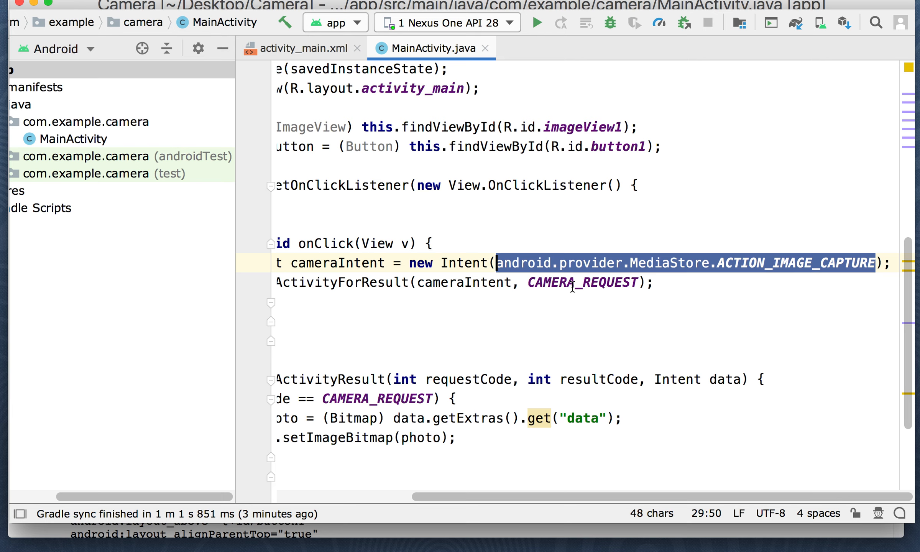
pyautogui.moveTo(397, 269)
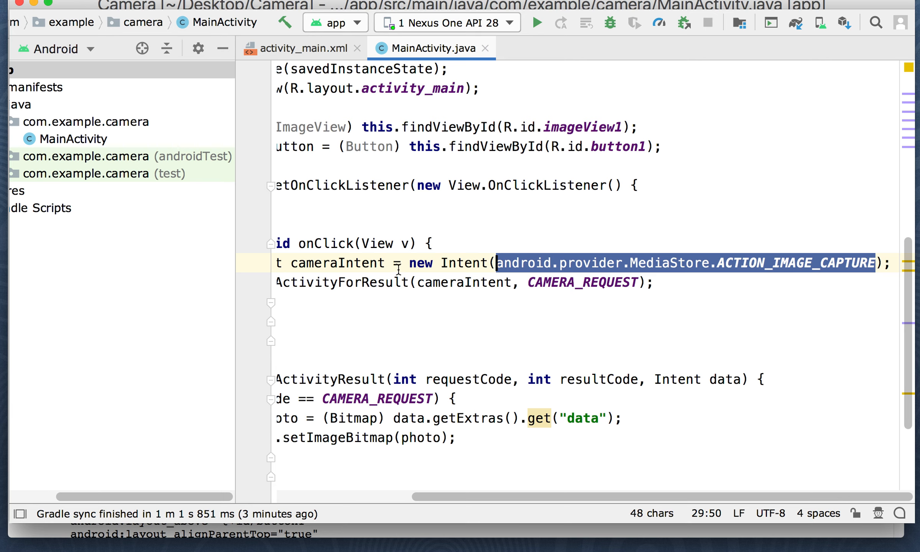
pyautogui.moveTo(512, 264)
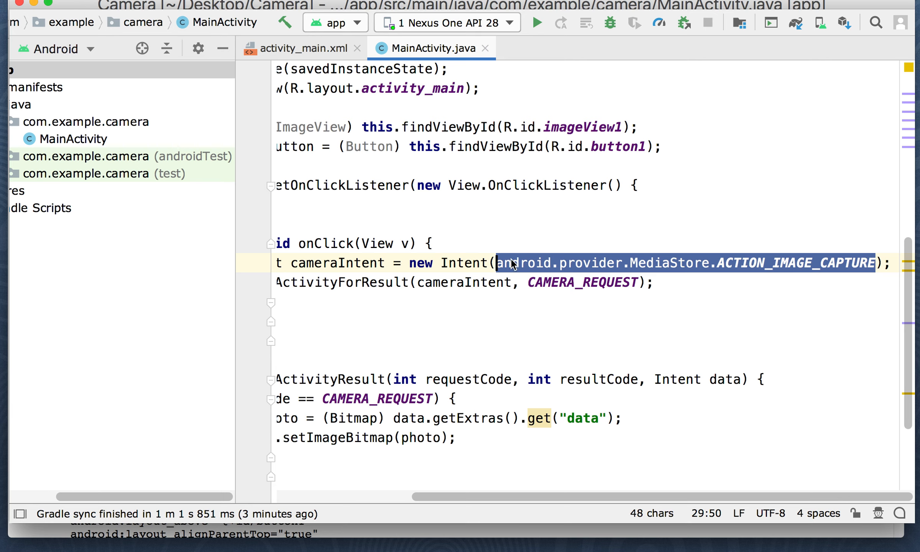
pyautogui.moveTo(588, 269)
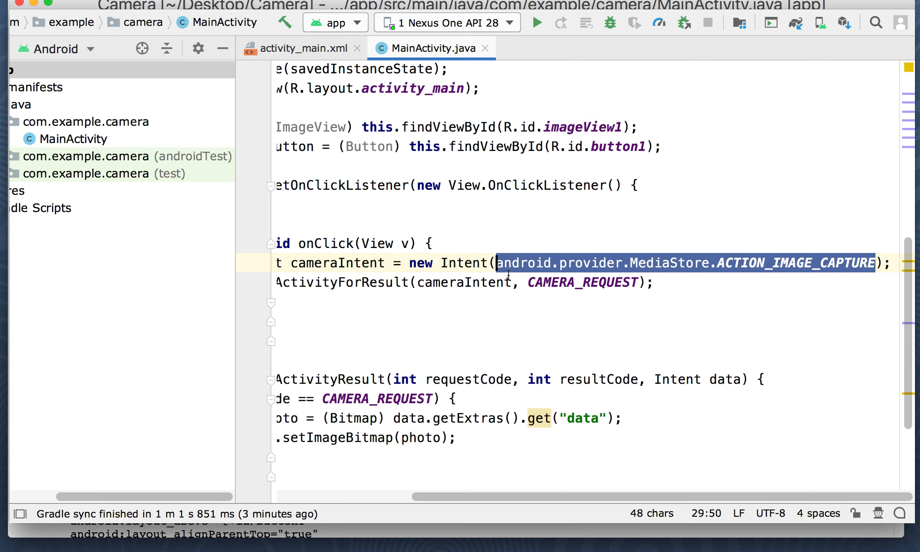
pyautogui.moveTo(640, 270)
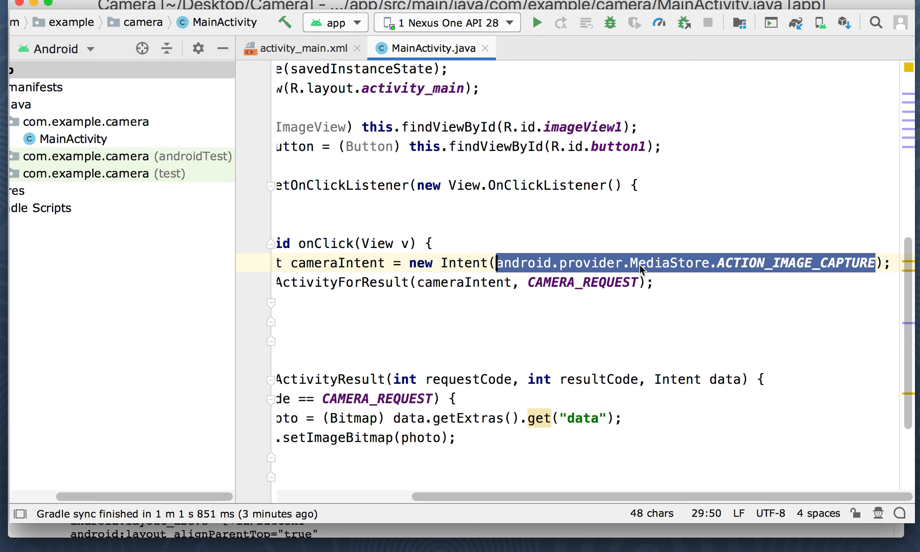
pyautogui.moveTo(668, 324)
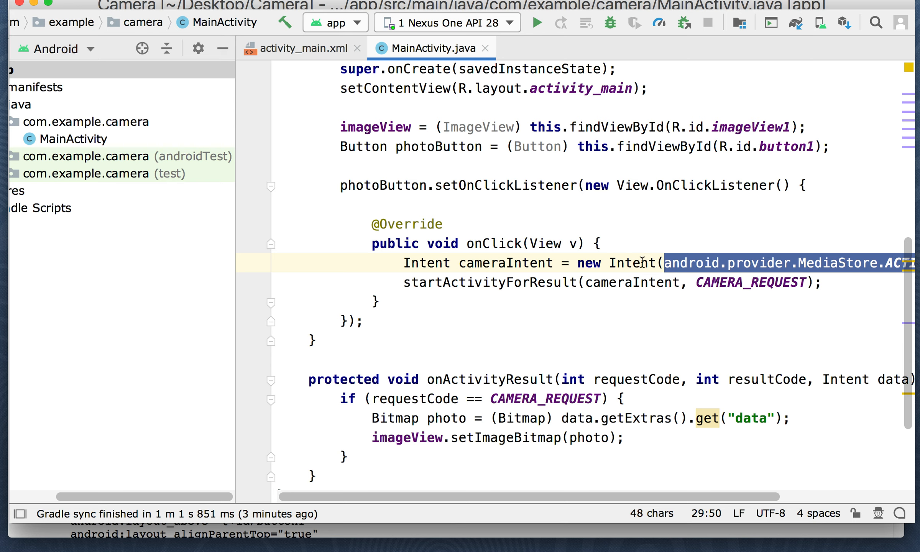
pyautogui.moveTo(722, 209)
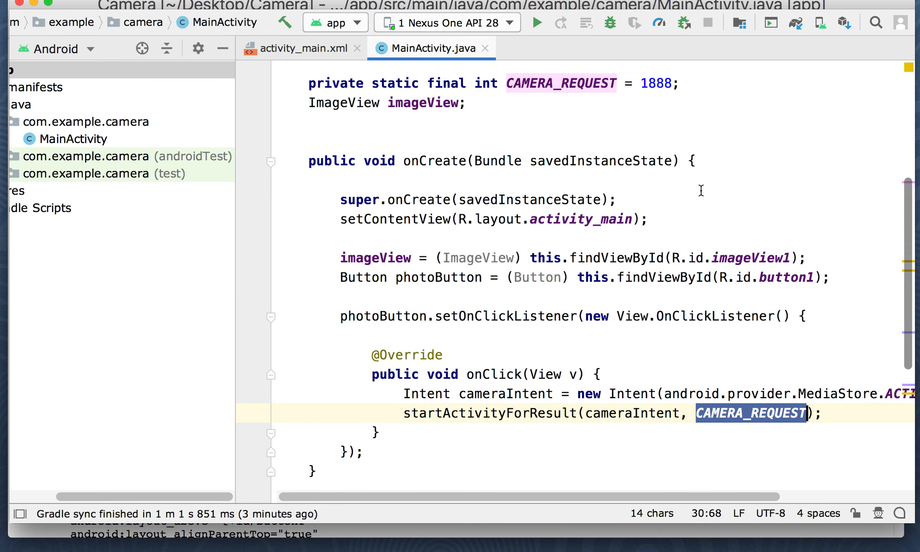
pyautogui.moveTo(553, 86)
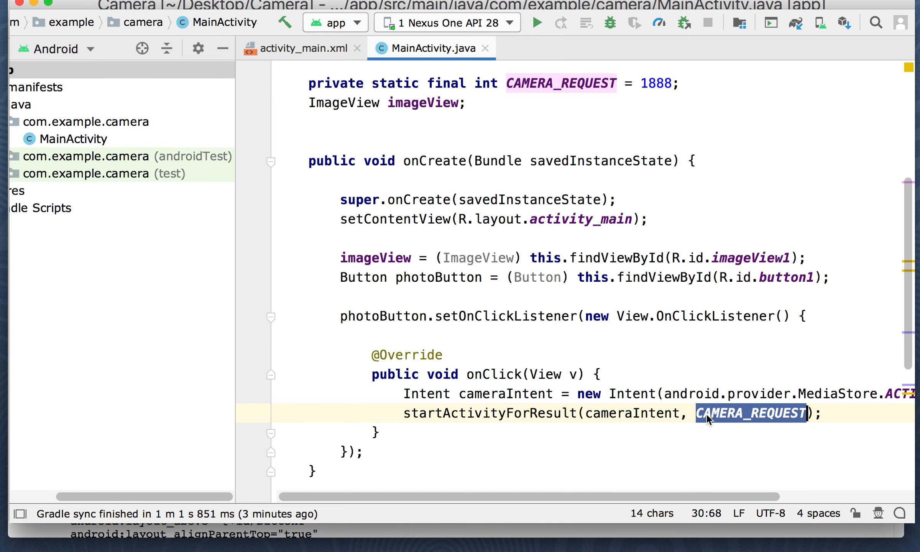
pyautogui.moveTo(697, 400)
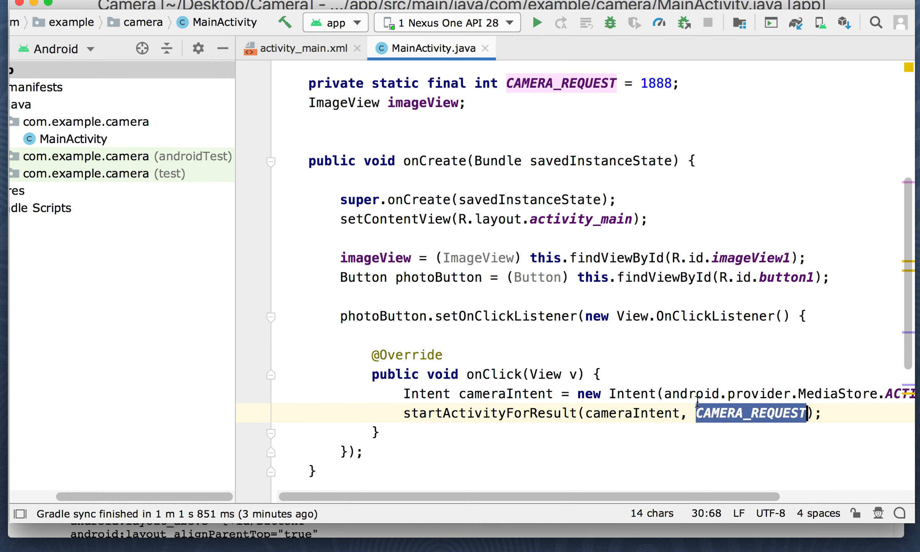
pyautogui.scroll(-3)
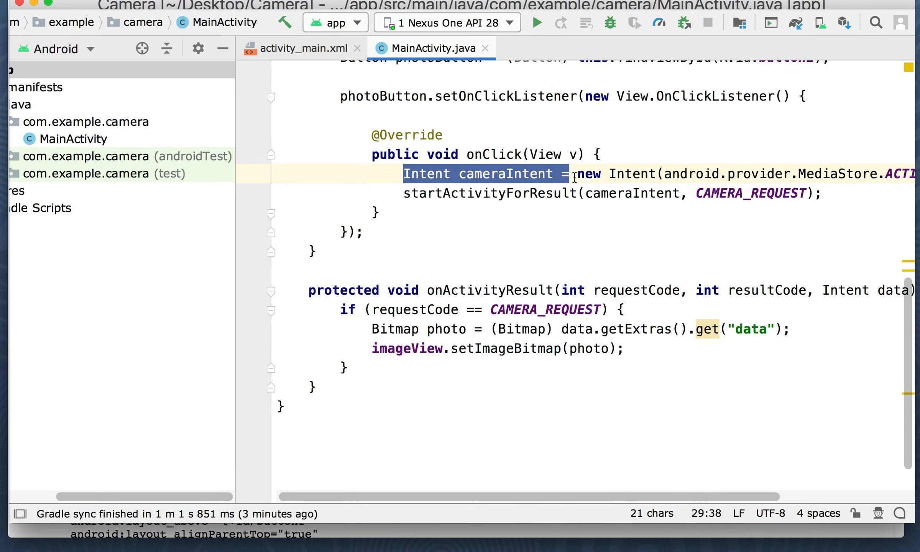
pyautogui.moveTo(670, 339)
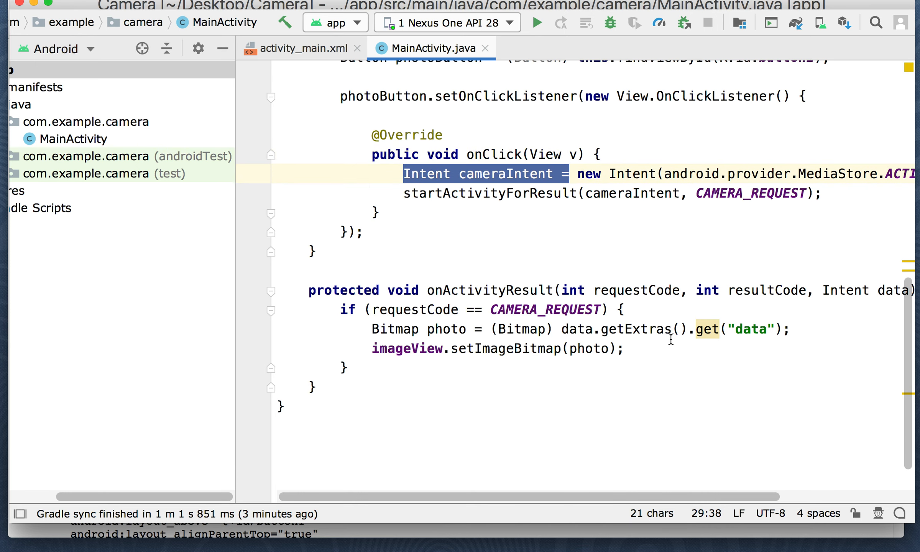
# Walk through onActivityResult: the (Bitmap) cast, the data extras key, and photo set on the ImageView.
pyautogui.hscroll(3)
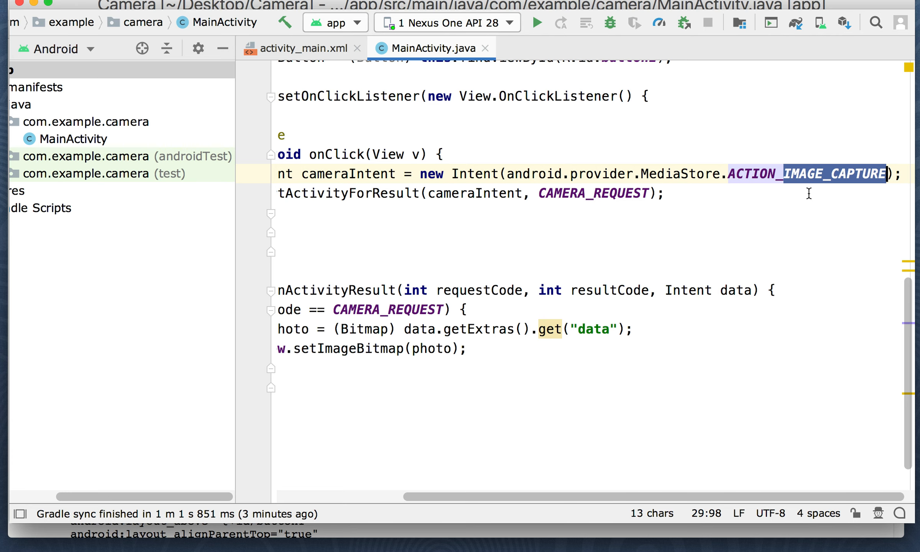
pyautogui.moveTo(663, 334)
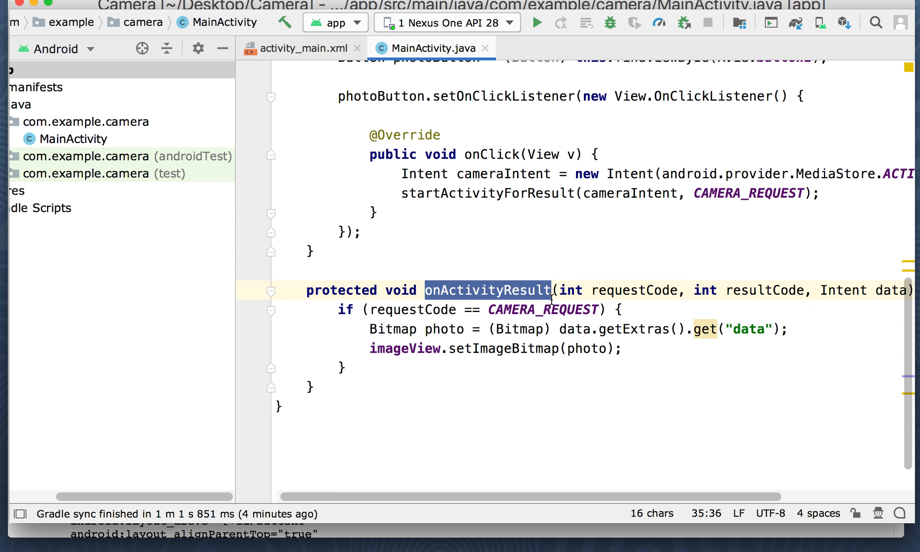
pyautogui.moveTo(501, 353)
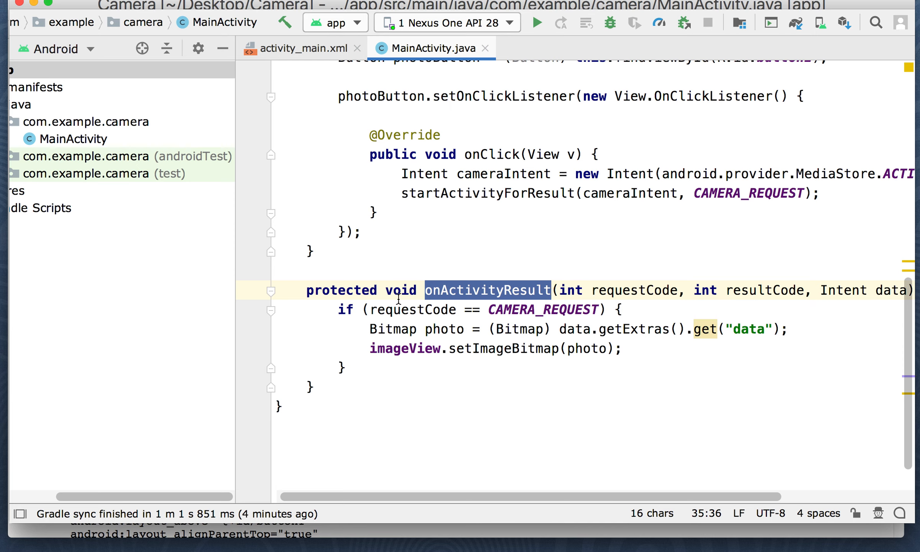
pyautogui.moveTo(496, 303)
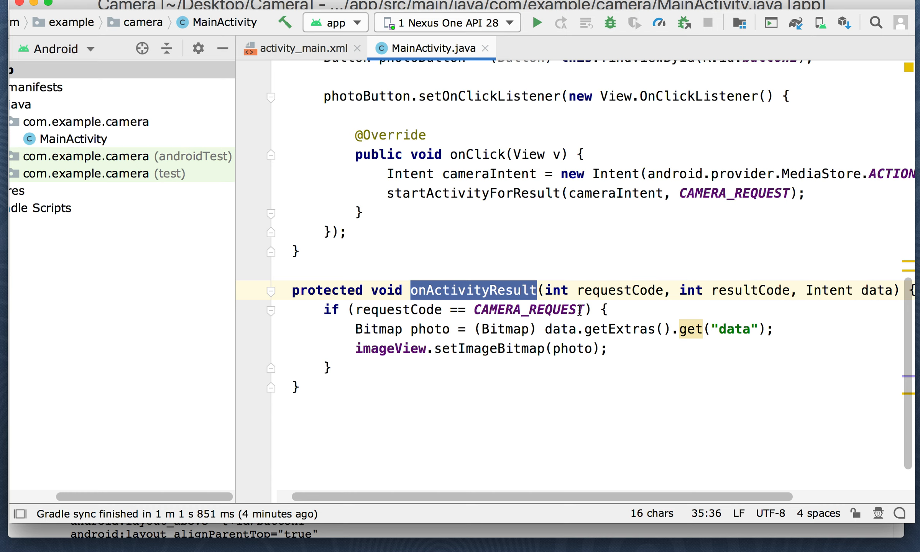
pyautogui.moveTo(438, 202)
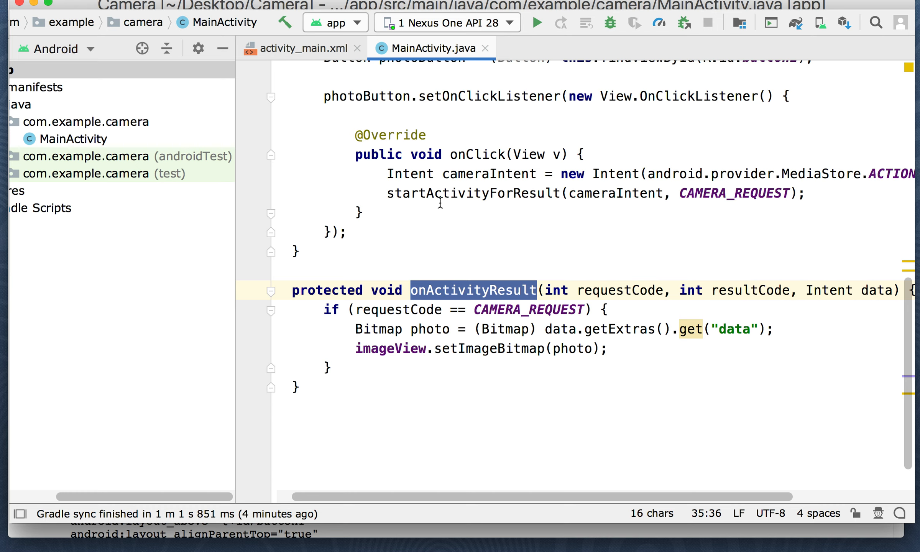
pyautogui.moveTo(510, 185)
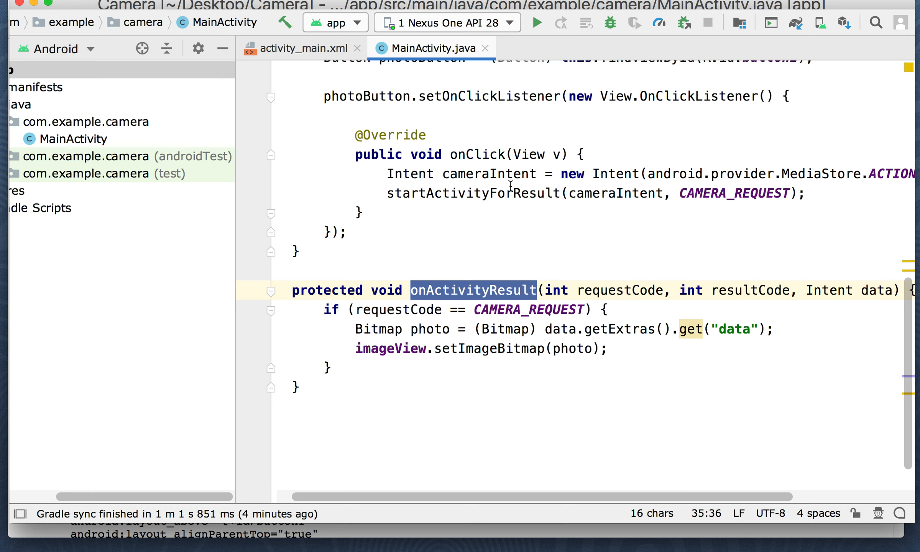
pyautogui.moveTo(661, 165)
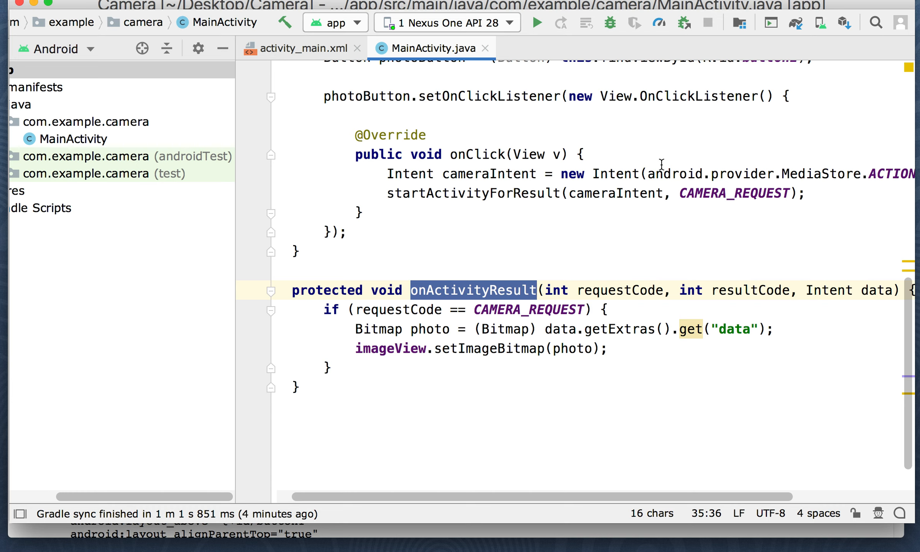
pyautogui.moveTo(549, 197)
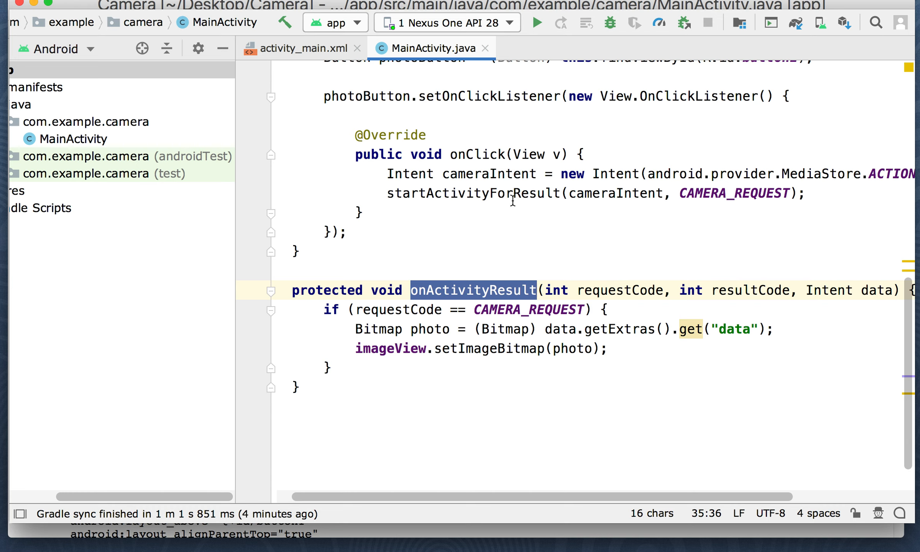
pyautogui.moveTo(396, 318)
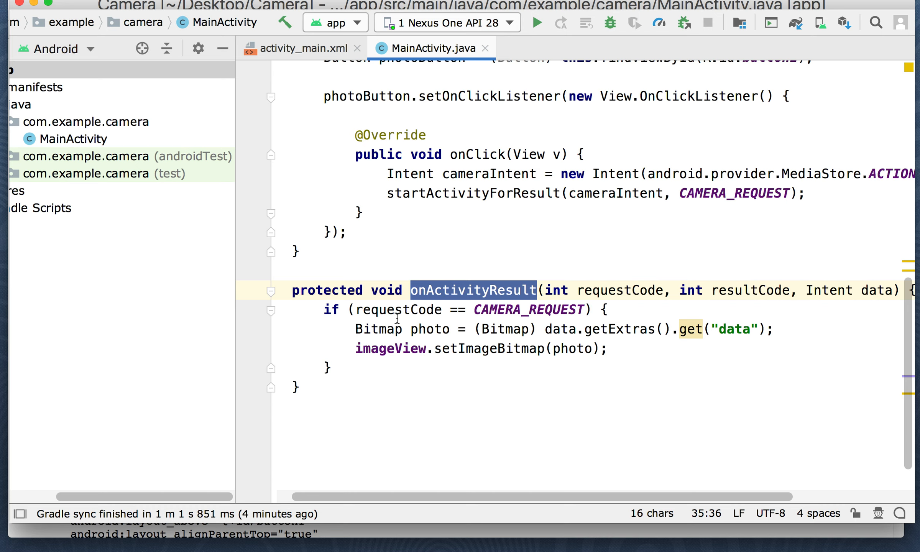
pyautogui.moveTo(414, 331)
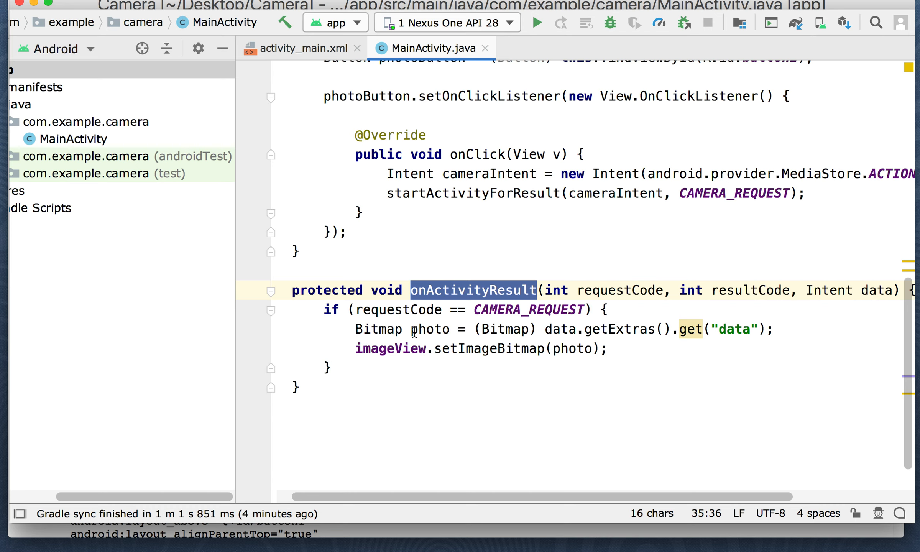
pyautogui.doubleClick(505, 329)
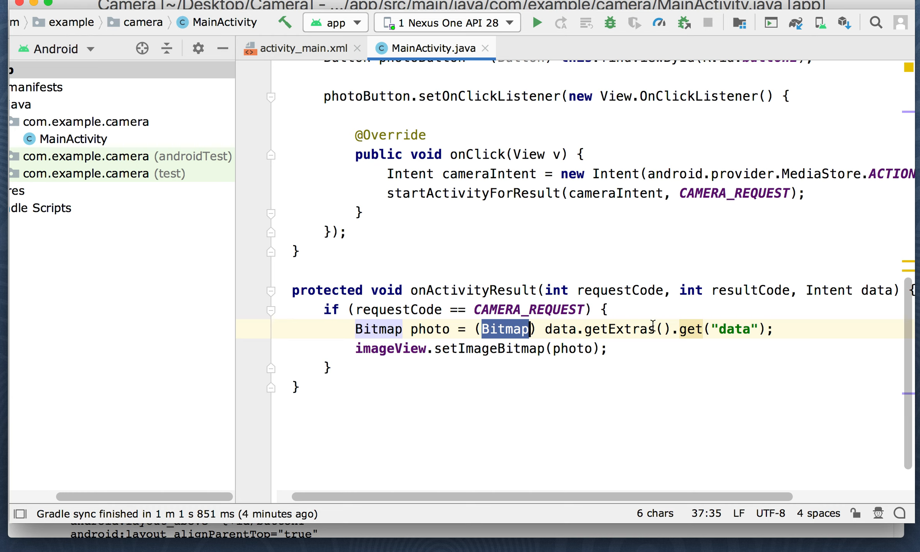
pyautogui.moveTo(506, 347)
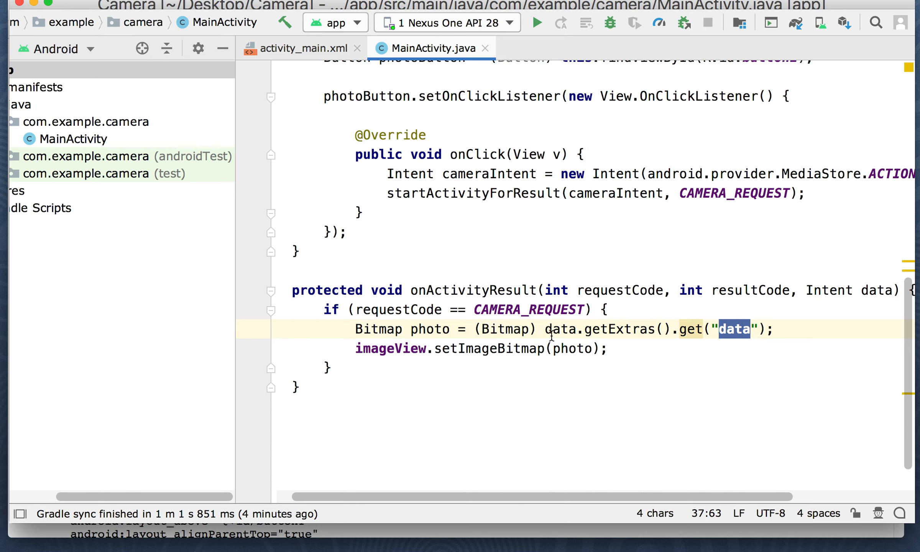
pyautogui.doubleClick(598, 328)
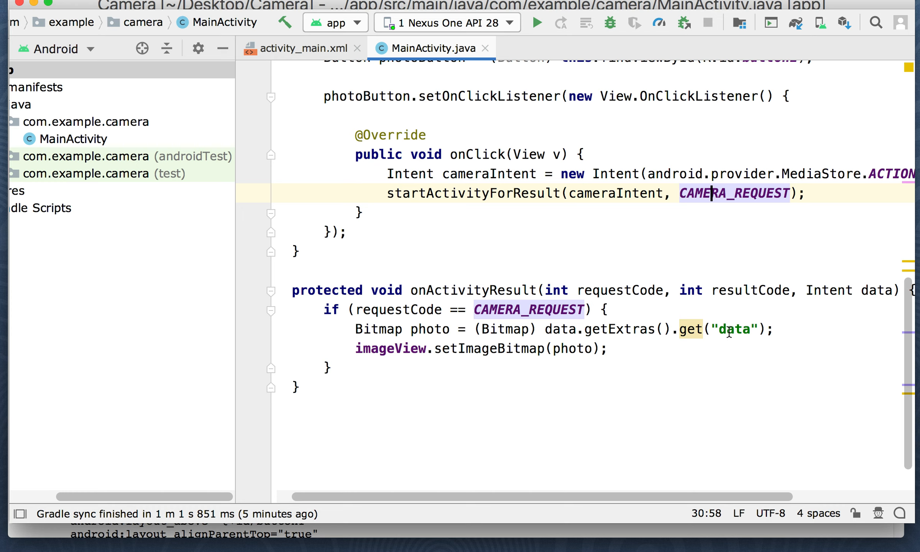
pyautogui.moveTo(467, 334)
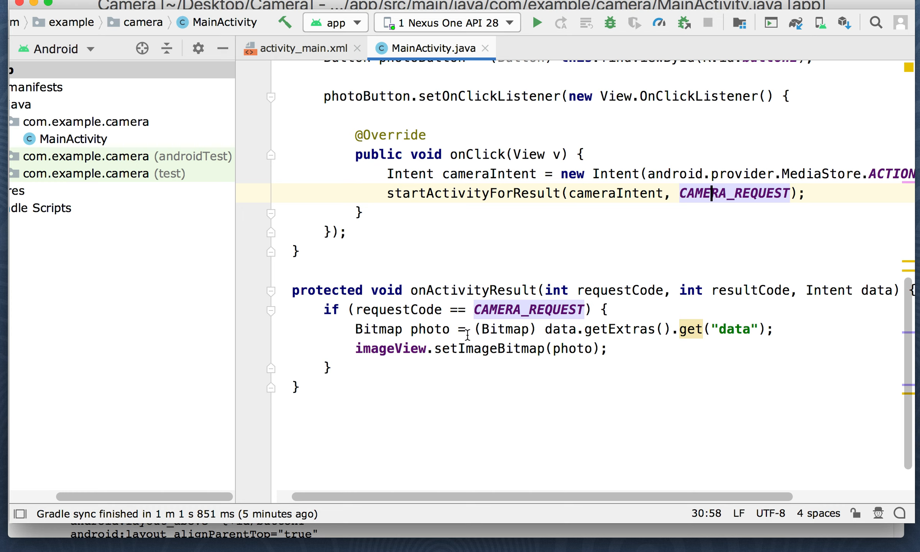
pyautogui.doubleClick(504, 329)
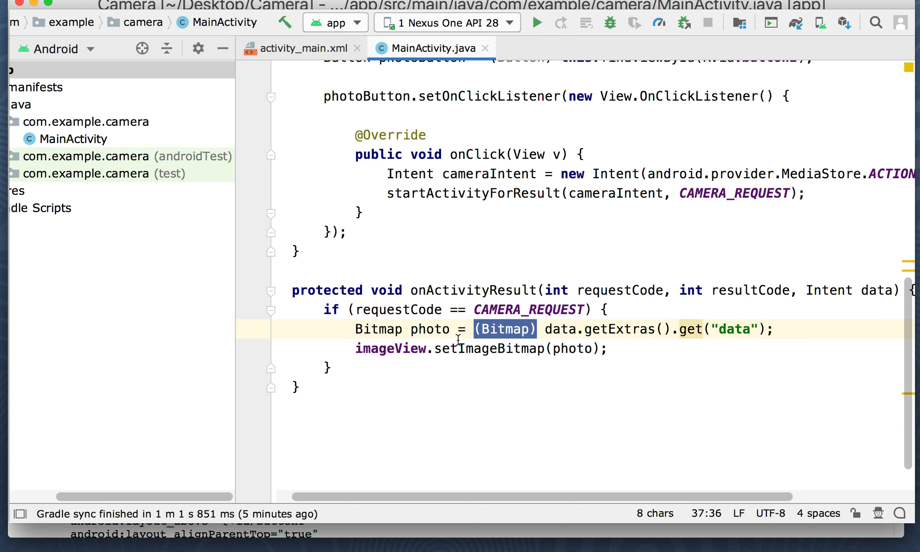
pyautogui.doubleClick(431, 328)
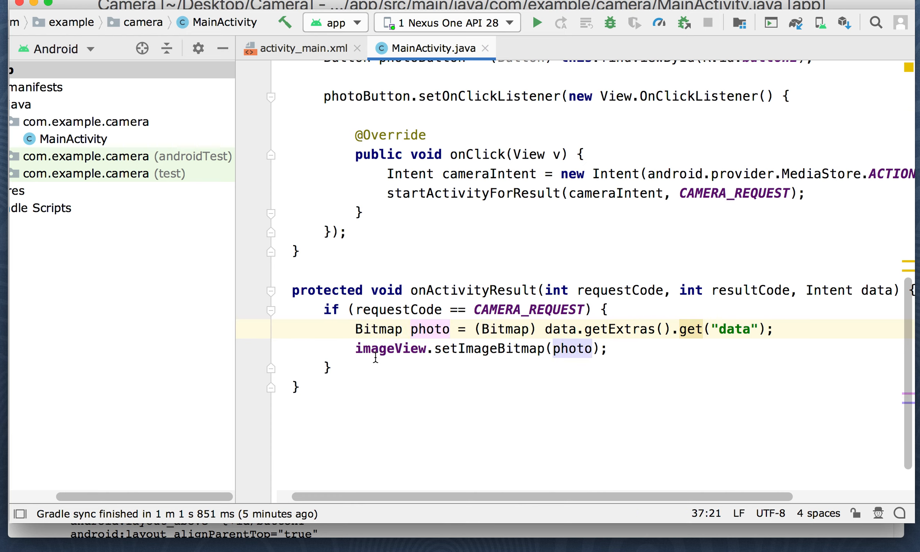
pyautogui.moveTo(559, 353)
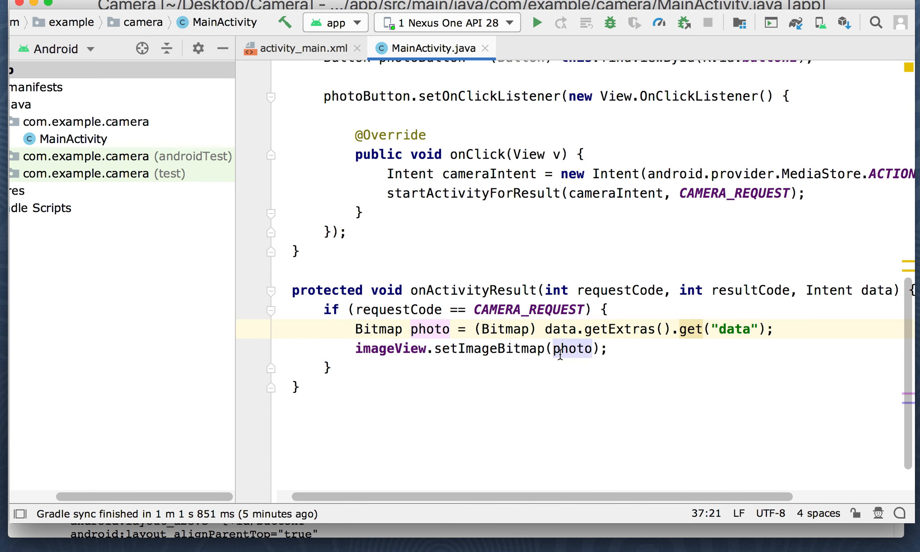
pyautogui.click(562, 348)
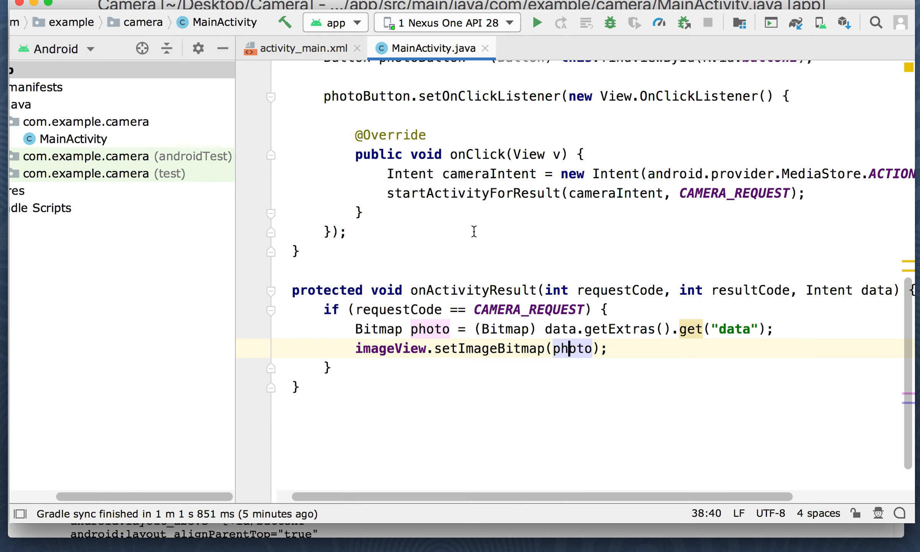
pyautogui.moveTo(648, 173)
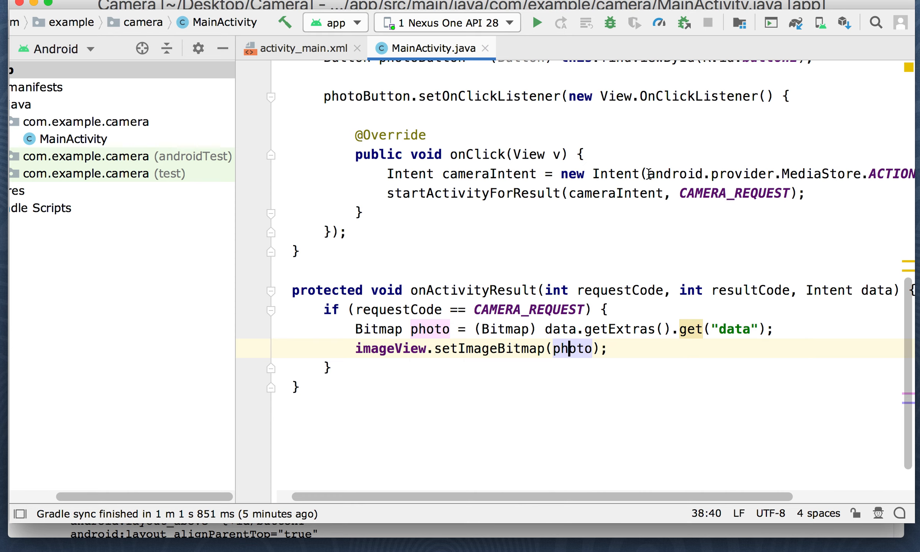
pyautogui.moveTo(644, 173); pyautogui.dragTo(861, 173)
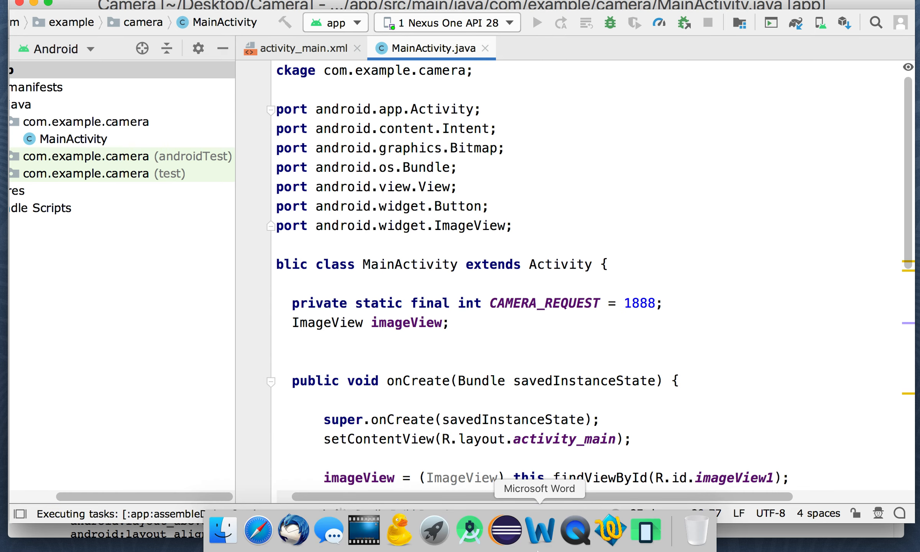
# Bring the Nexus One emulator forward while the Camera app installs and launches.
pyautogui.click(536, 22)
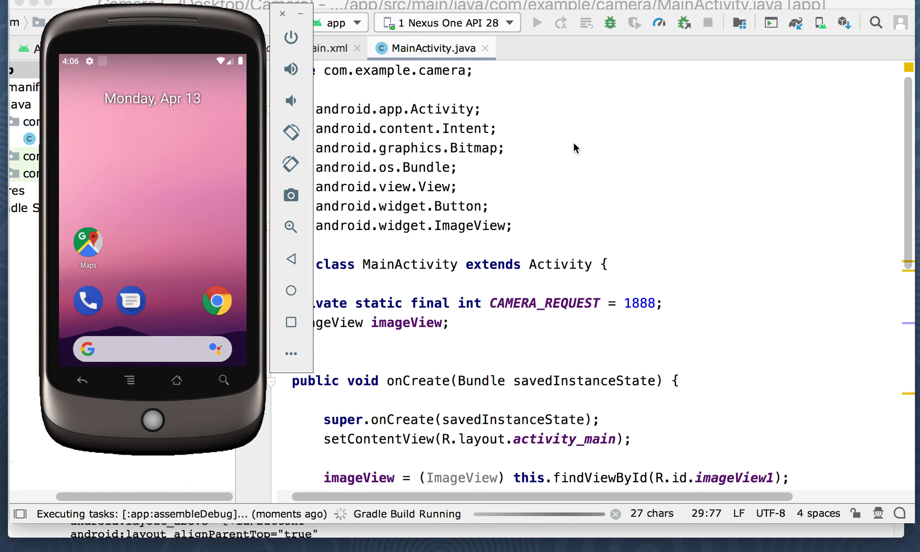
pyautogui.moveTo(637, 170)
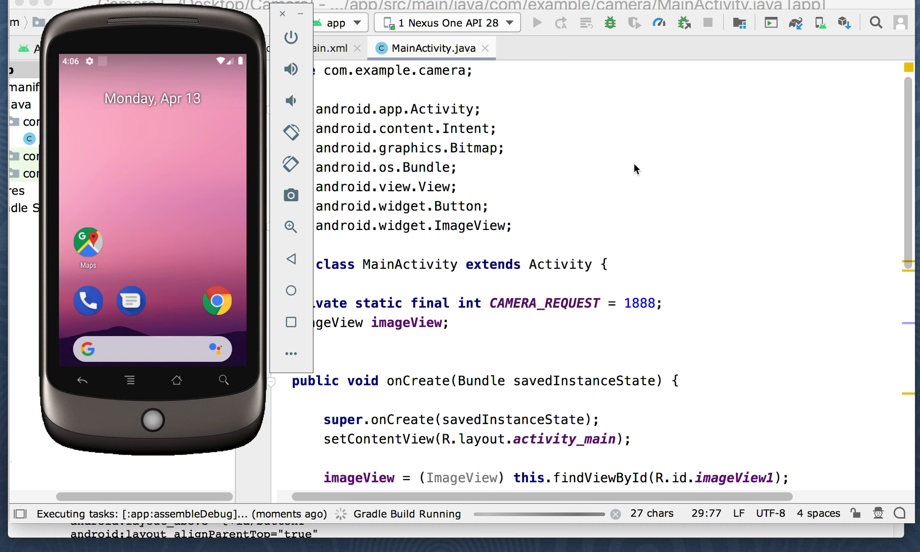
pyautogui.moveTo(378, 522)
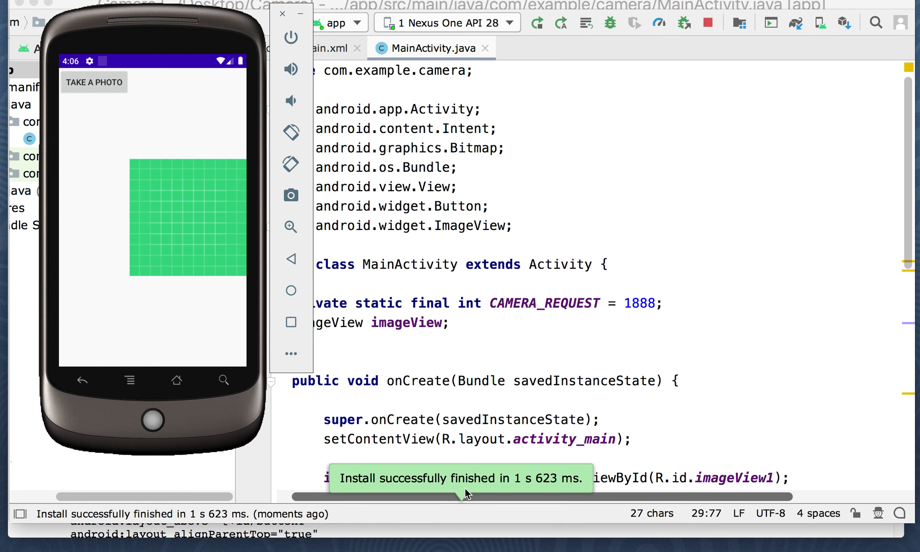
pyautogui.moveTo(184, 114)
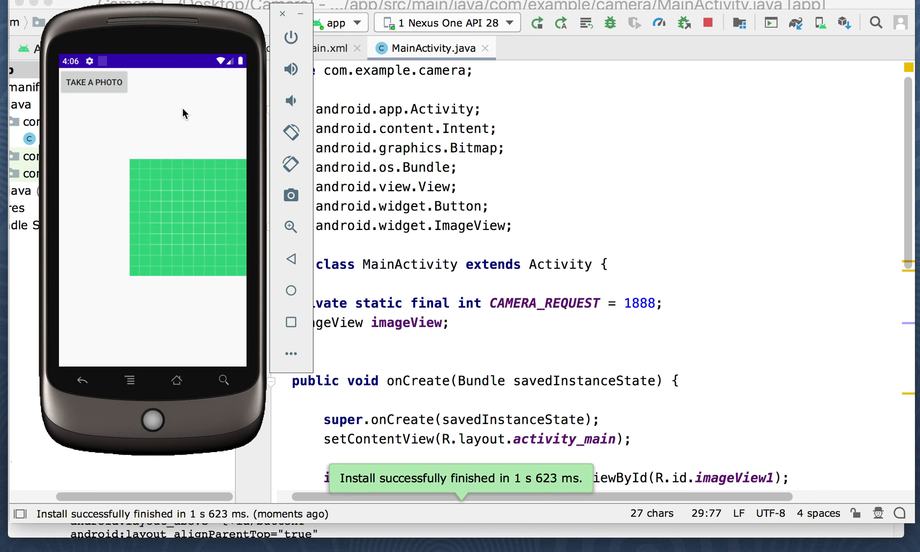
pyautogui.moveTo(191, 224)
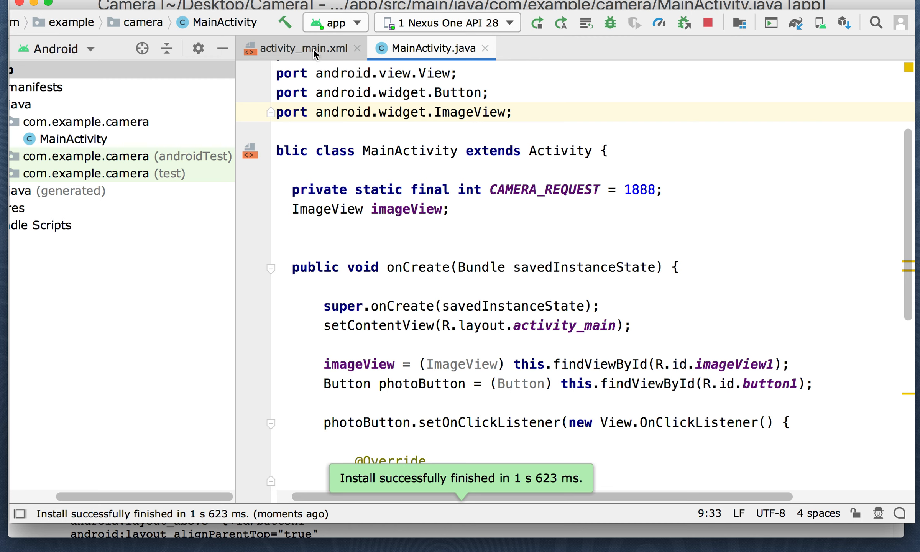
# Show activity_main.xml and locate the ic_launcher_background drawable behind the green placeholder.
pyautogui.click(301, 48)
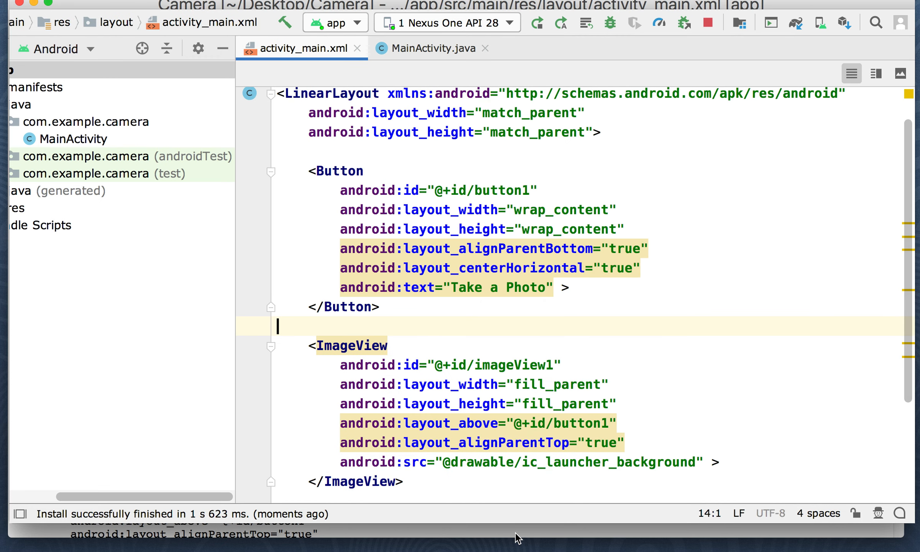
pyautogui.moveTo(269, 410)
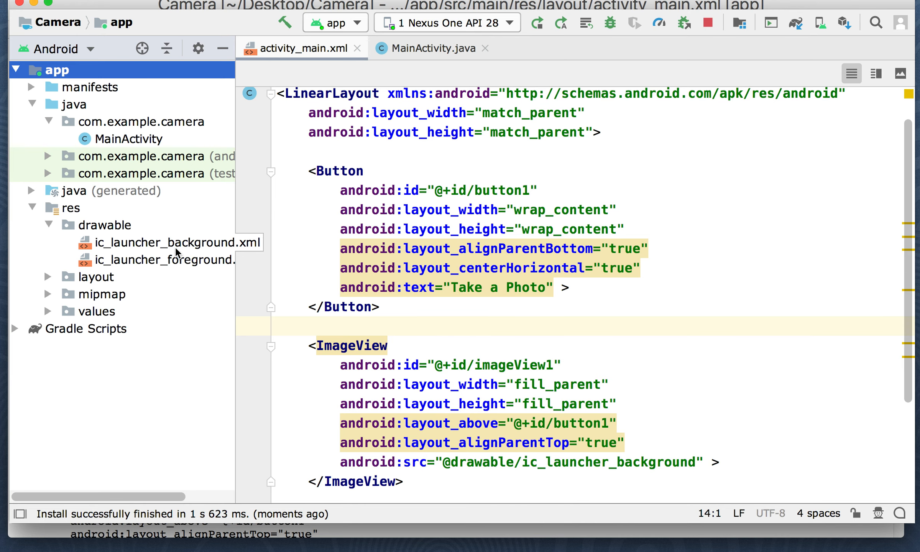
pyautogui.click(170, 242)
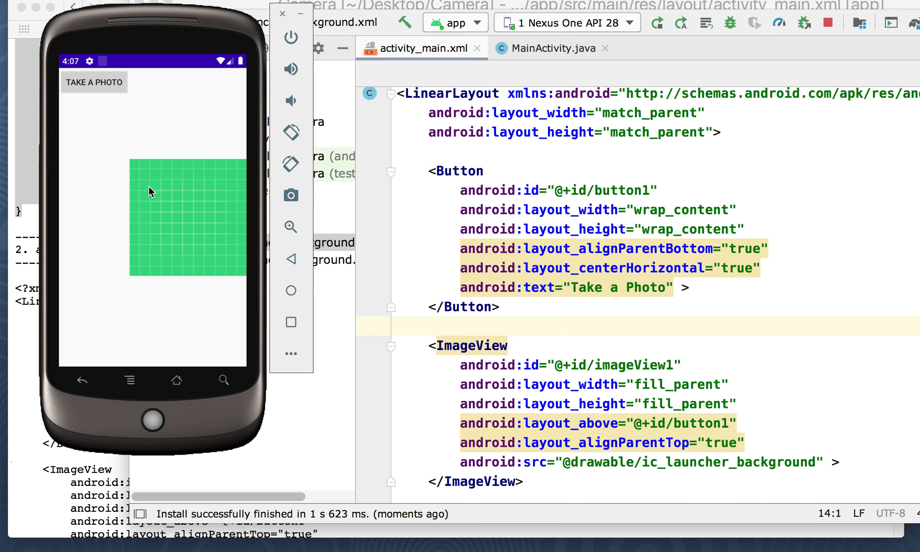
pyautogui.moveTo(188, 156)
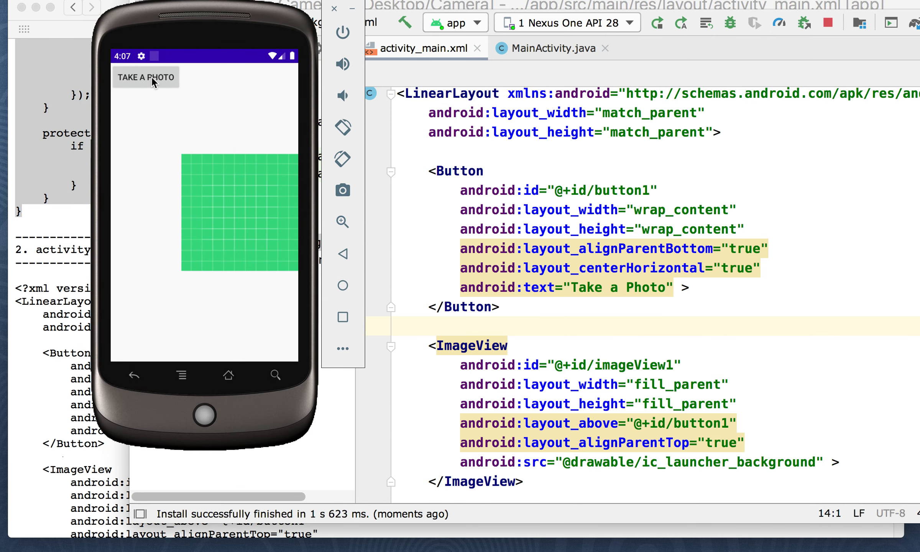
# Launch the camera from the app's Take a Photo button to show the virtual living-room scene.
pyautogui.click(145, 77)
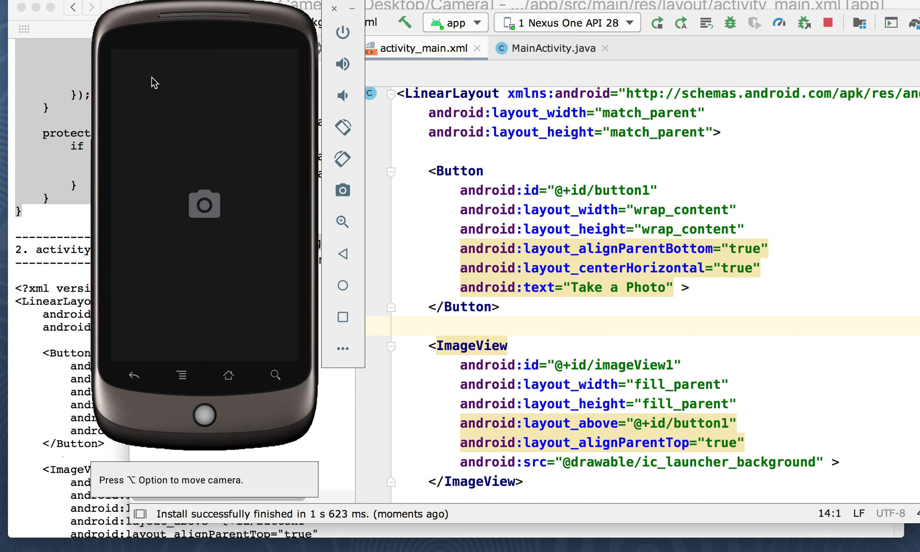
pyautogui.moveTo(267, 22)
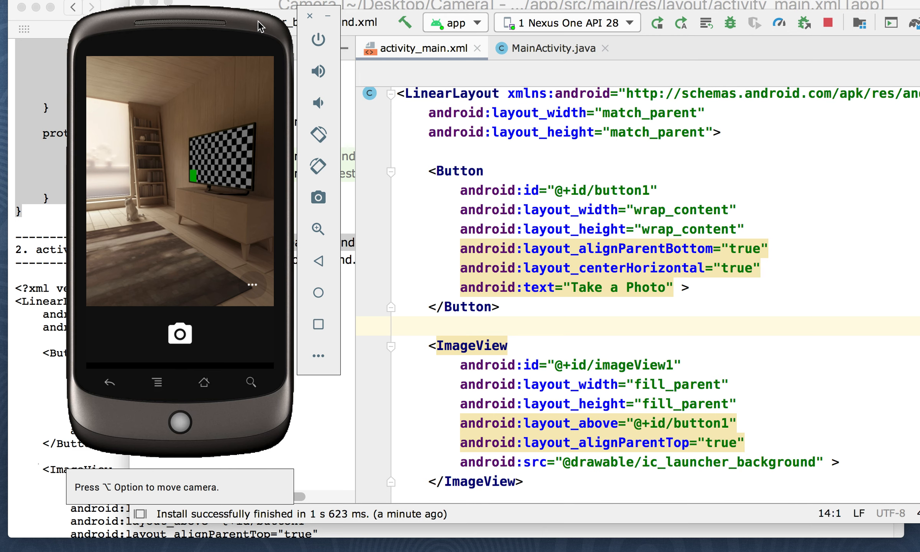
pyautogui.moveTo(256, 41)
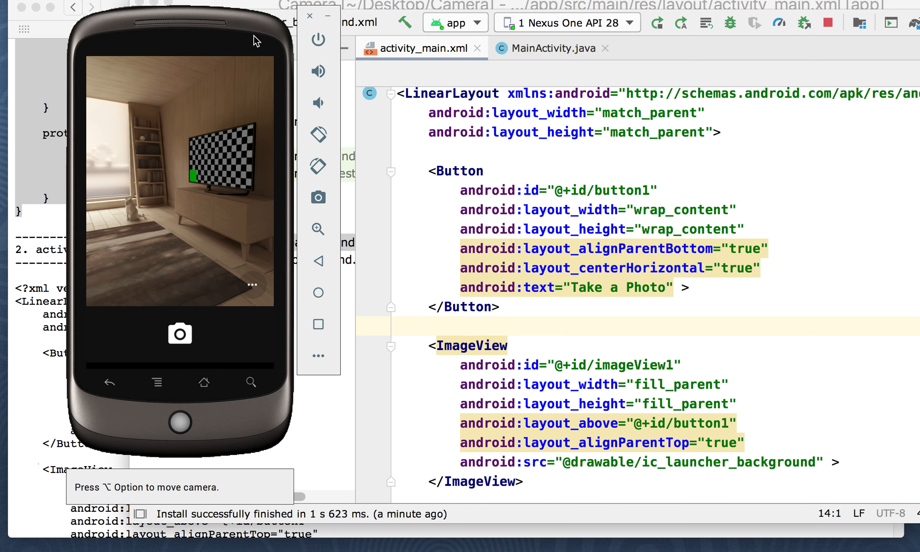
pyautogui.moveTo(192, 236)
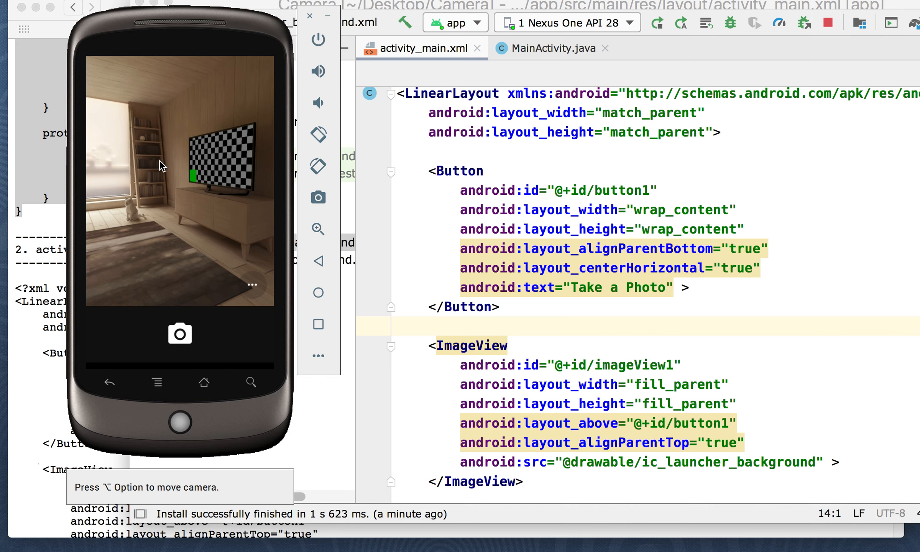
pyautogui.moveTo(205, 196)
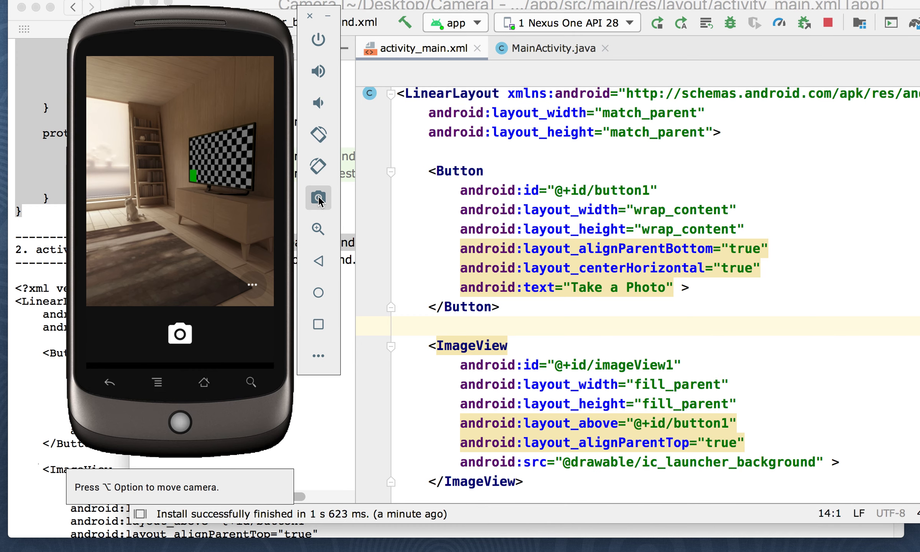
pyautogui.moveTo(317, 355)
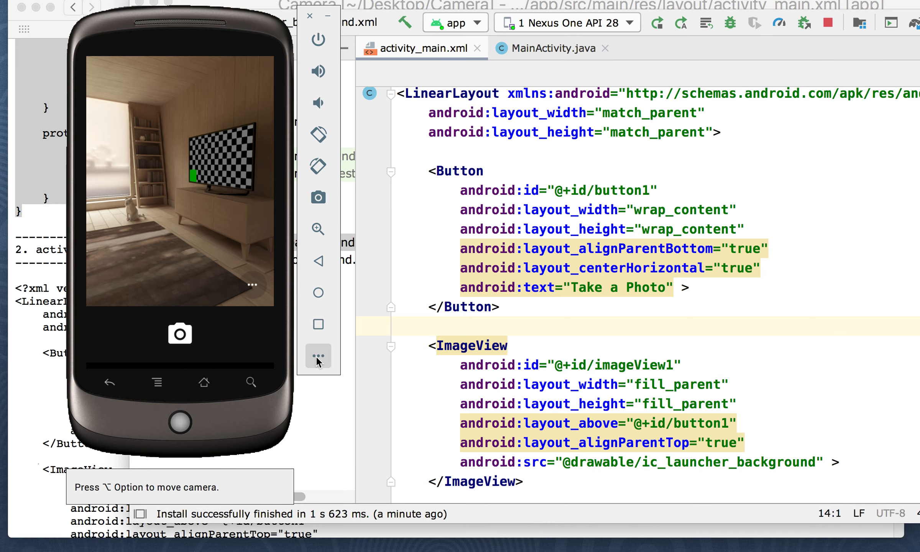
pyautogui.click(318, 355)
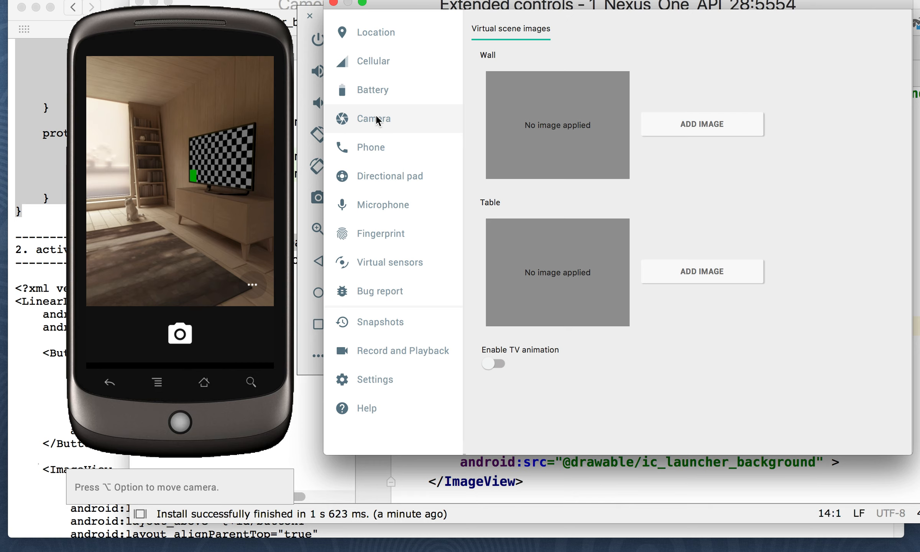
pyautogui.moveTo(586, 171)
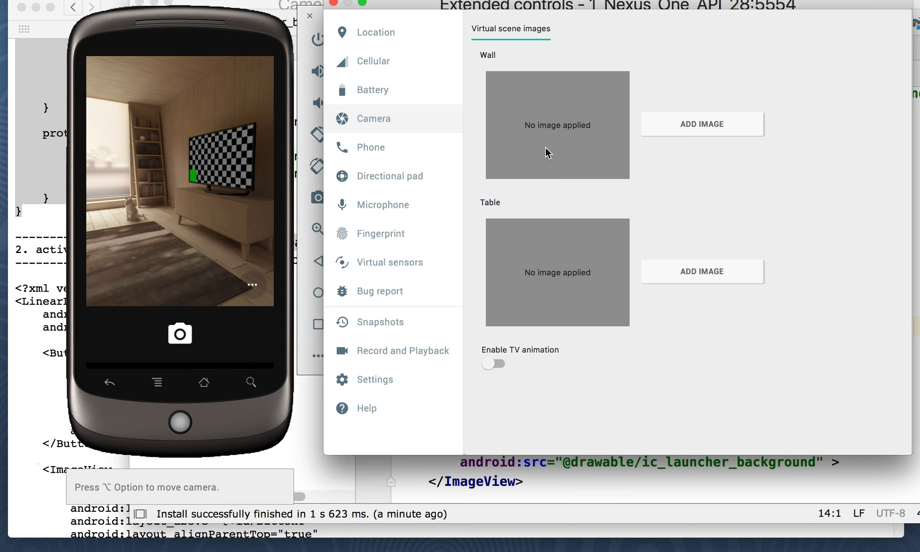
pyautogui.moveTo(517, 260)
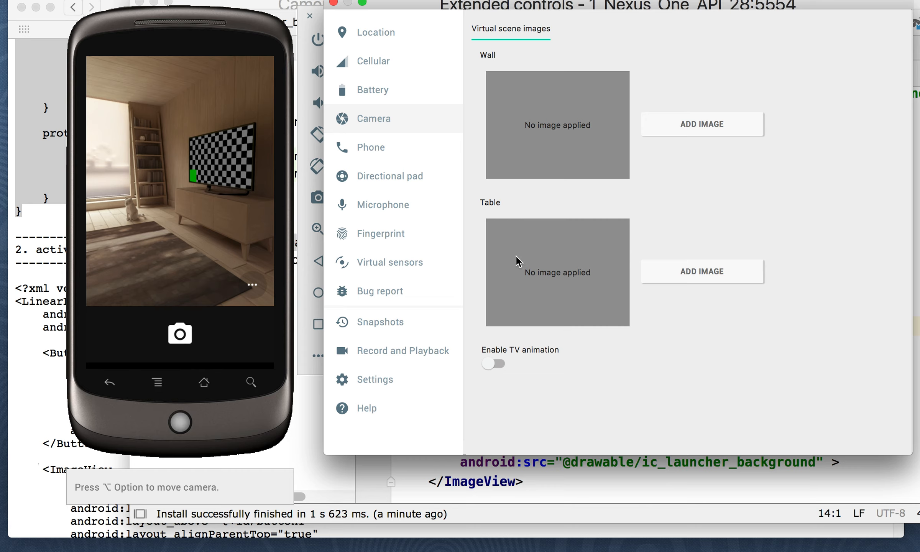
pyautogui.moveTo(476, 390)
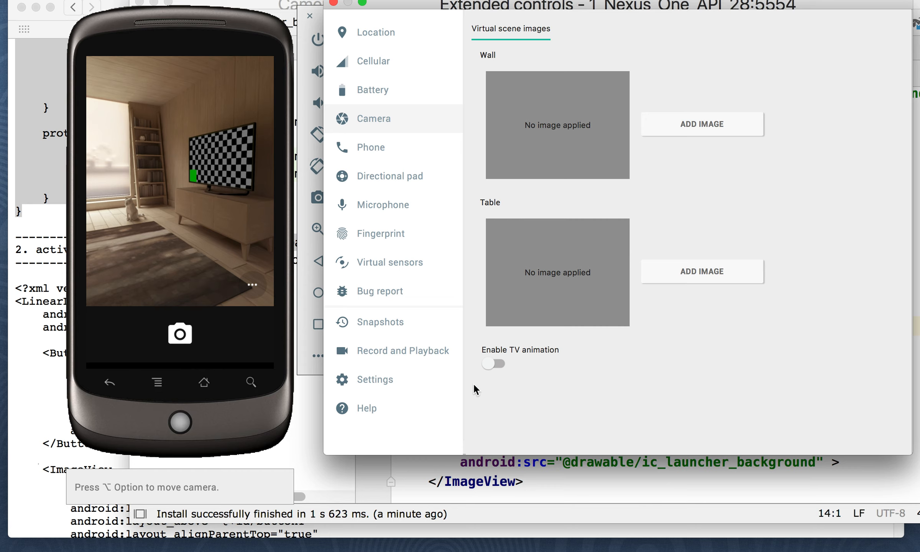
pyautogui.moveTo(726, 166)
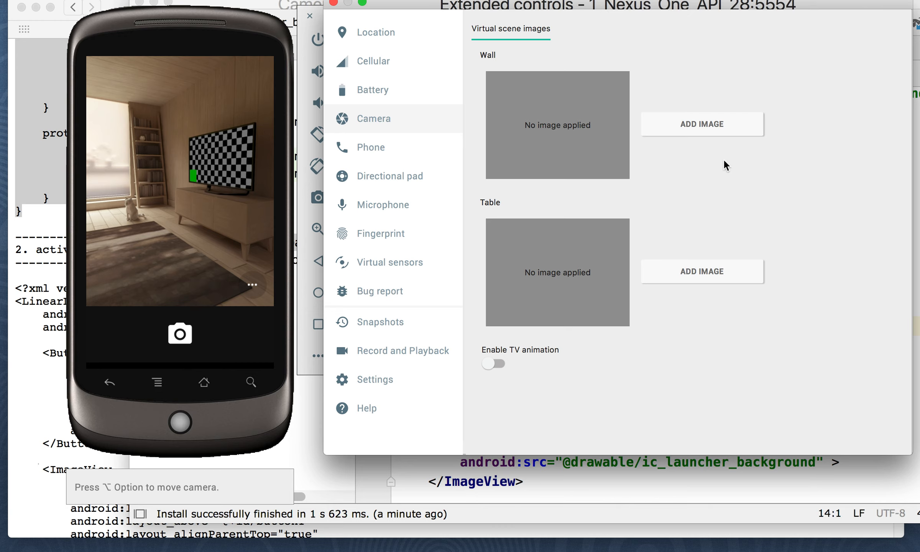
pyautogui.moveTo(428, 120)
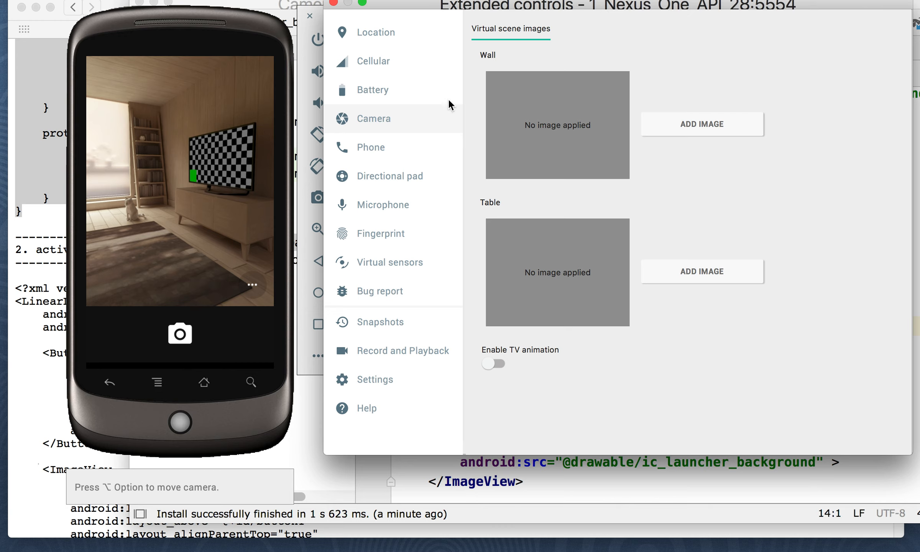
pyautogui.moveTo(390, 163)
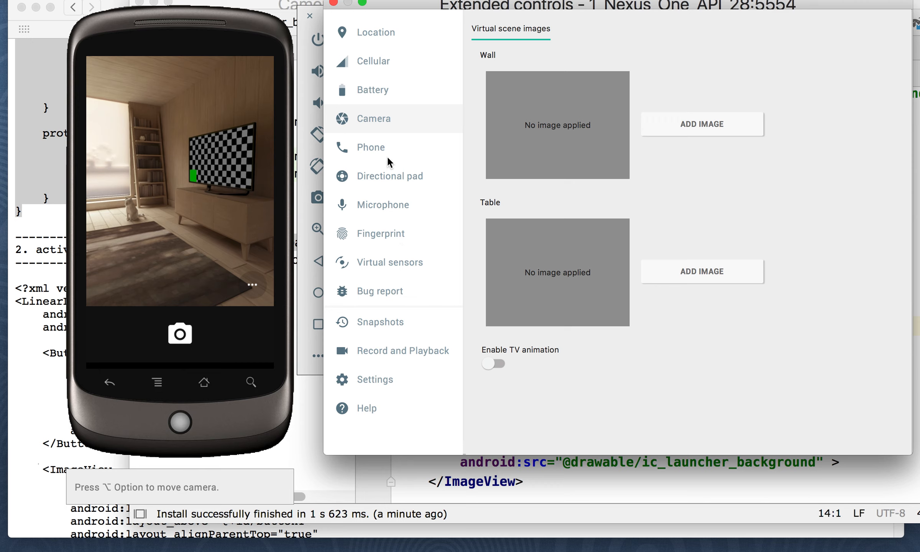
pyautogui.moveTo(194, 196)
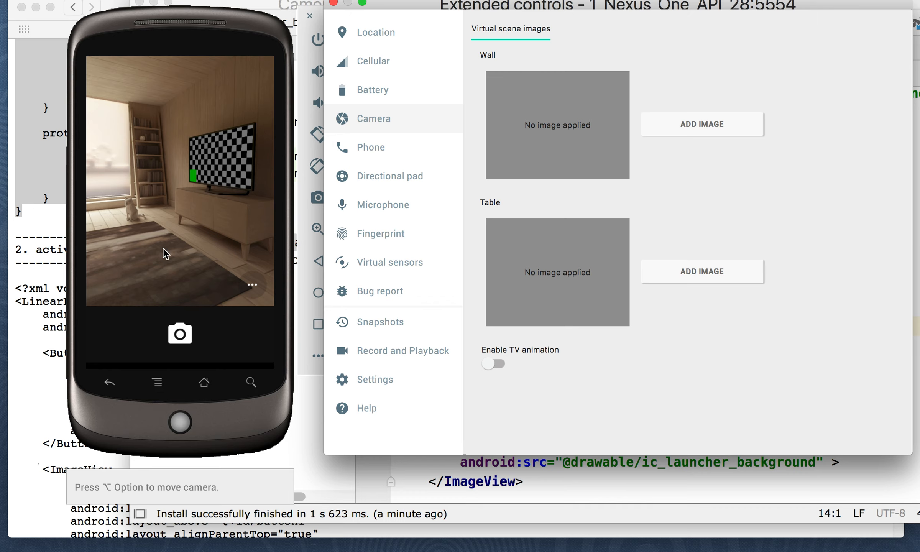
pyautogui.moveTo(267, 238)
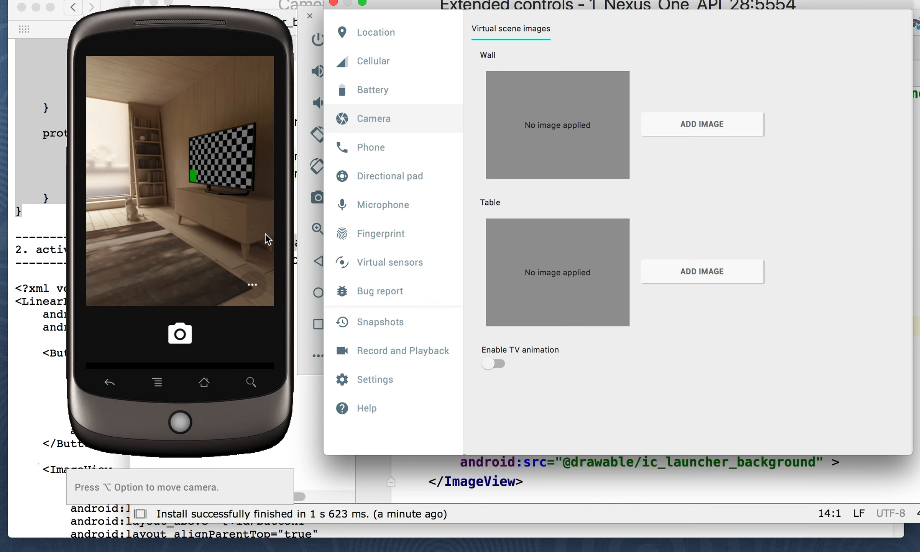
pyautogui.moveTo(176, 215)
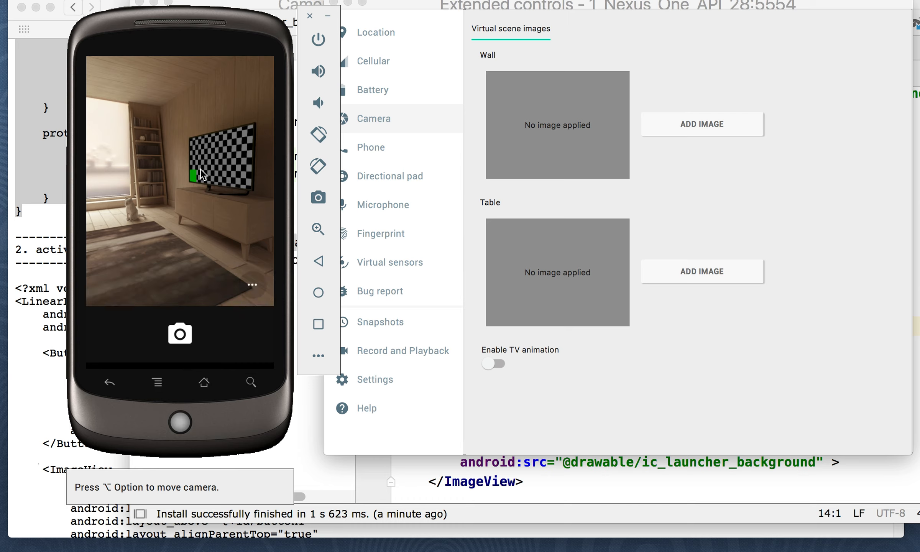
pyautogui.moveTo(207, 179)
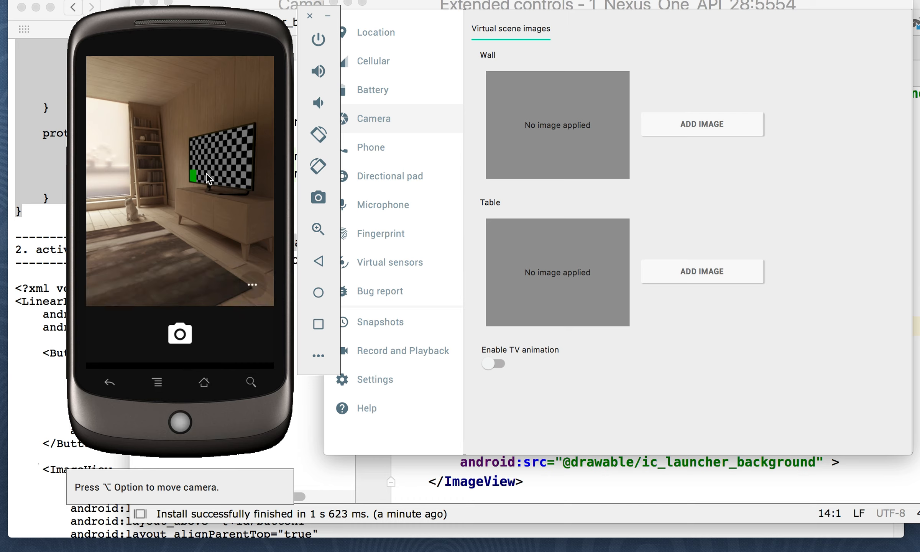
pyautogui.moveTo(416, 22)
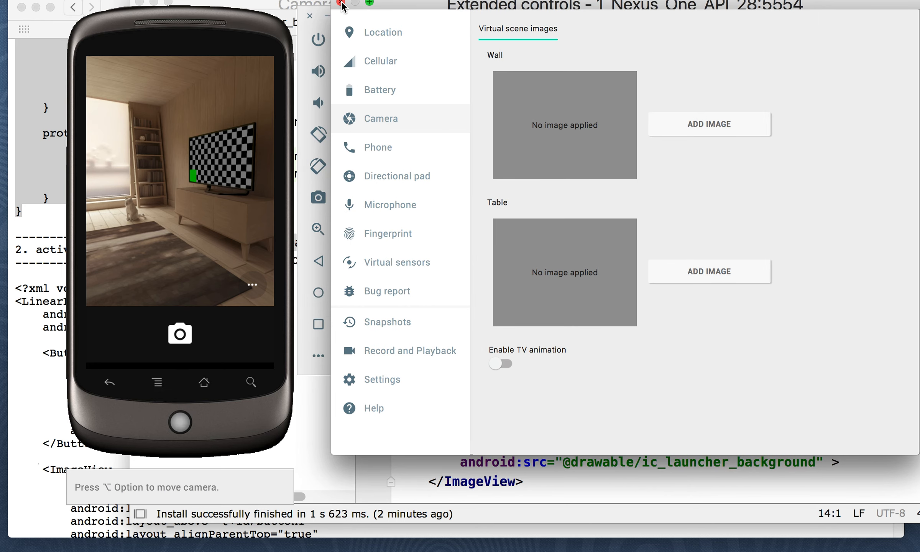
pyautogui.click(309, 16)
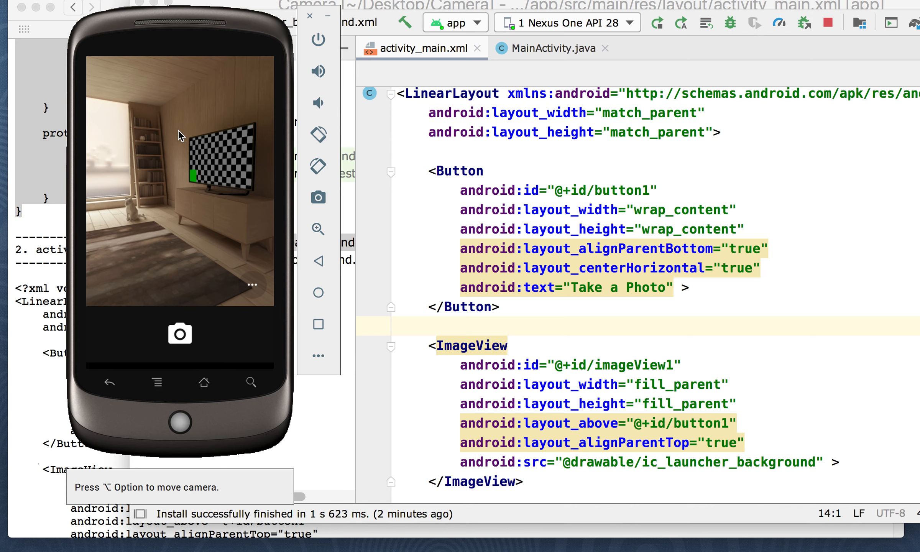
pyautogui.moveTo(145, 213)
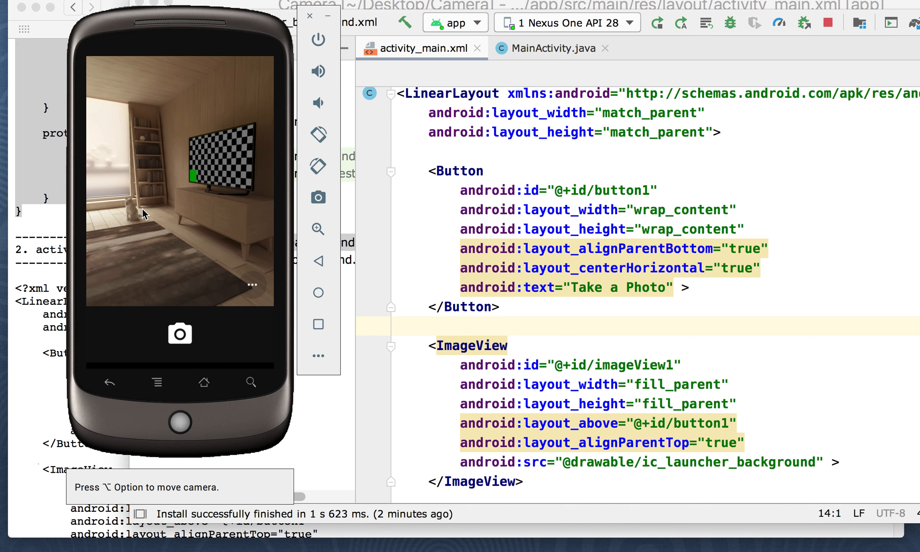
pyautogui.moveTo(180, 347)
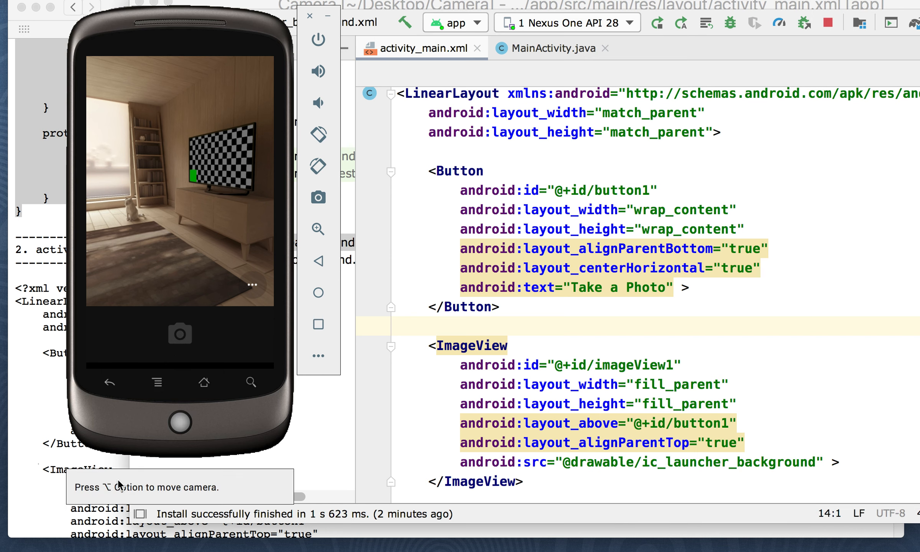
pyautogui.moveTo(210, 306)
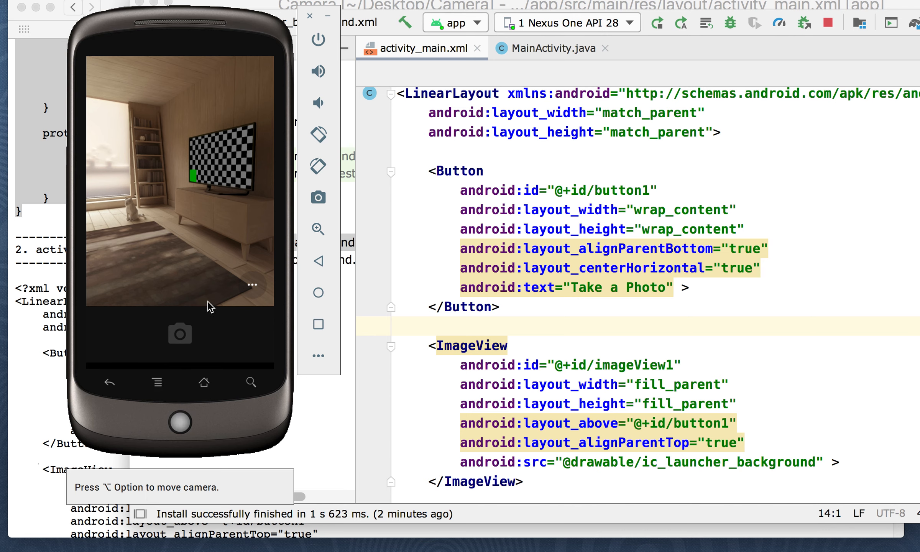
pyautogui.moveTo(194, 330)
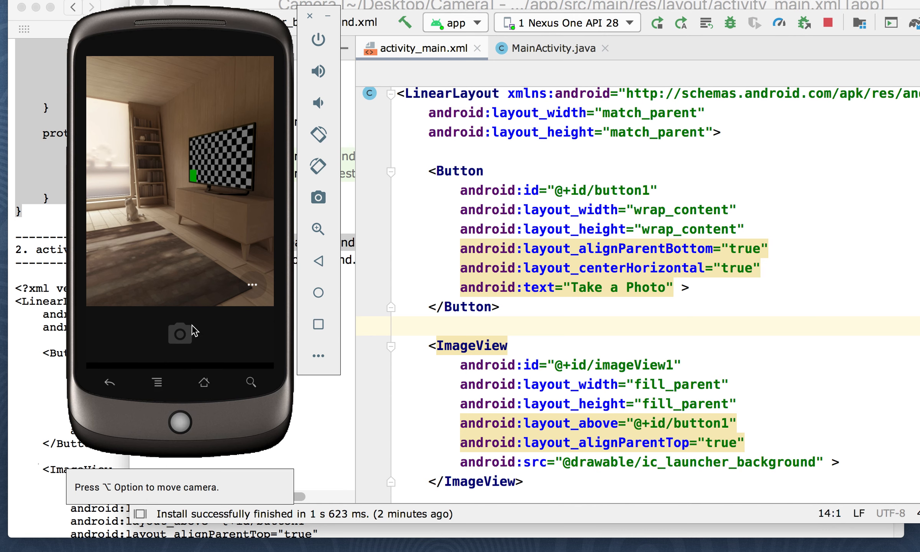
pyautogui.moveTo(205, 259)
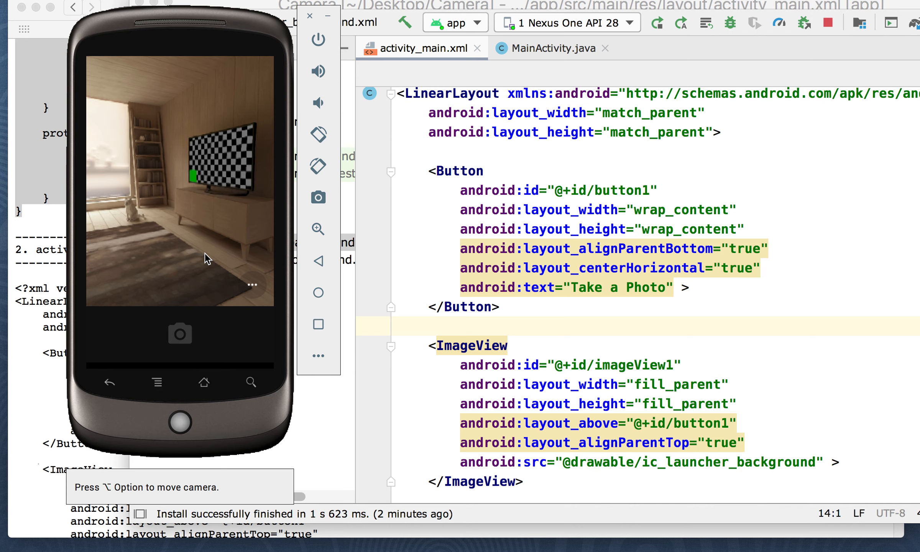
# Capture a photo of the virtual living room with the shutter button, bringing up the review bar.
pyautogui.click(180, 333)
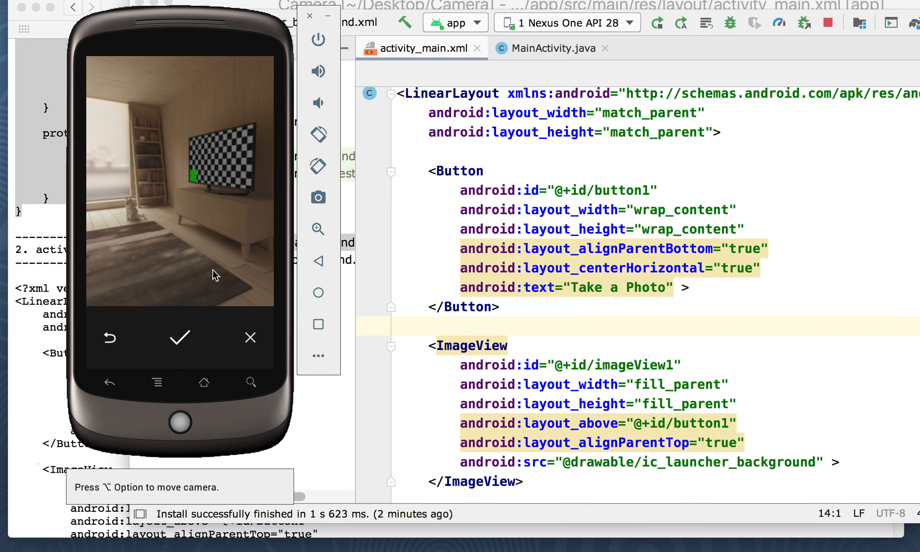
pyautogui.moveTo(184, 351)
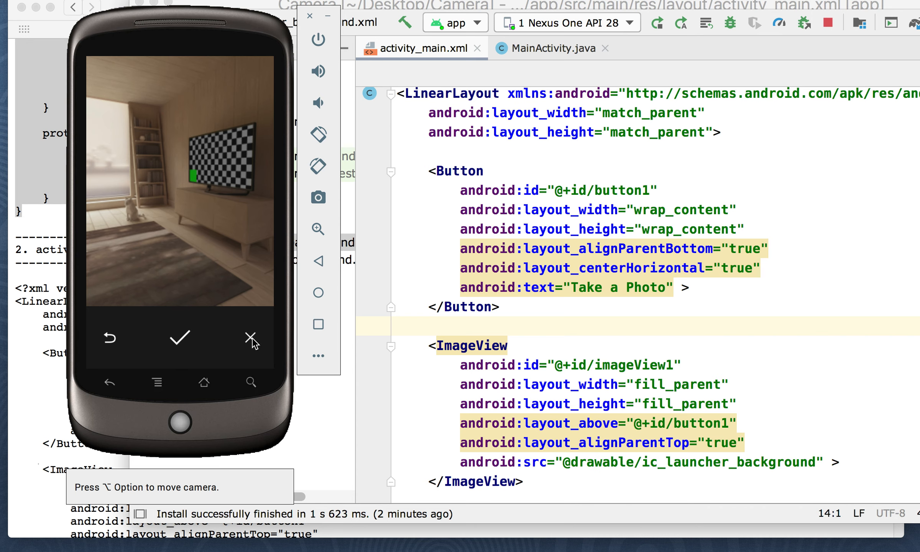
pyautogui.moveTo(103, 349)
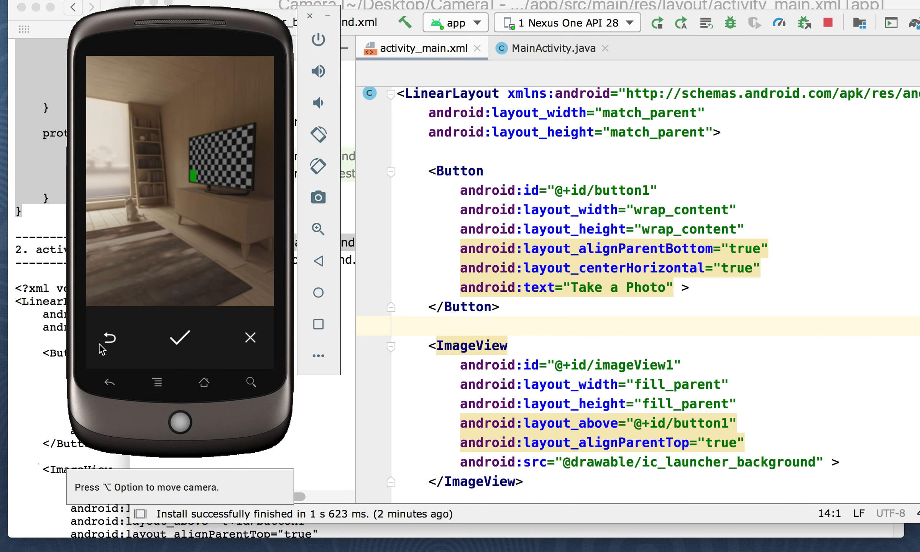
pyautogui.moveTo(177, 376)
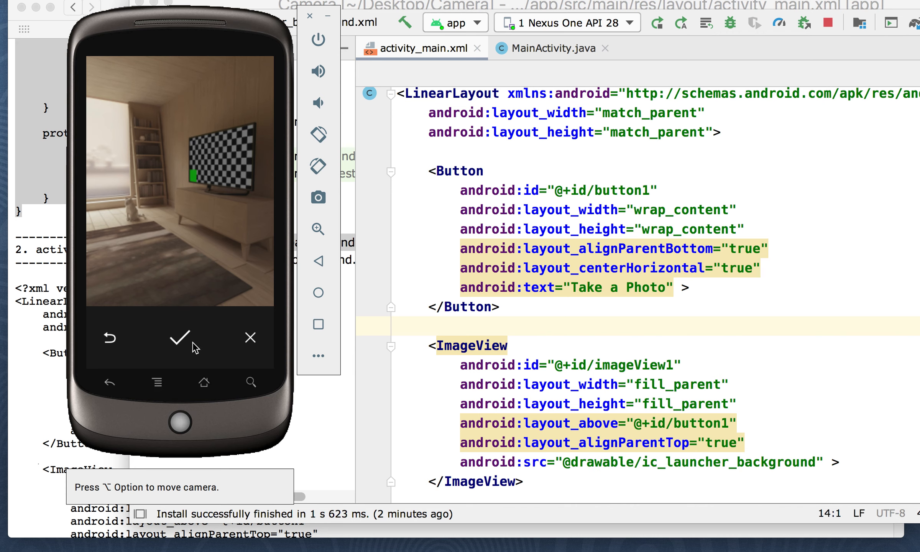
pyautogui.moveTo(207, 202)
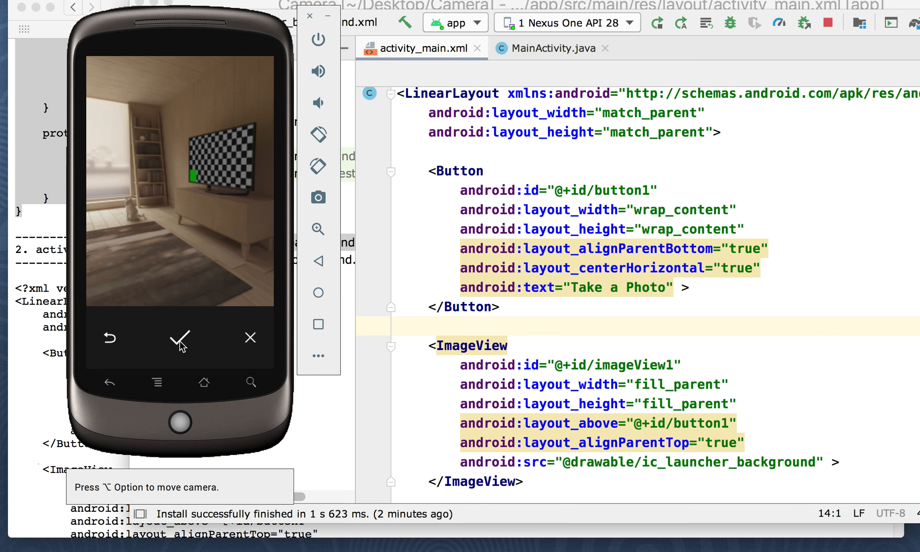
pyautogui.click(180, 337)
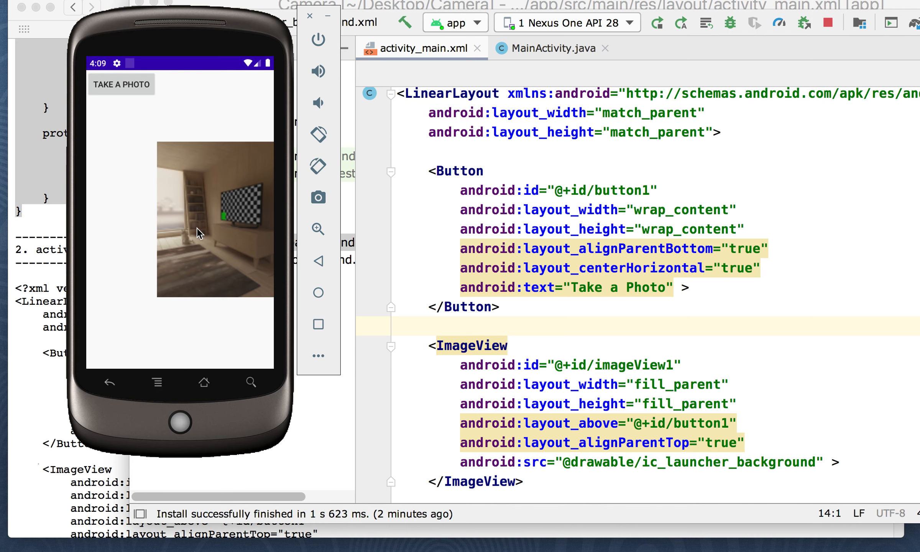
pyautogui.moveTo(92, 331)
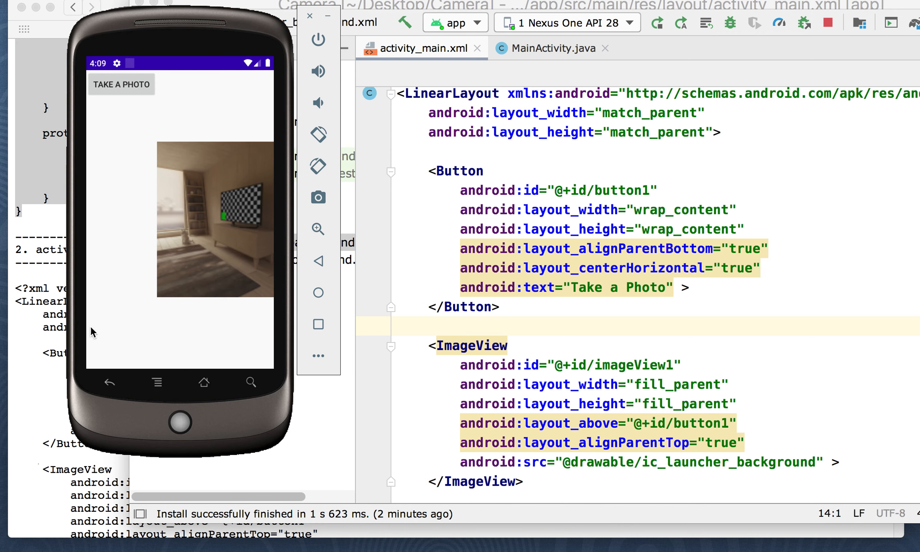
pyautogui.moveTo(208, 294)
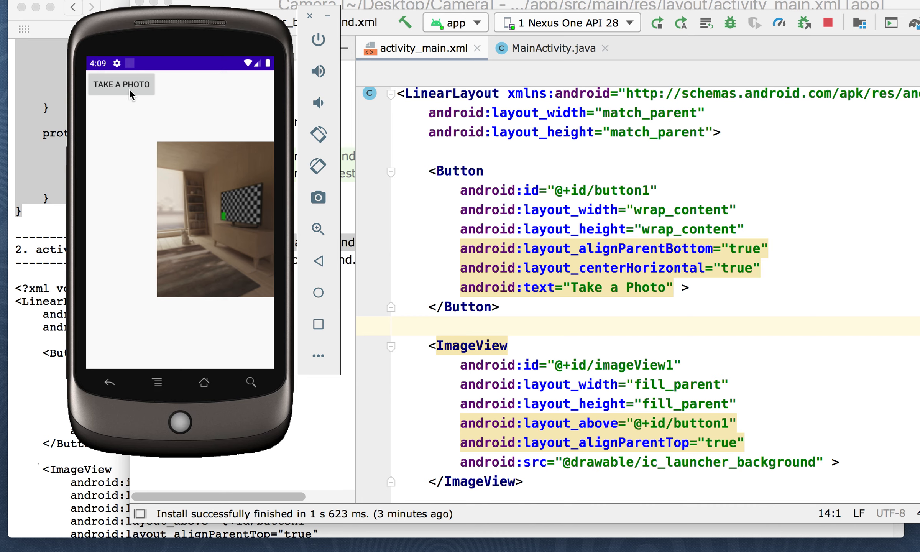
# Launch the camera again and capture a photo of the sofa side of the room.
pyautogui.click(121, 84)
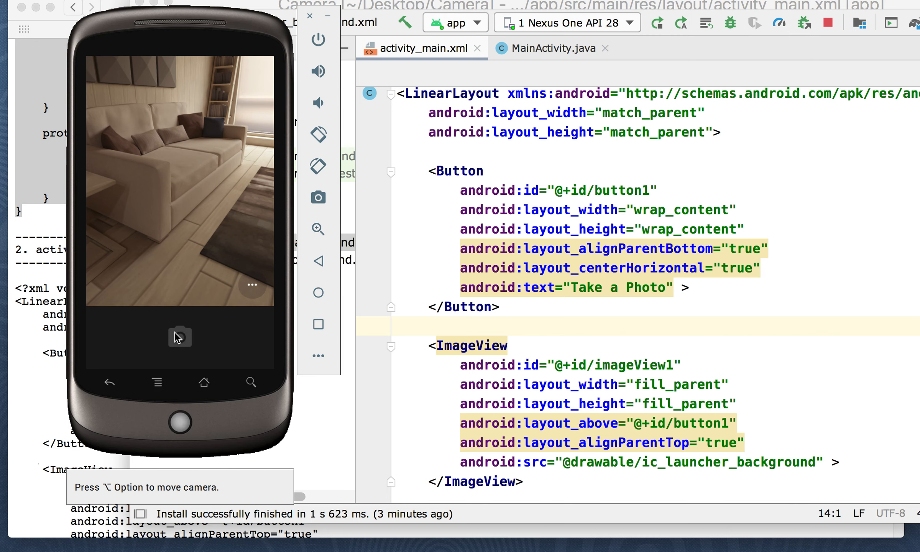
pyautogui.moveTo(212, 328)
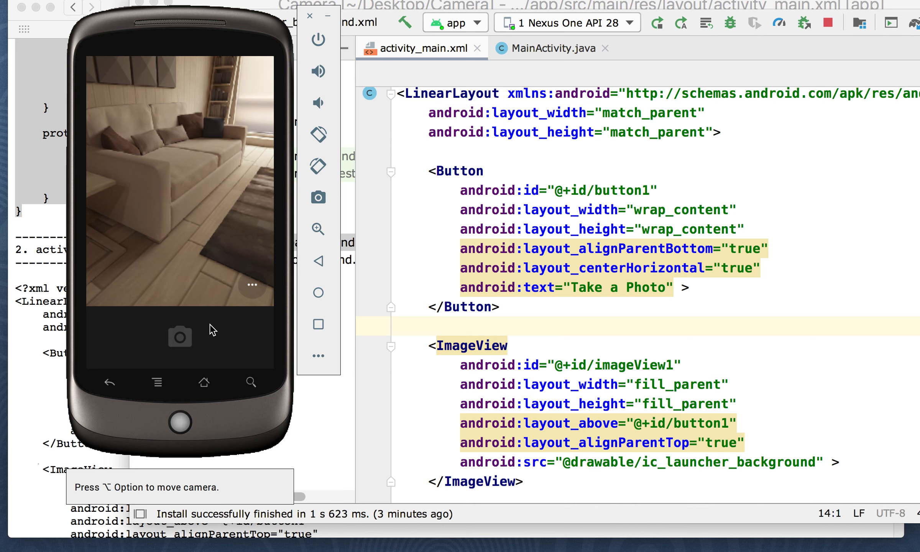
pyautogui.click(180, 338)
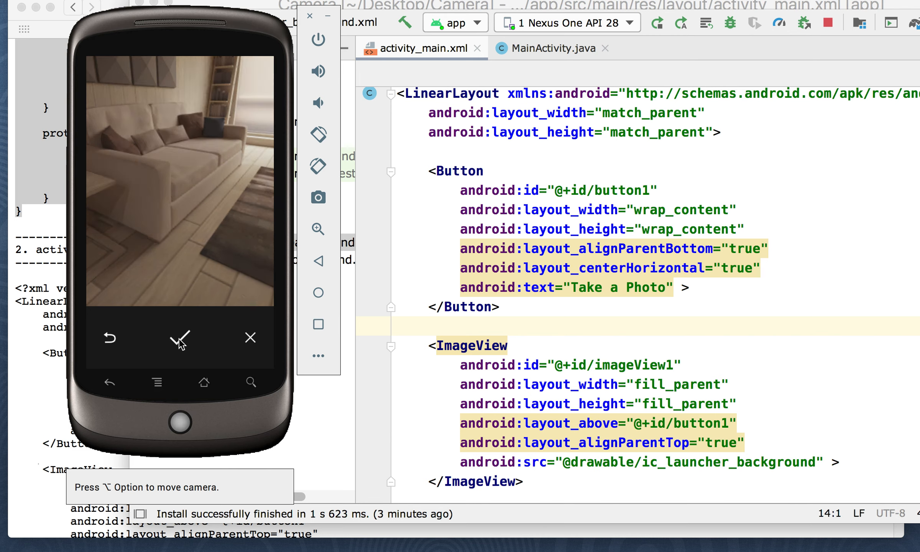
pyautogui.moveTo(243, 336)
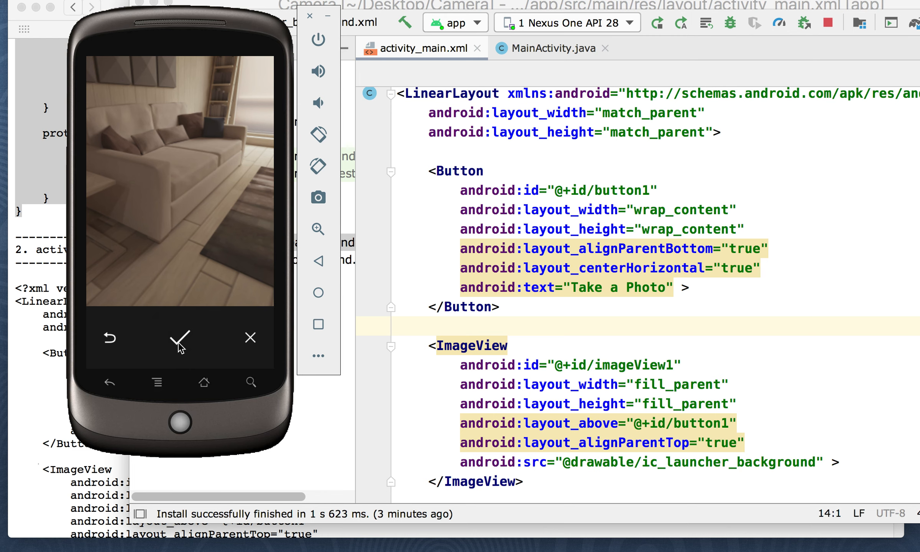
# Accept the sofa photo so it fills the Camera app's image view.
pyautogui.click(180, 337)
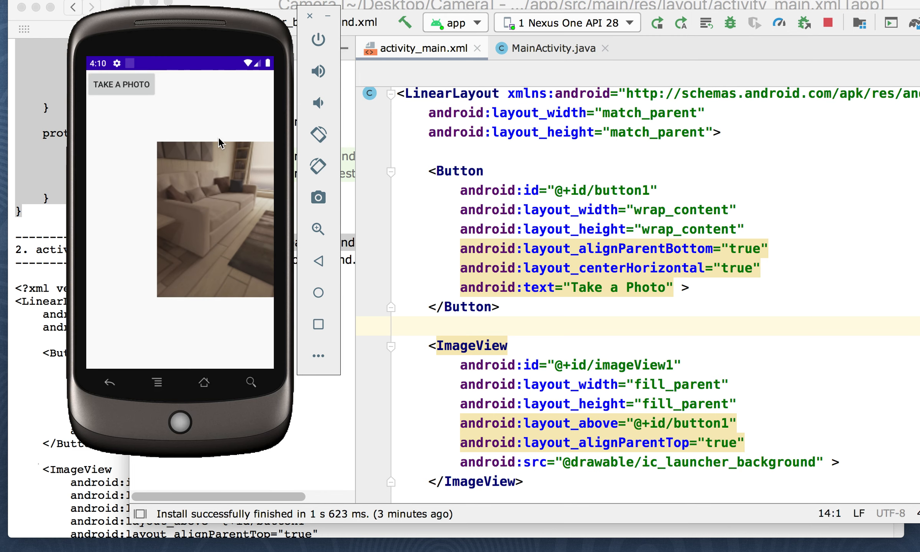
pyautogui.moveTo(203, 212)
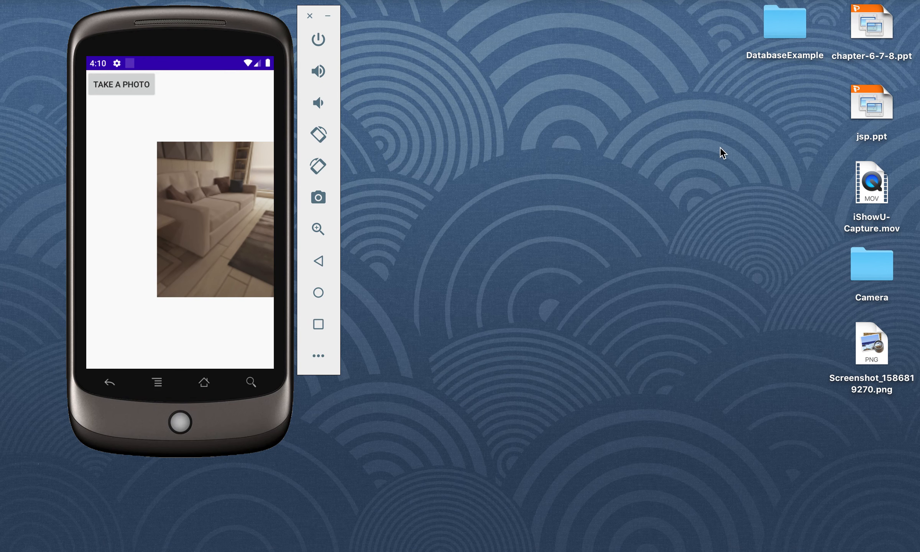
# View the desktop screenshot of the TV-room camera view in Preview, close it, and return to Android Studio.
pyautogui.click(870, 343)
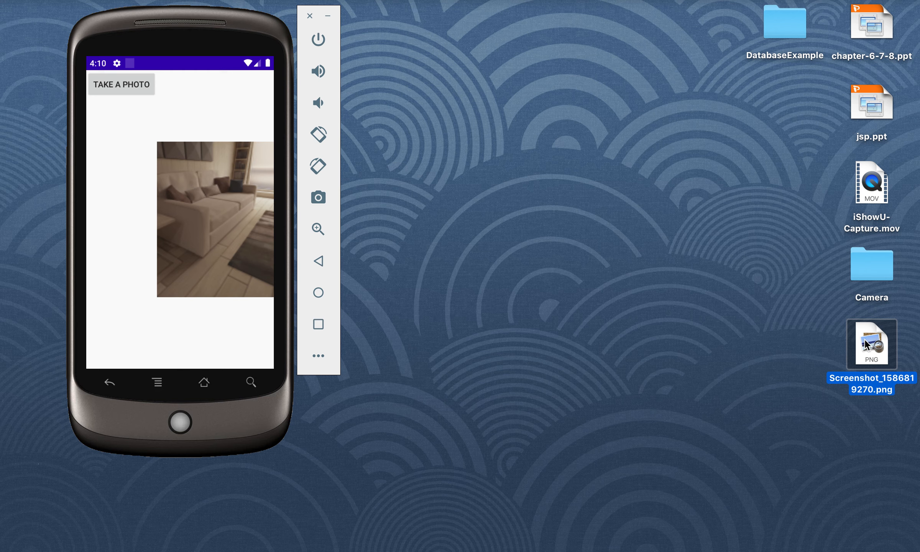
pyautogui.moveTo(598, 318)
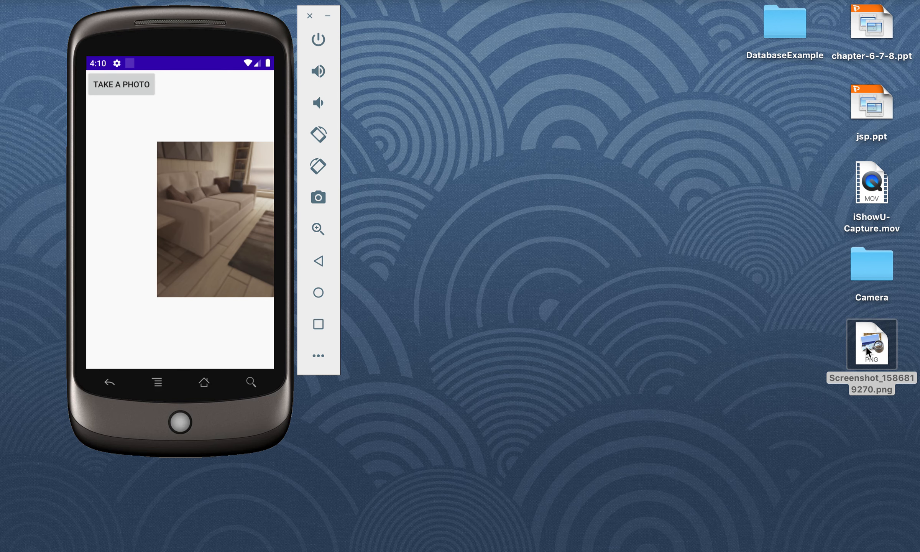
pyautogui.doubleClick(870, 343)
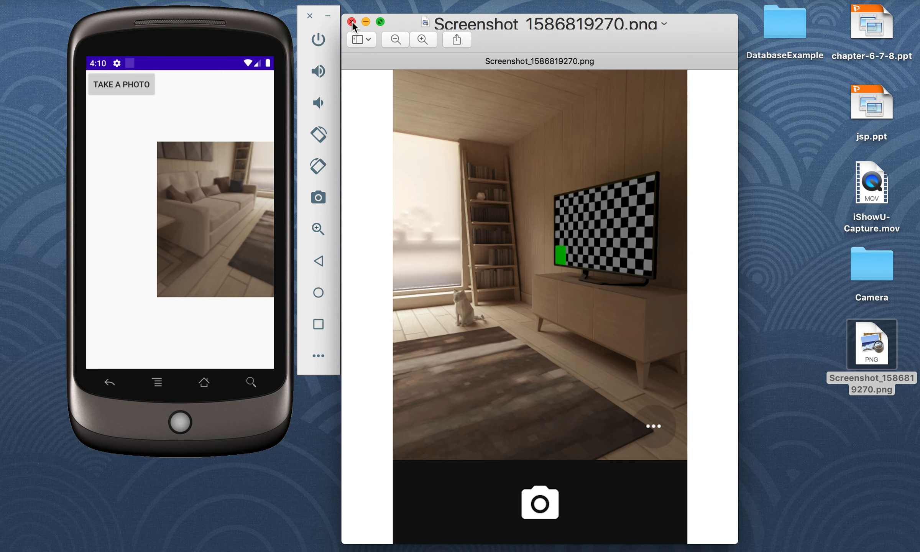
pyautogui.click(351, 21)
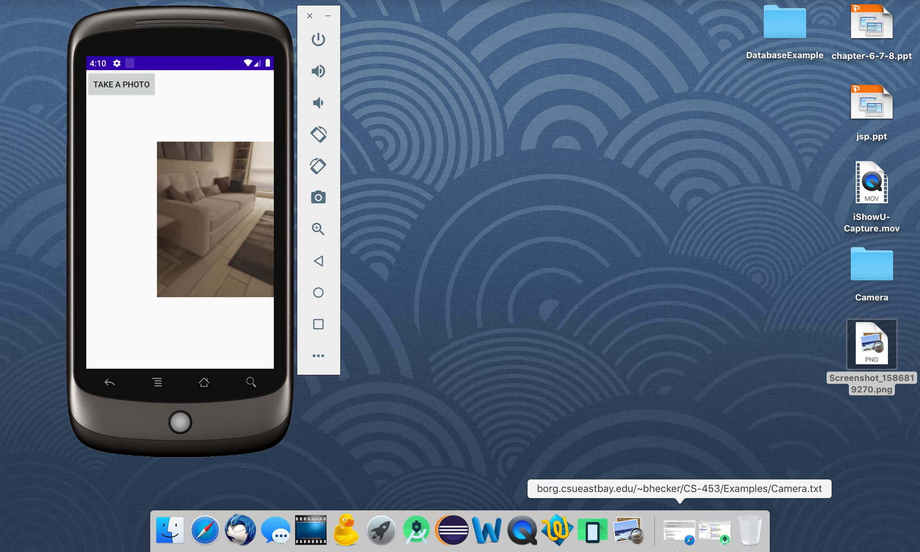
pyautogui.click(697, 531)
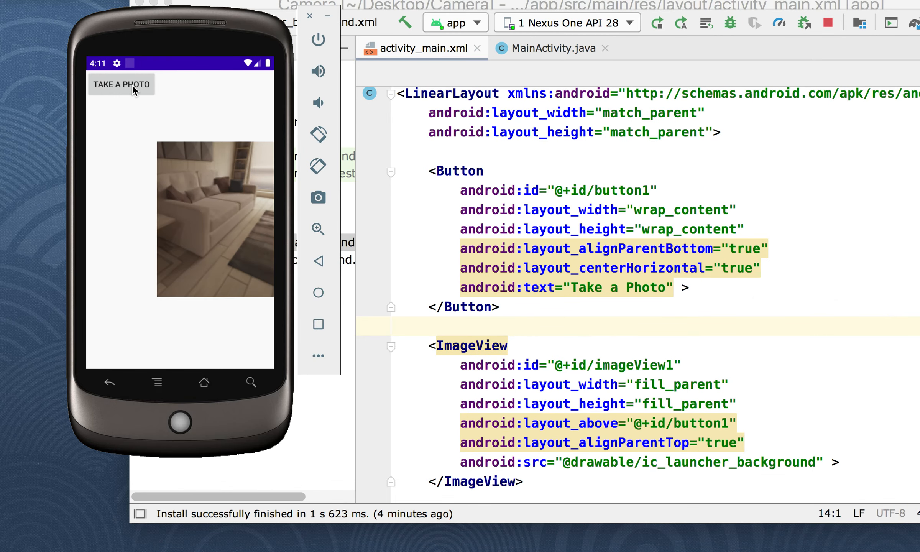
# Launch the camera once more and capture a photo of the ceiling lights.
pyautogui.click(122, 84)
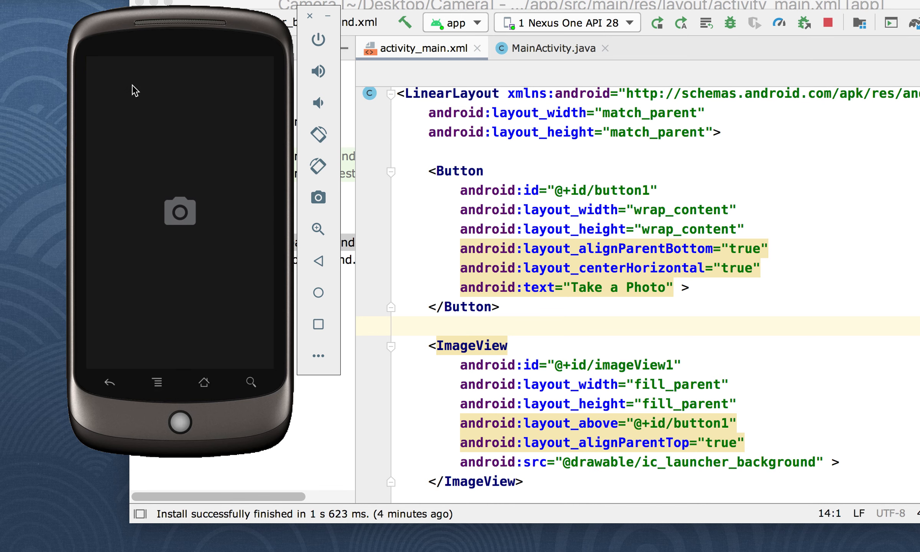
pyautogui.moveTo(204, 244)
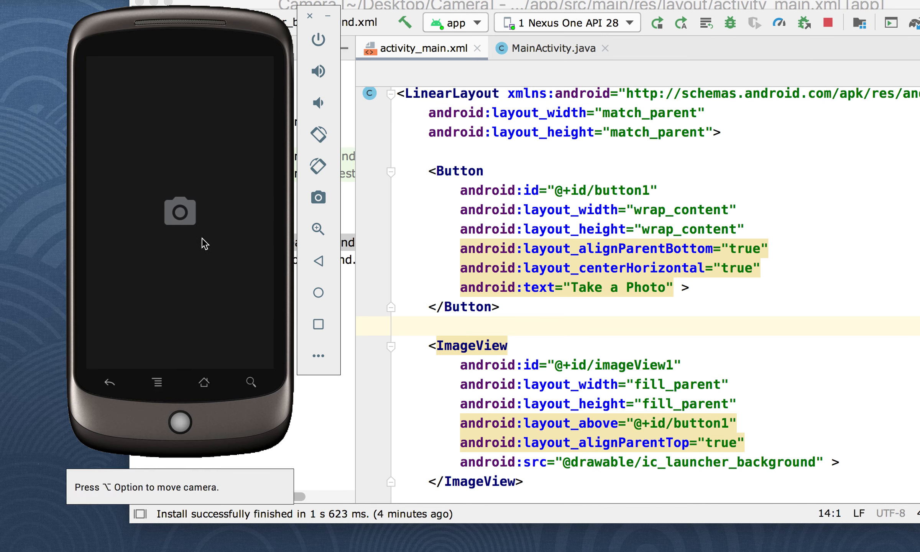
pyautogui.moveTo(207, 239)
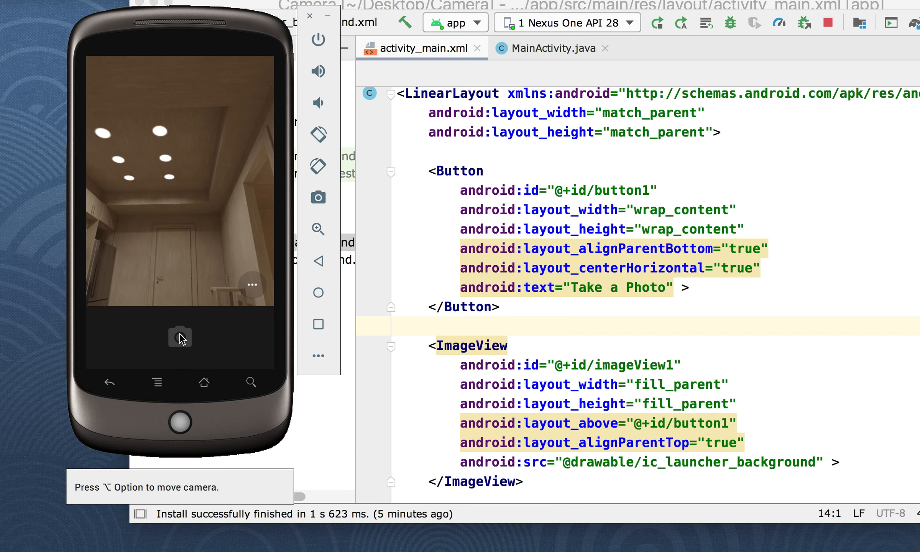
pyautogui.moveTo(268, 340)
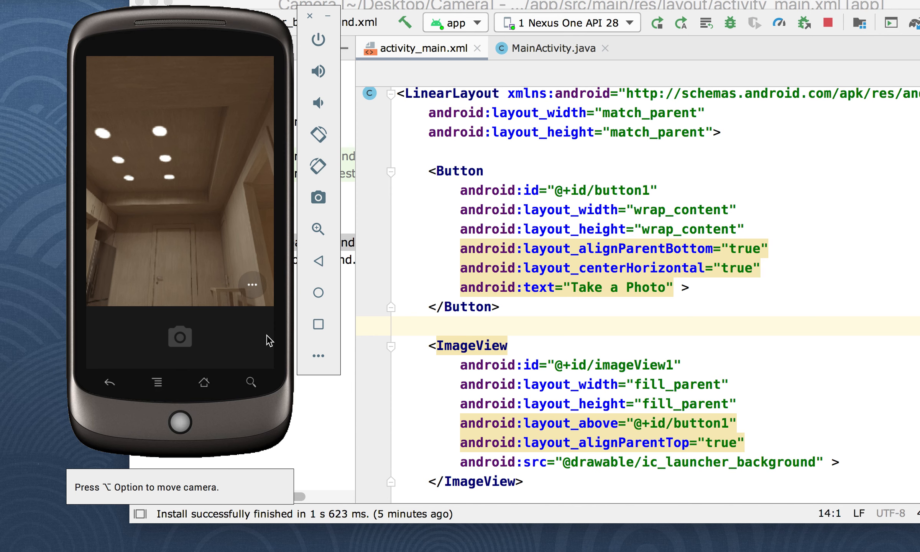
pyautogui.click(179, 335)
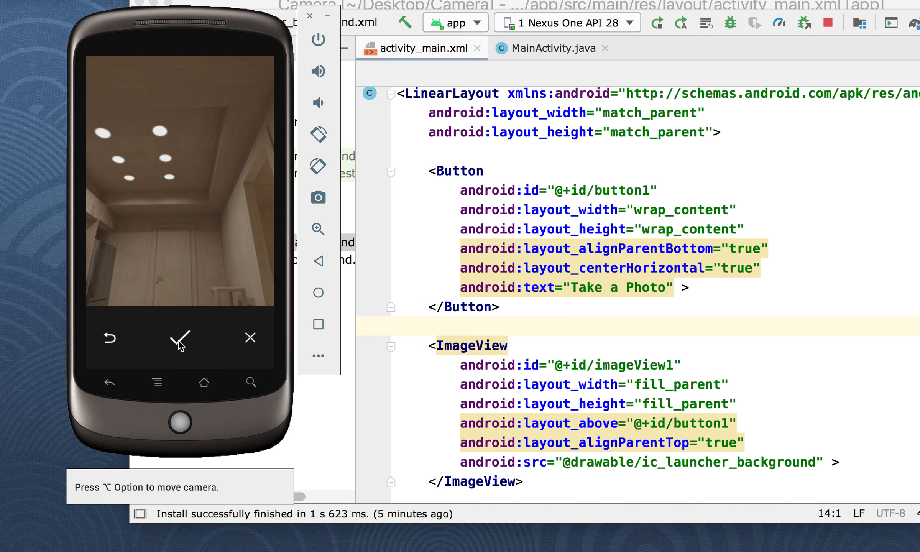
# Accept the ceiling-lights photo so it fills the Camera app's image view.
pyautogui.click(179, 337)
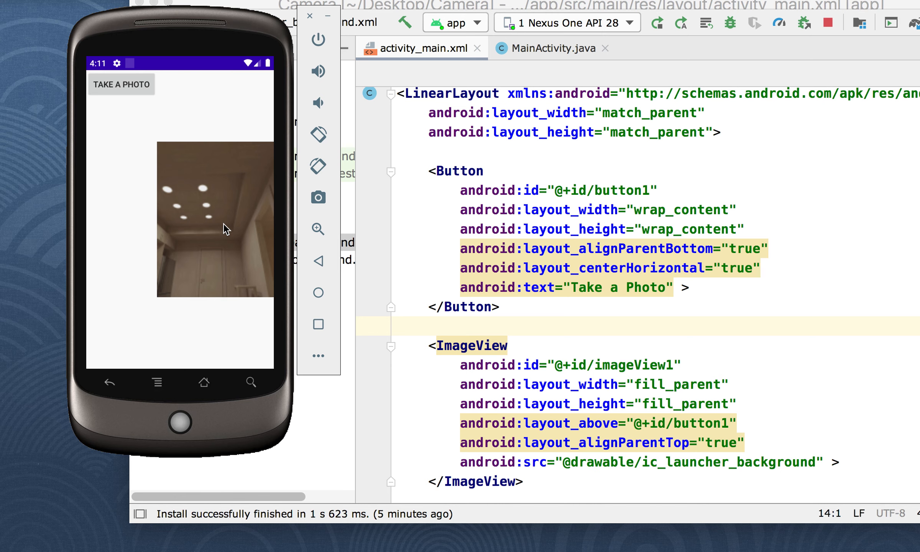
pyautogui.moveTo(188, 197)
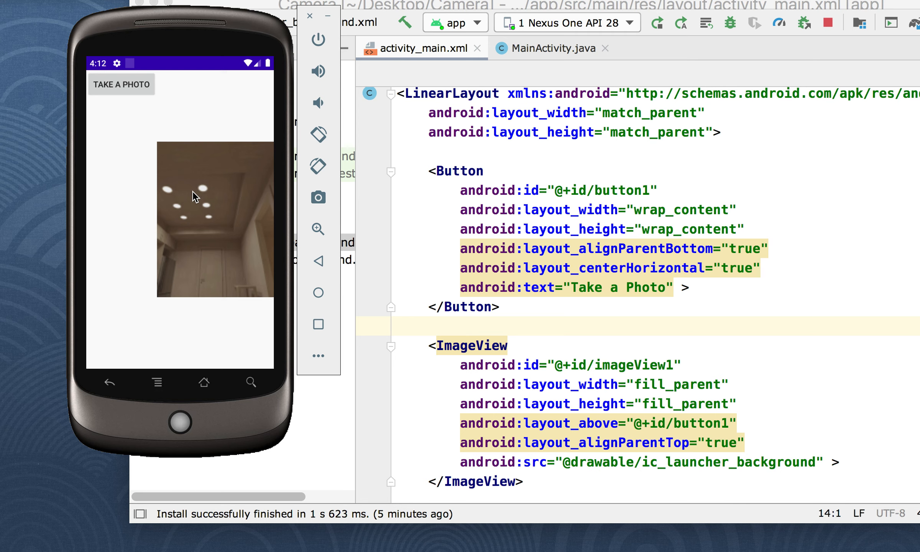
pyautogui.moveTo(210, 199)
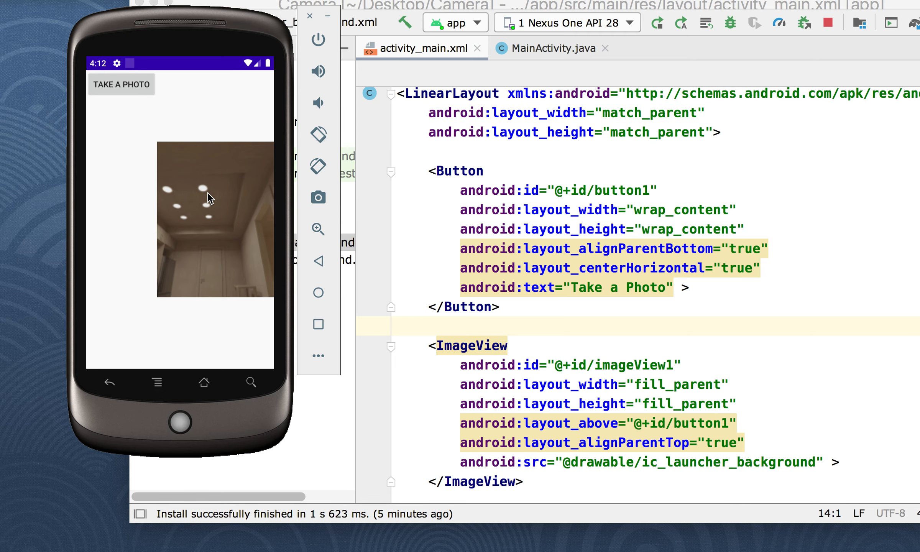
pyautogui.moveTo(231, 196)
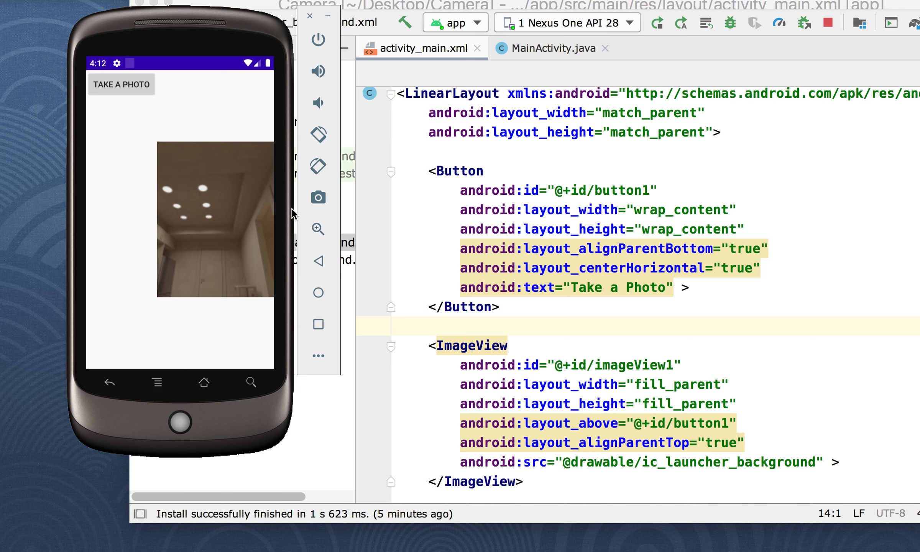
pyautogui.moveTo(261, 186)
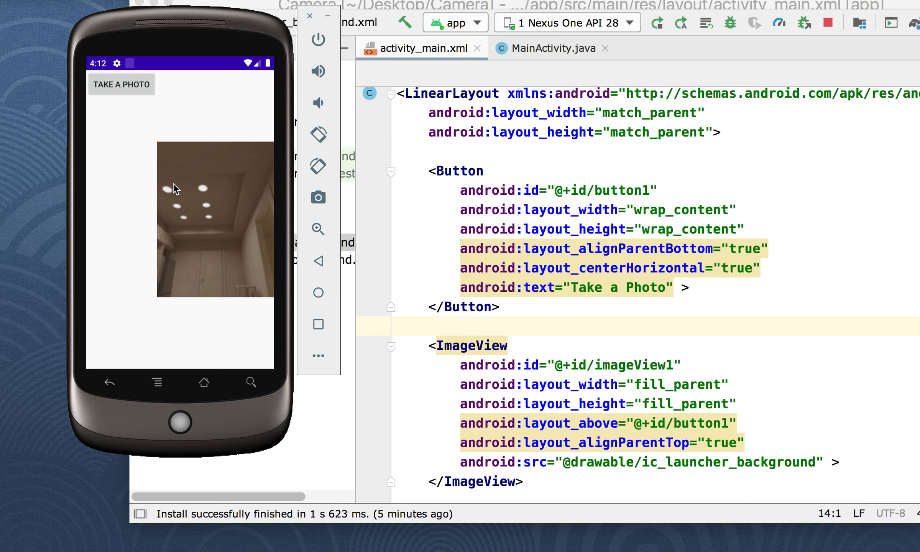
pyautogui.moveTo(201, 195)
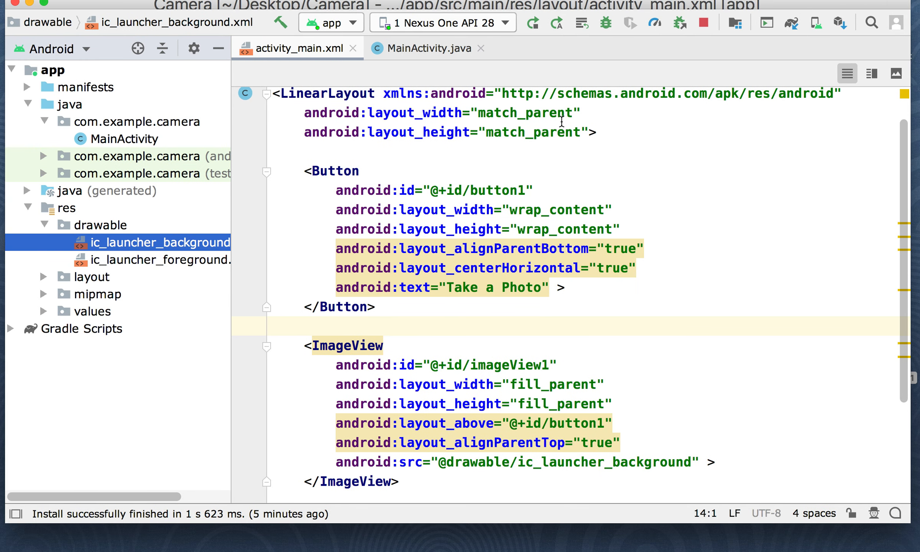
# Show MainActivity.java's onActivityResult code and highlight the photo bitmap variable.
pyautogui.click(419, 48)
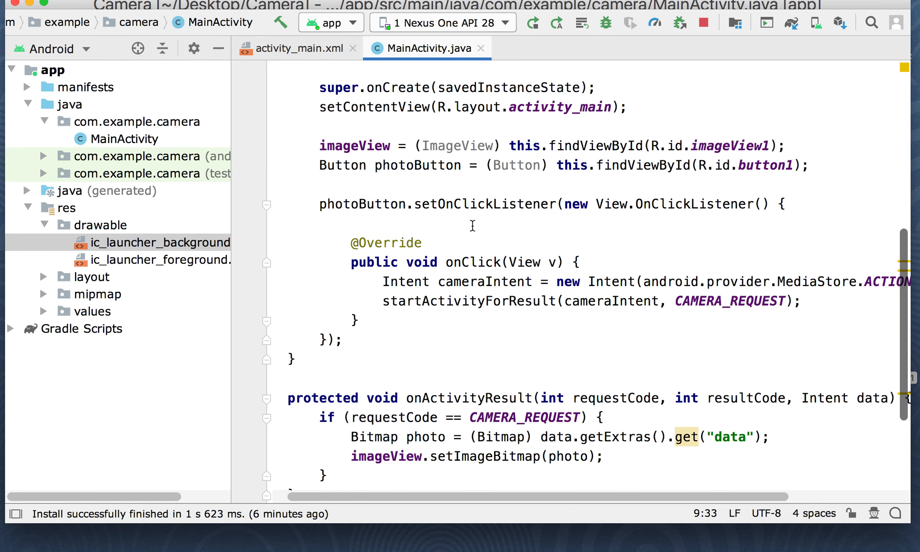
pyautogui.scroll(-3)
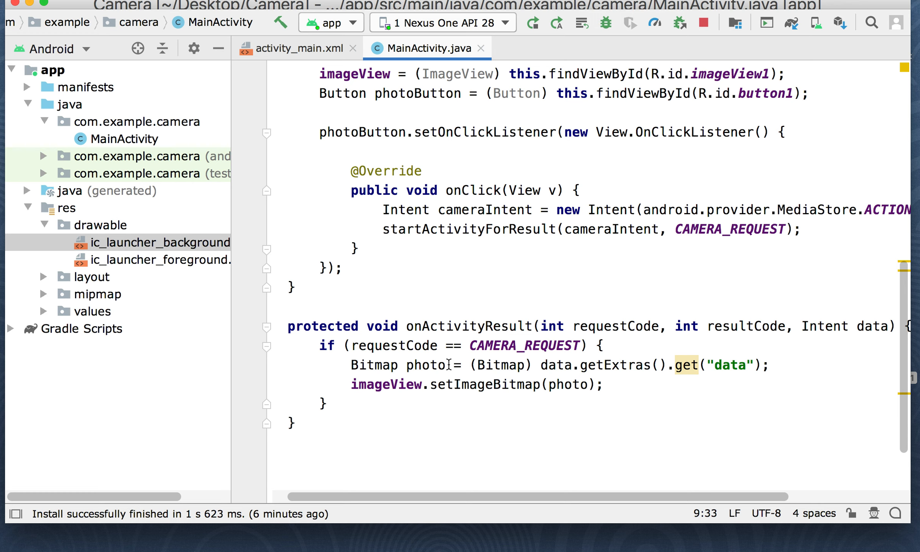
pyautogui.doubleClick(425, 364)
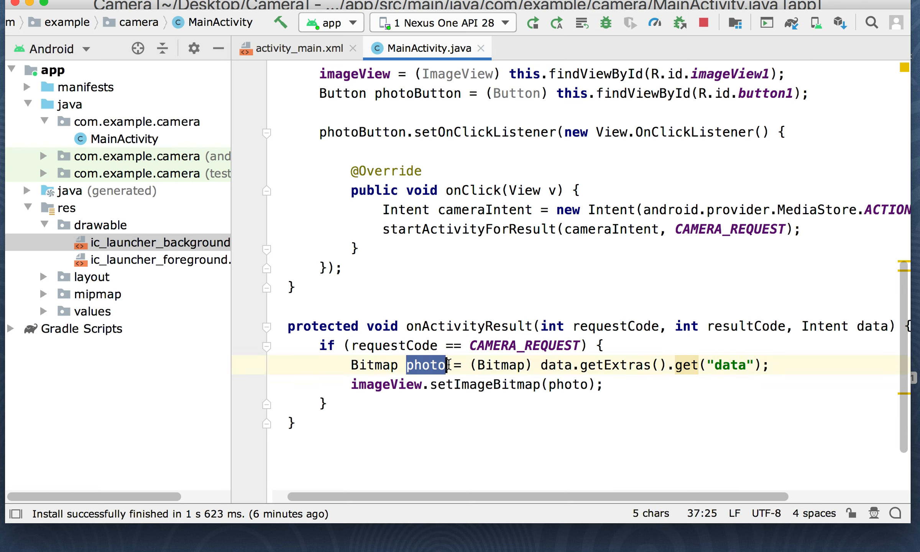